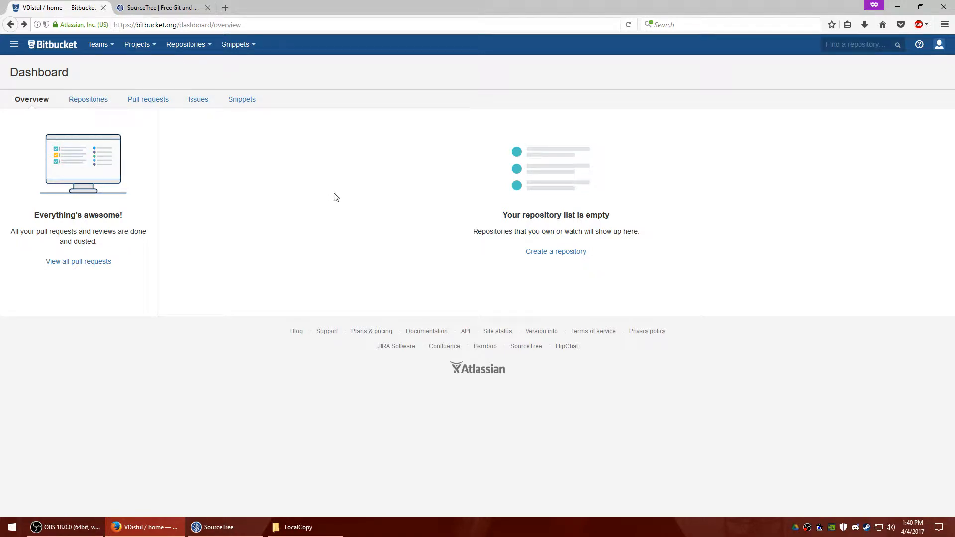
mouse_move(342, 195)
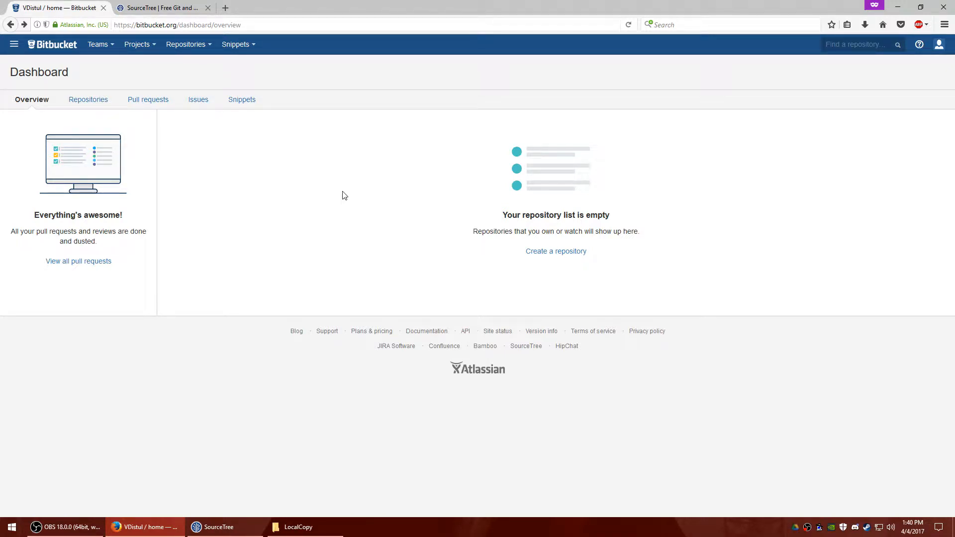
mouse_move(279, 170)
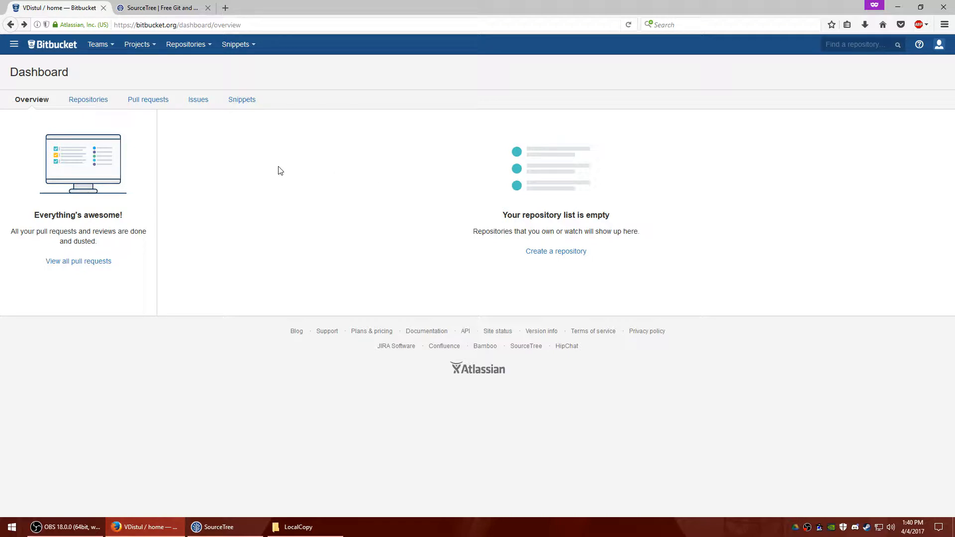
mouse_move(213, 168)
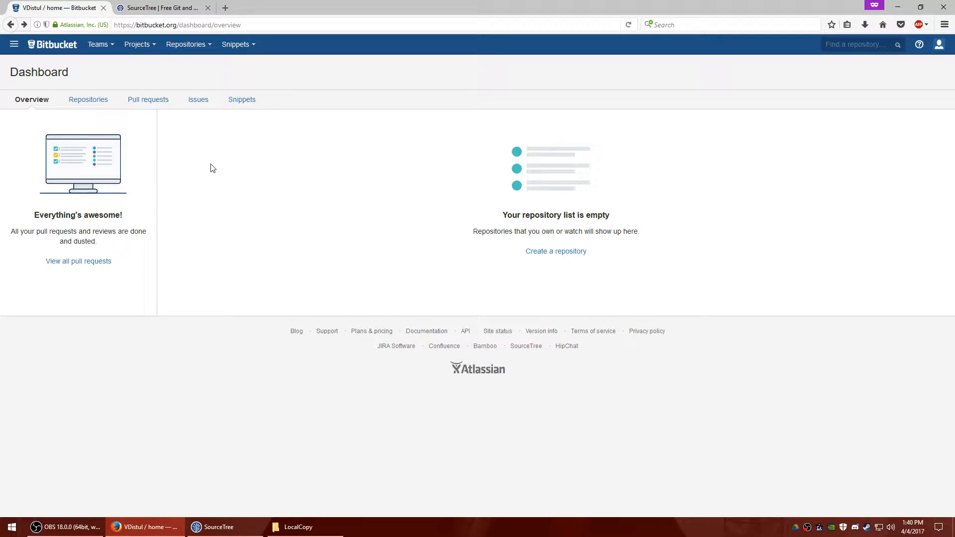
mouse_move(57, 58)
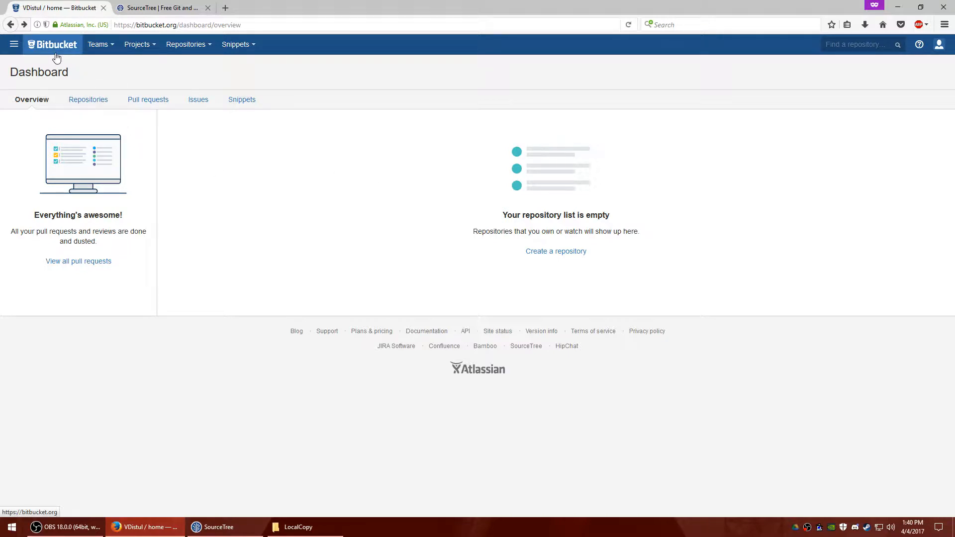
mouse_move(241, 235)
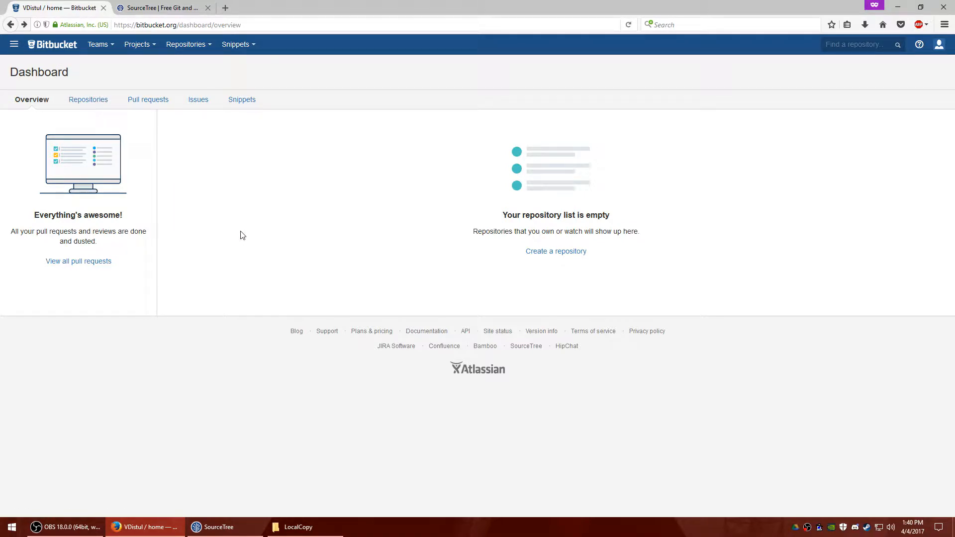
mouse_move(267, 192)
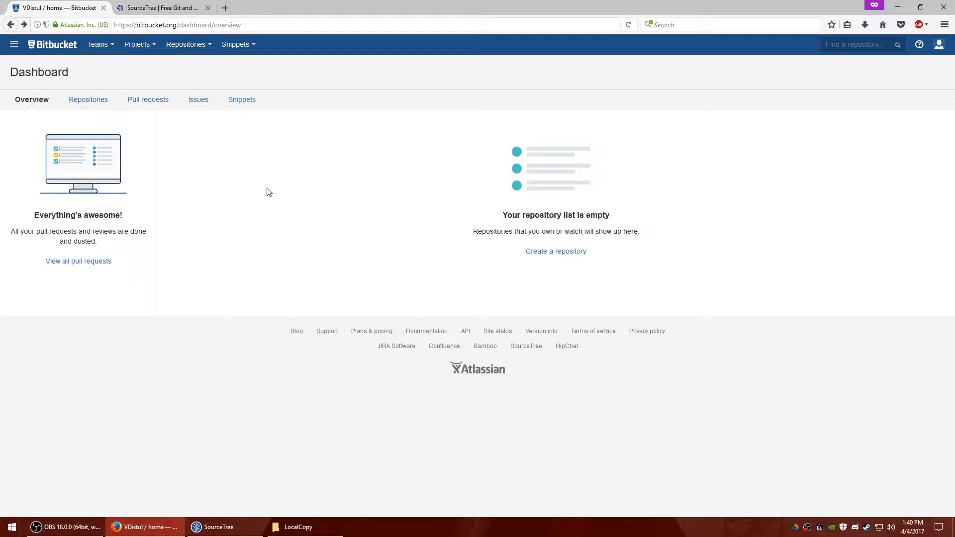
mouse_move(358, 203)
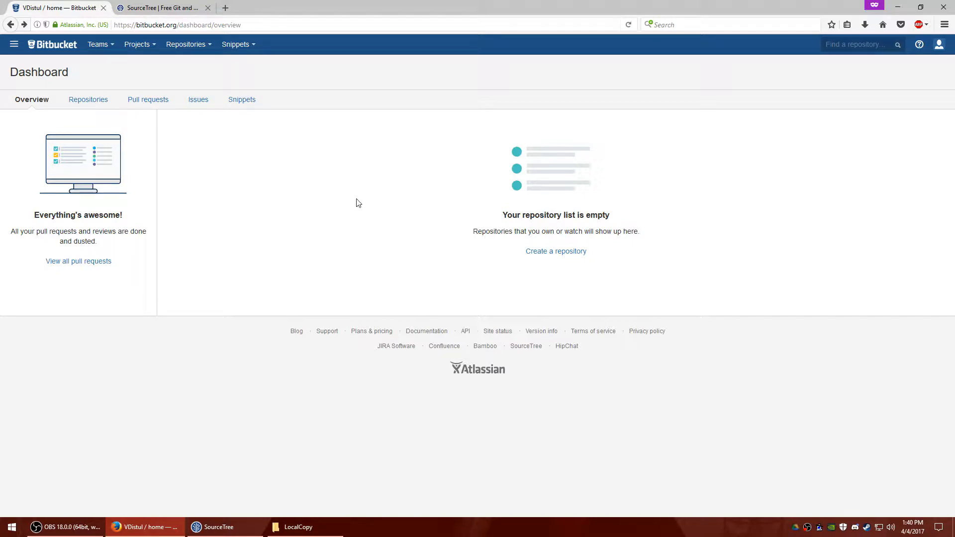
mouse_move(529, 287)
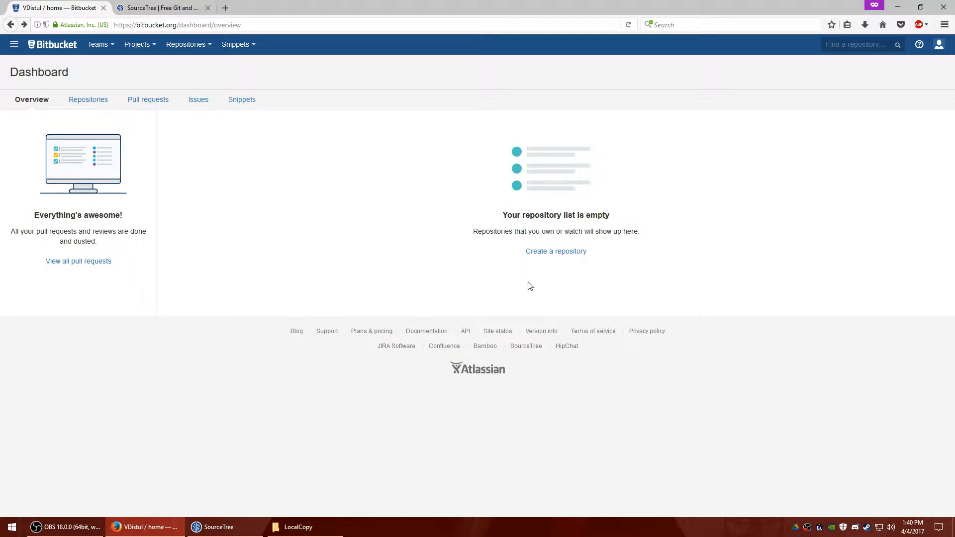
mouse_move(521, 255)
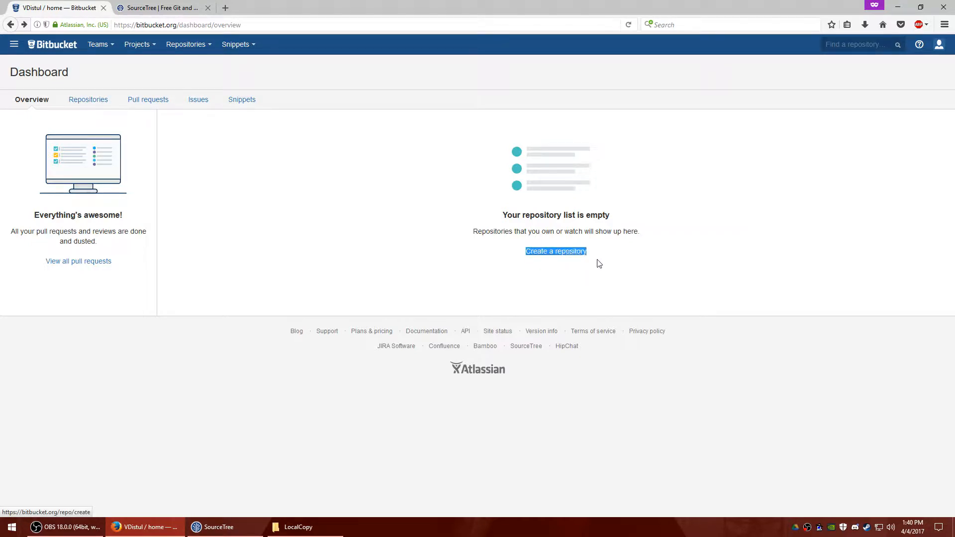
mouse_move(89, 100)
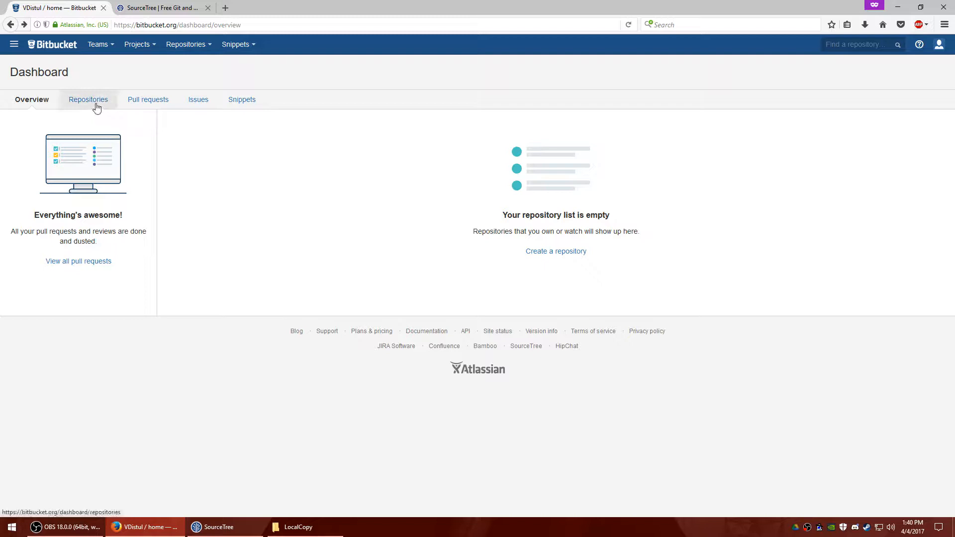
Step: Start a new Bitbucket repository from the repositories list and name it TutorialRepo
click(88, 100)
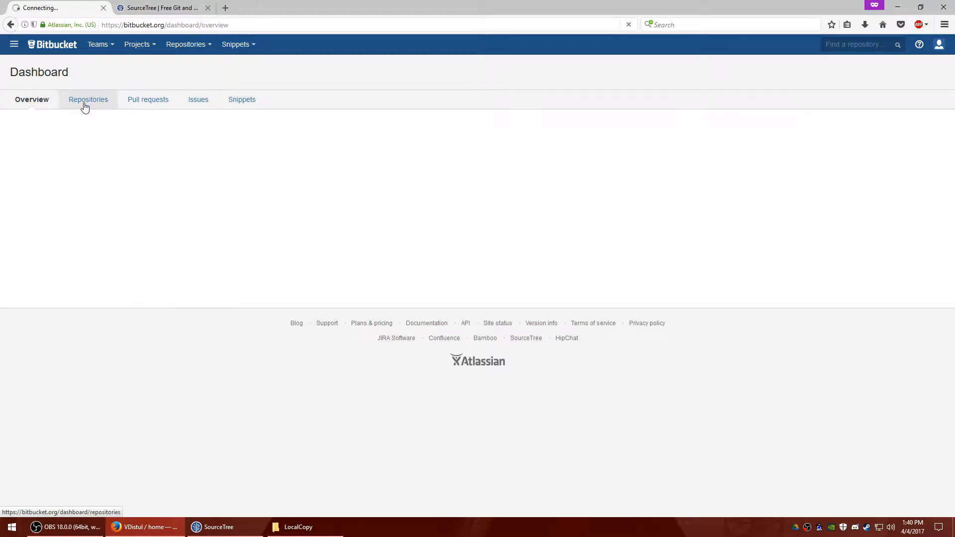
click(87, 100)
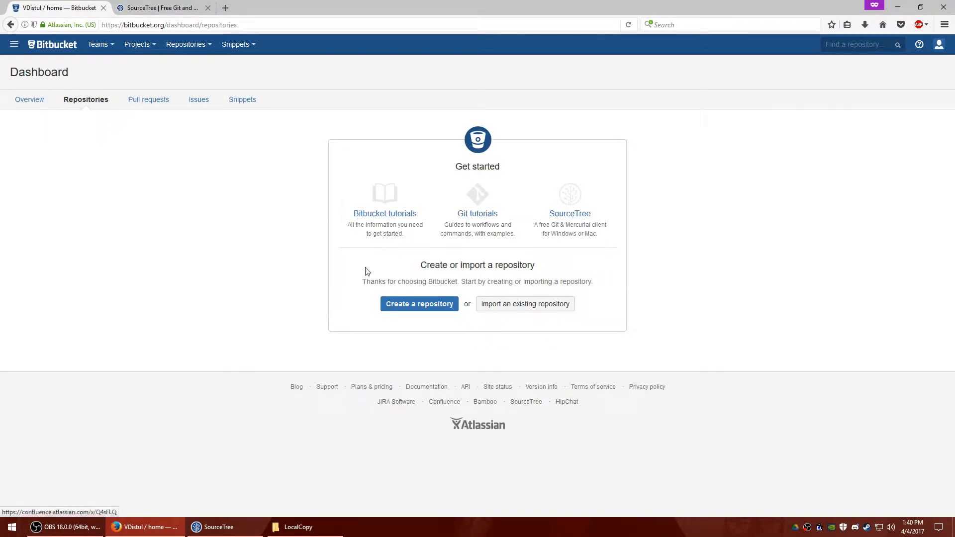
click(419, 303)
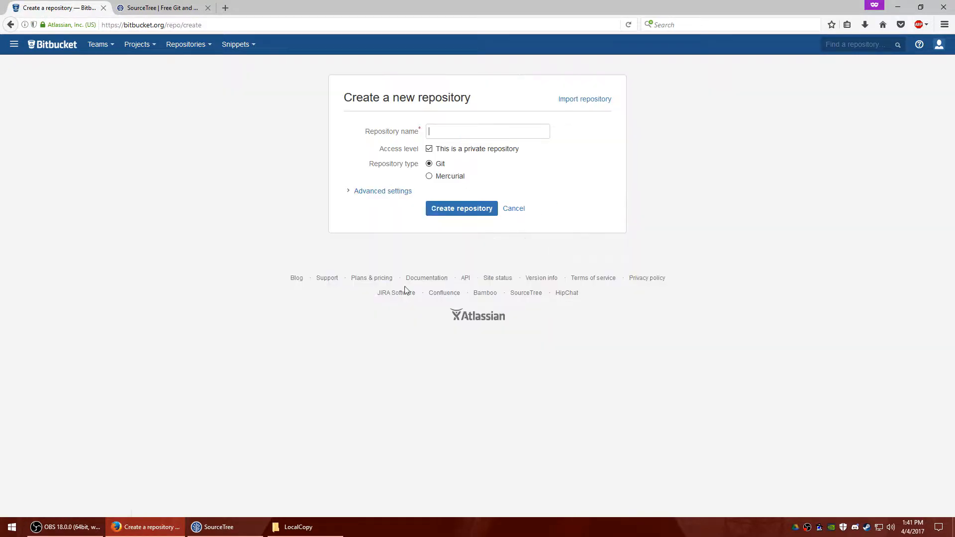
text(Tuto)
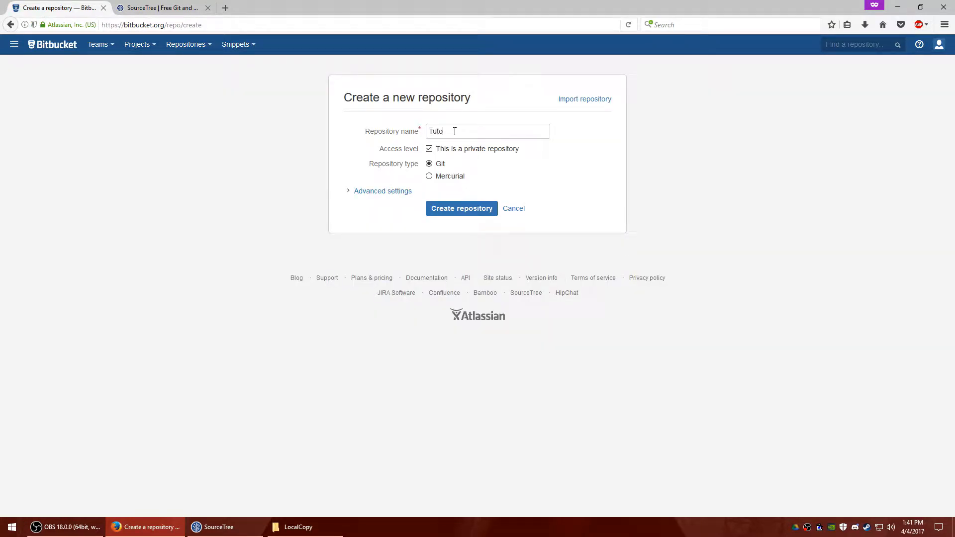
text(rialRepo)
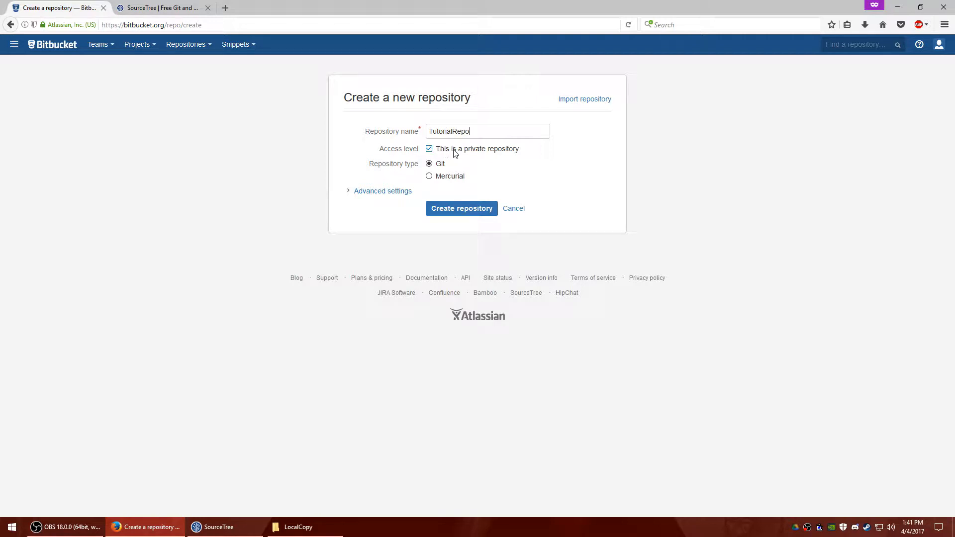
mouse_move(437, 153)
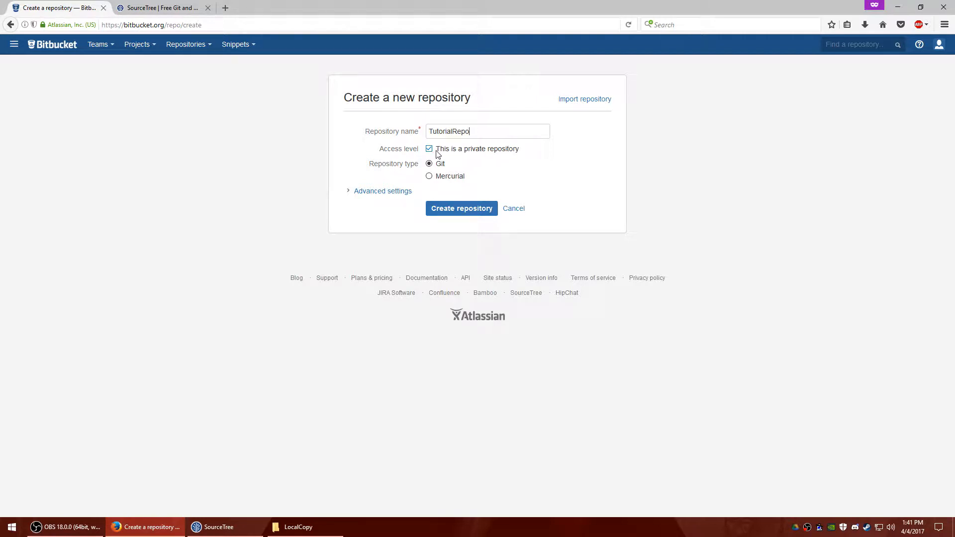
mouse_move(451, 167)
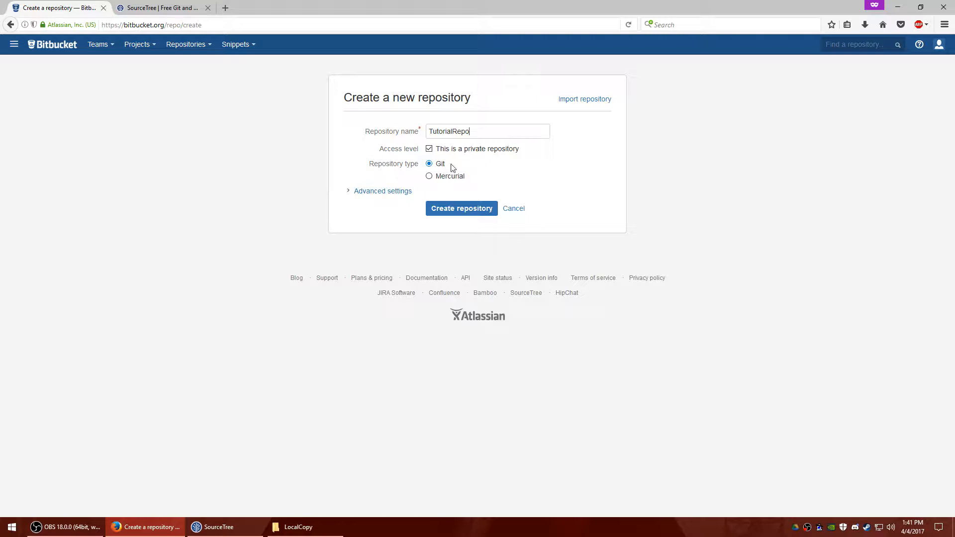
Step: Keep the default private Git options and create the TutorialRepo repository
click(383, 191)
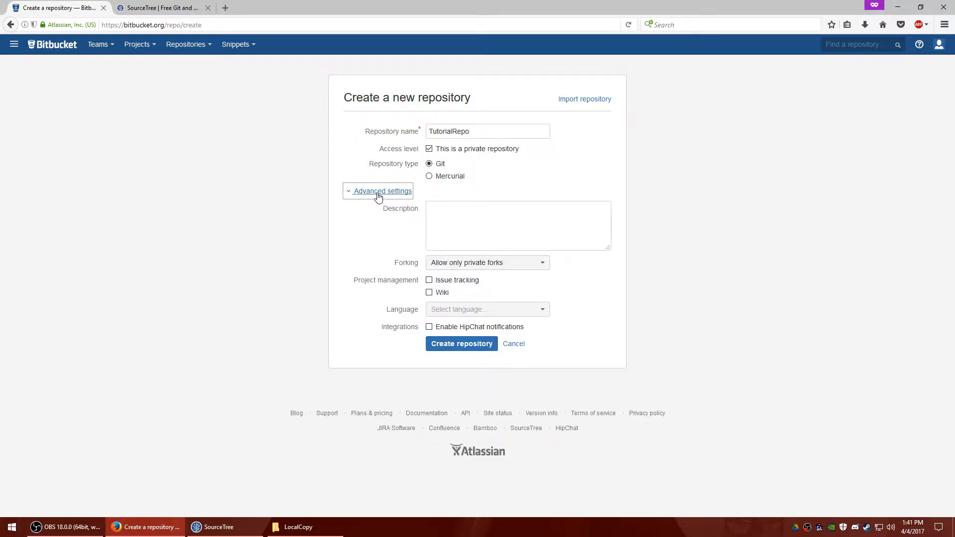
click(383, 190)
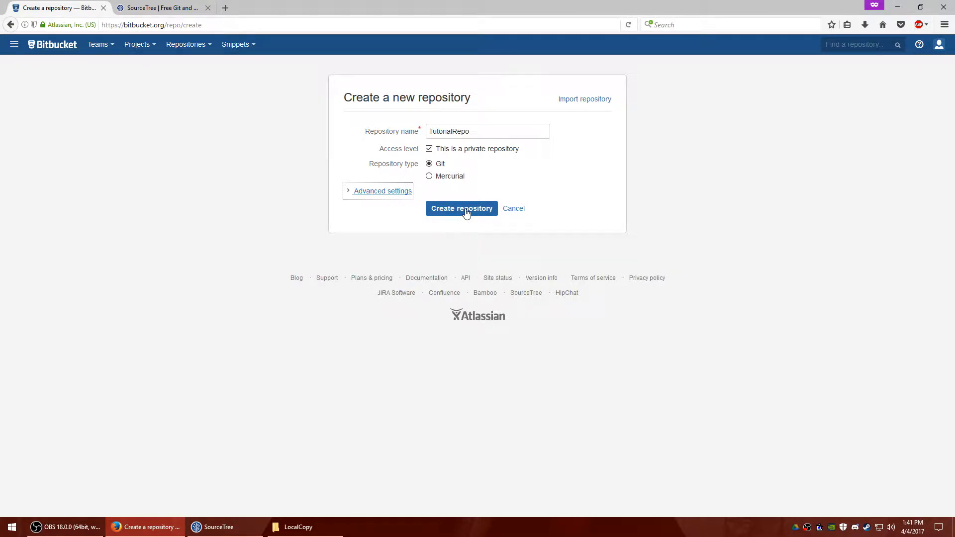
click(461, 209)
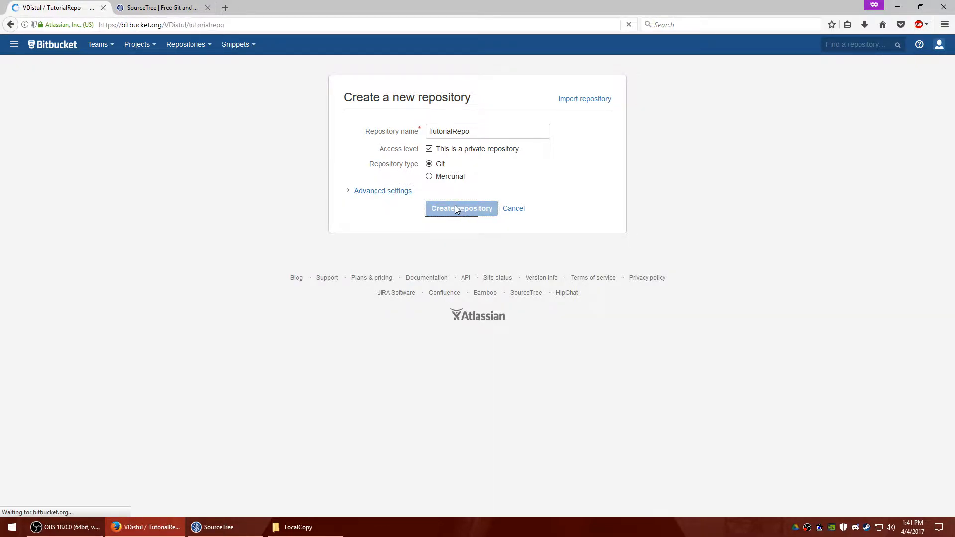
Step: Start a new README file for the empty TutorialRepo from its overview page
click(461, 208)
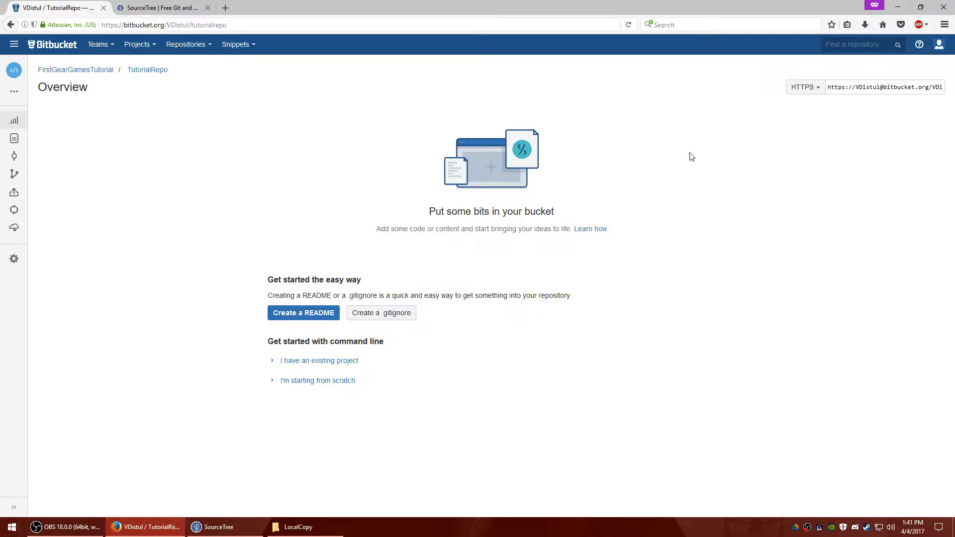
mouse_move(602, 138)
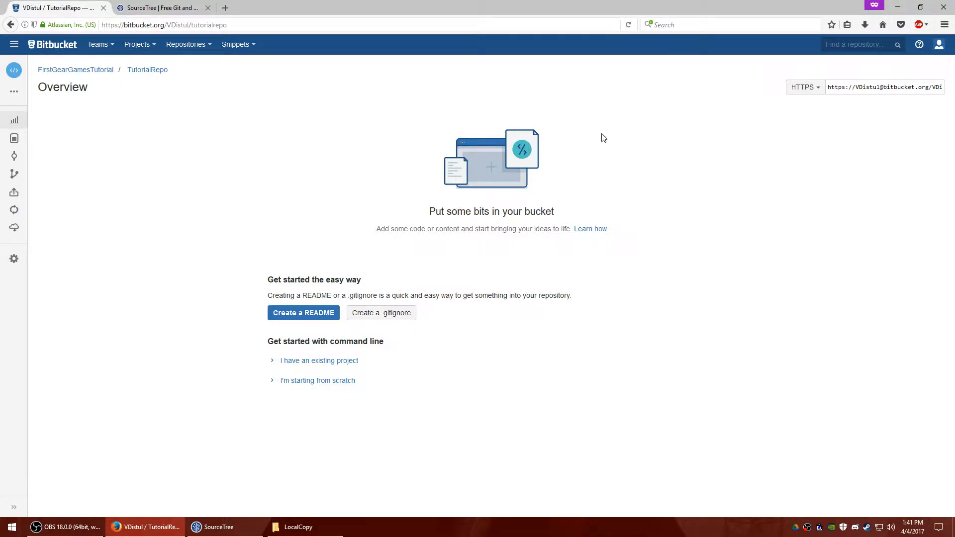
mouse_move(395, 317)
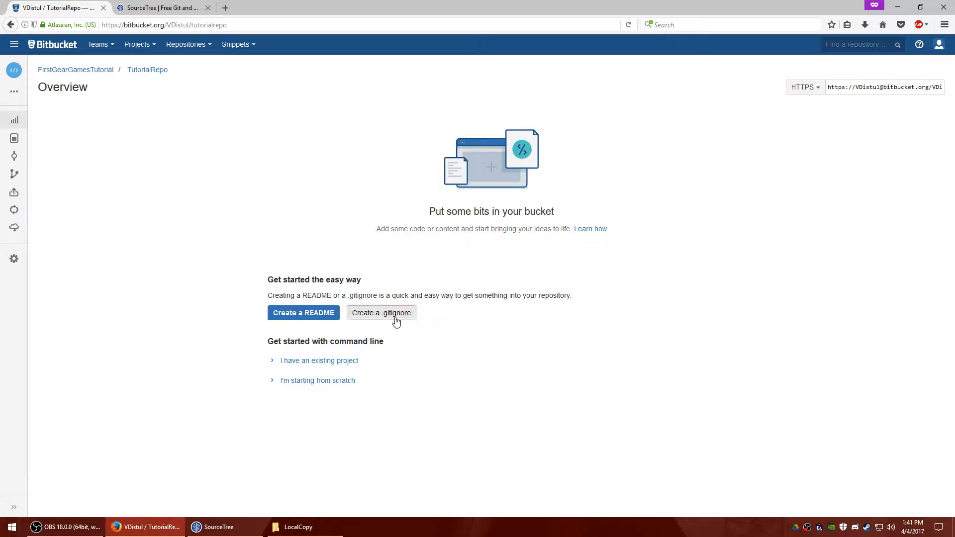
mouse_move(282, 323)
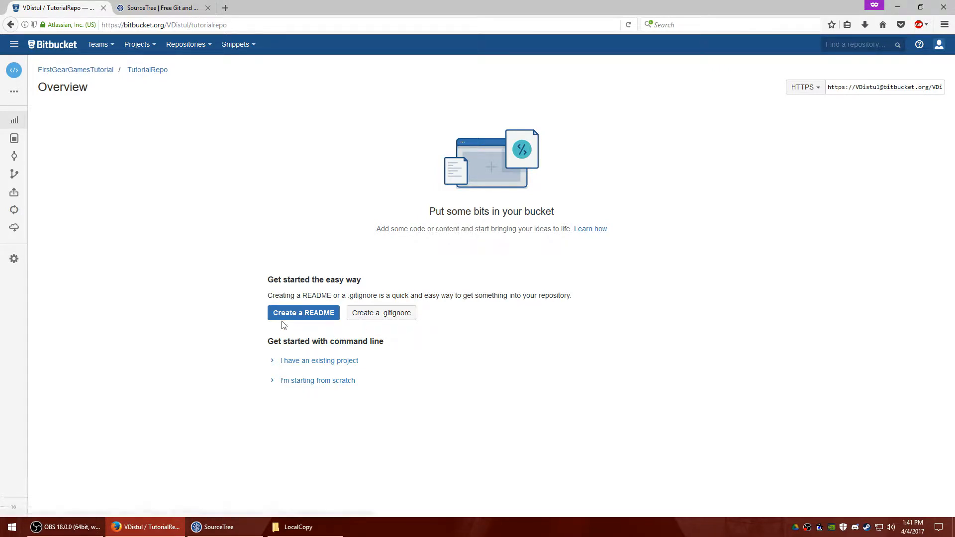
mouse_move(302, 312)
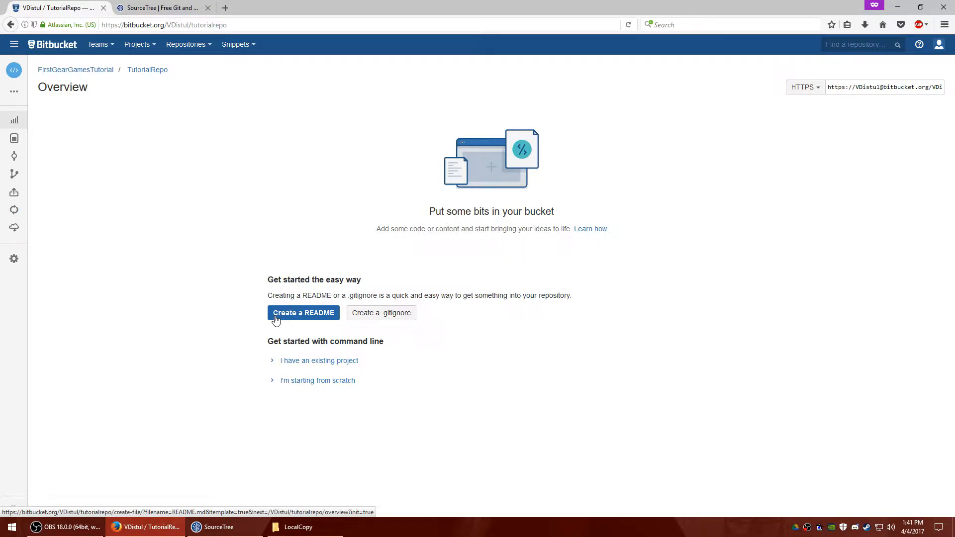
mouse_move(381, 313)
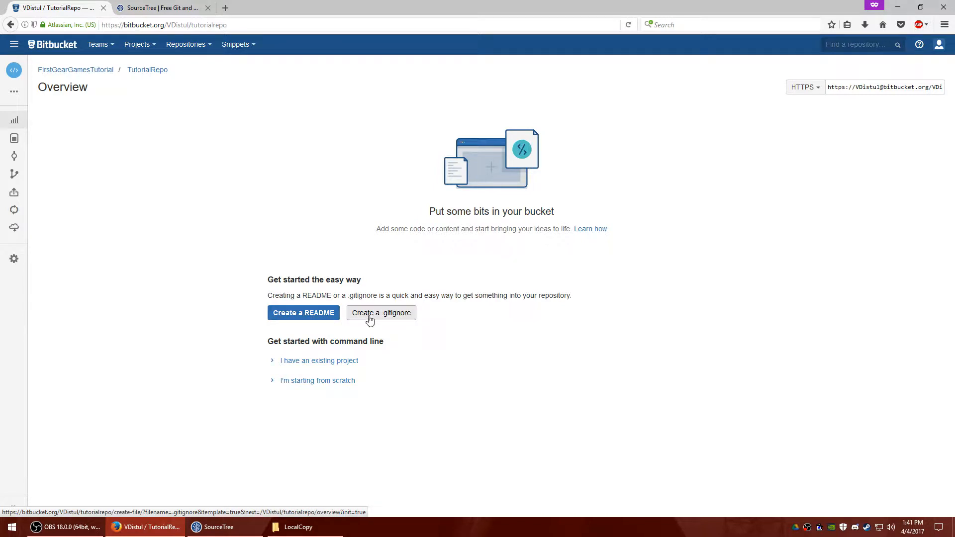
click(303, 313)
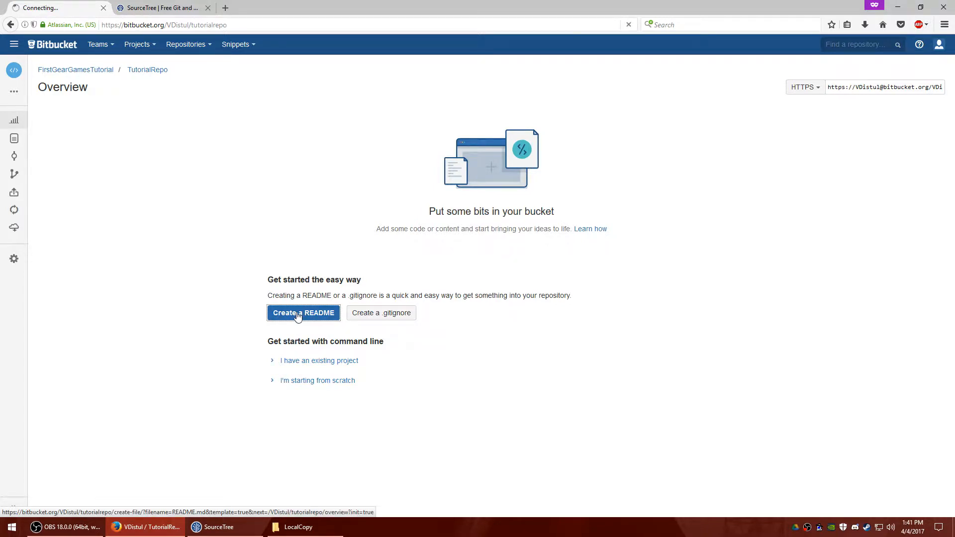
Step: Commit the default README.md to TutorialRepo with the default commit message
click(303, 312)
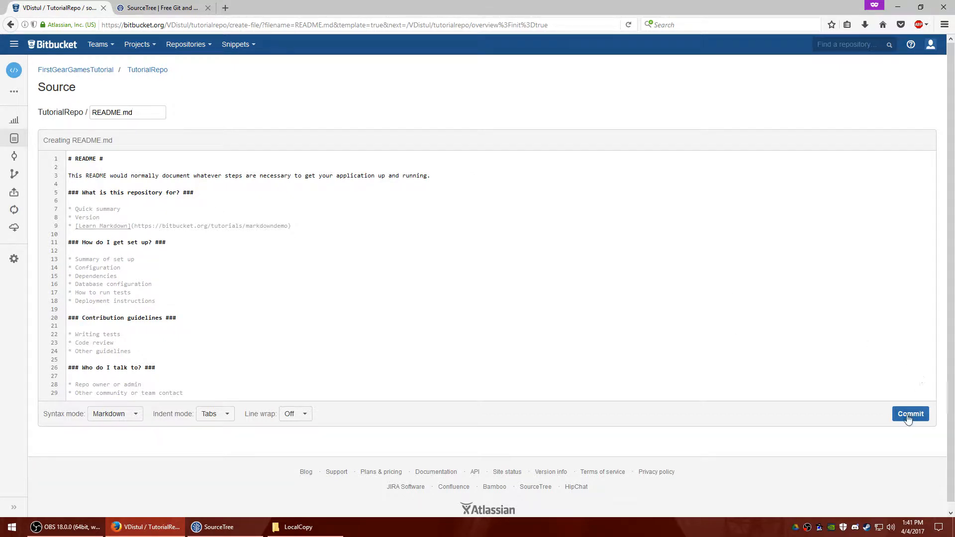
click(909, 414)
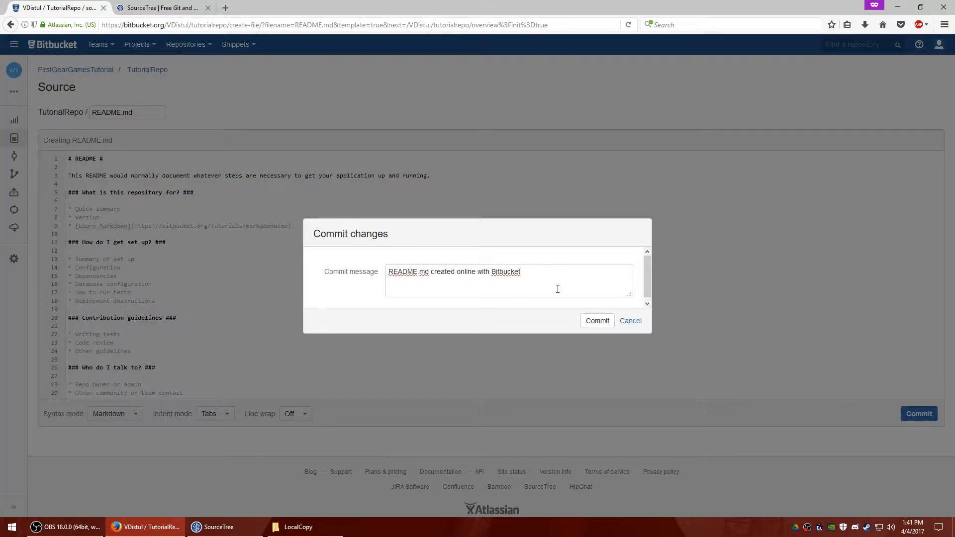
triple_click(454, 272)
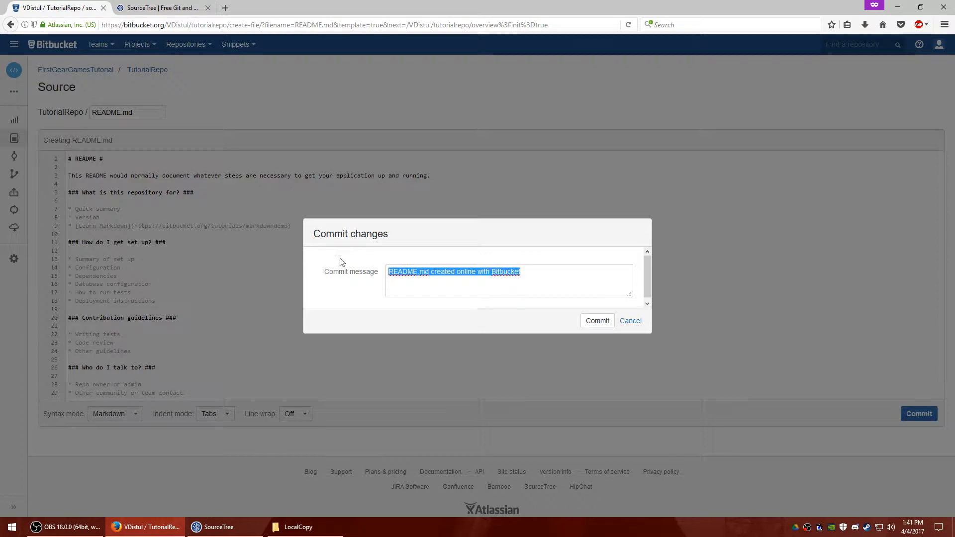
click(531, 272)
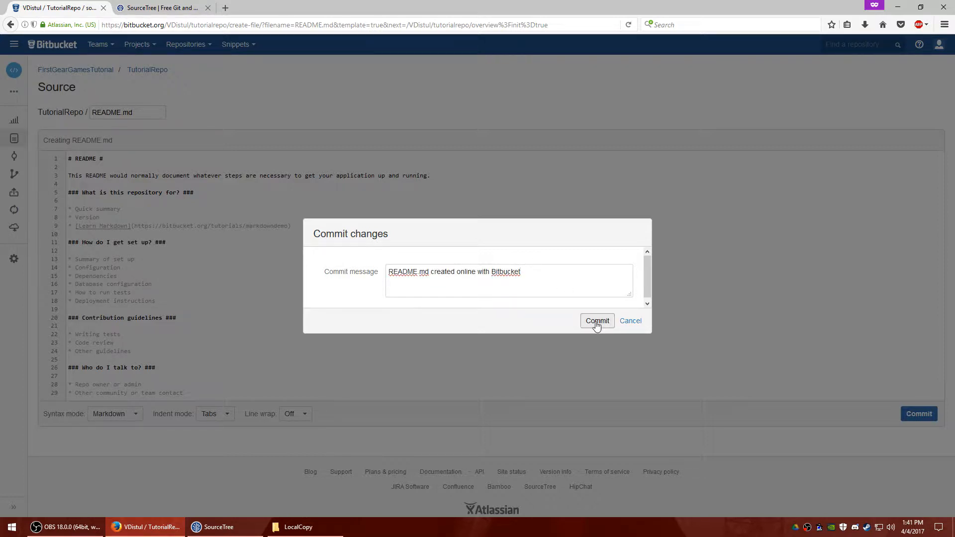
click(597, 320)
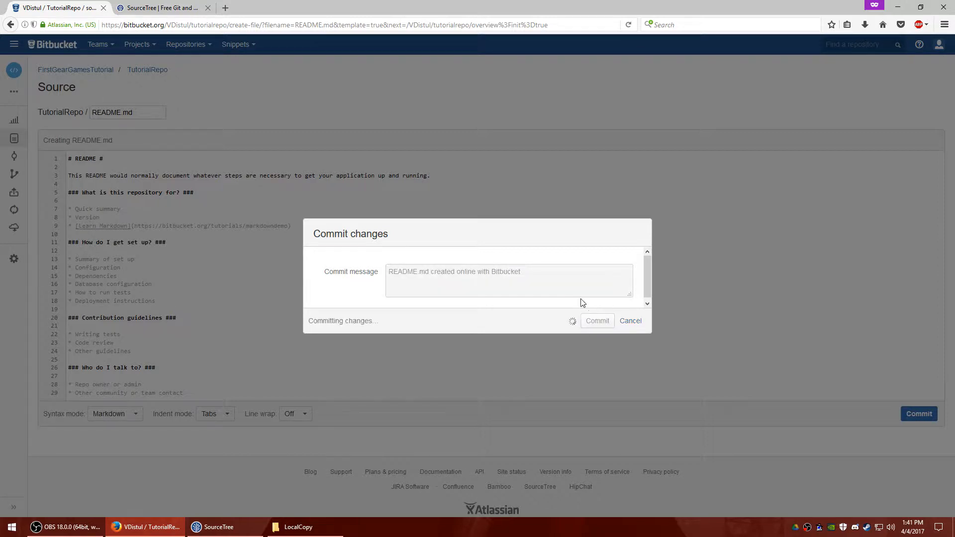
click(597, 320)
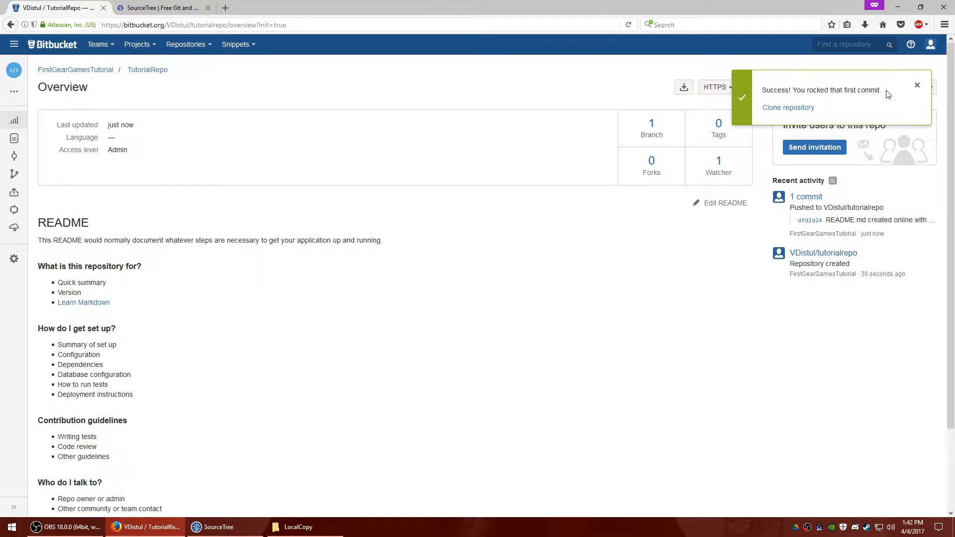
Step: Dismiss the first-commit success notice on TutorialRepo's overview page
click(917, 84)
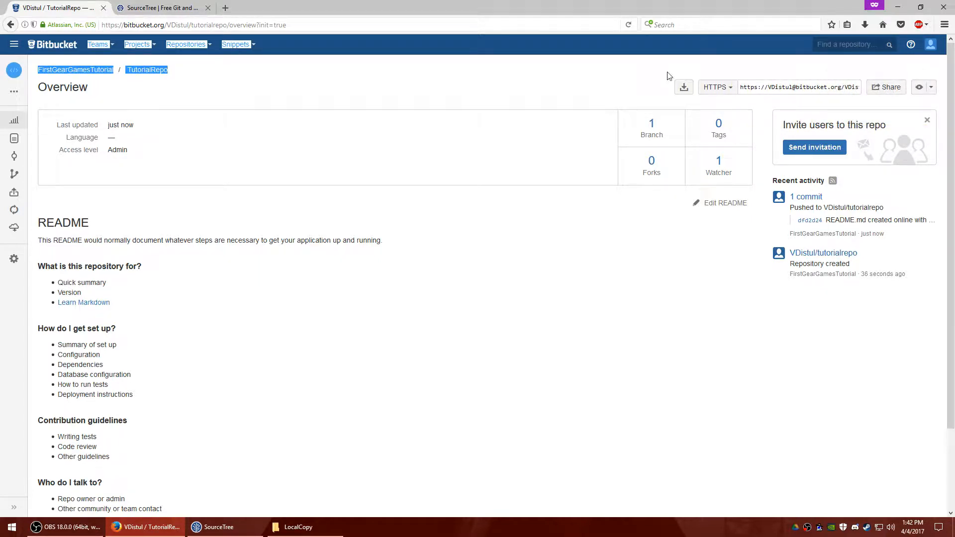
mouse_move(494, 272)
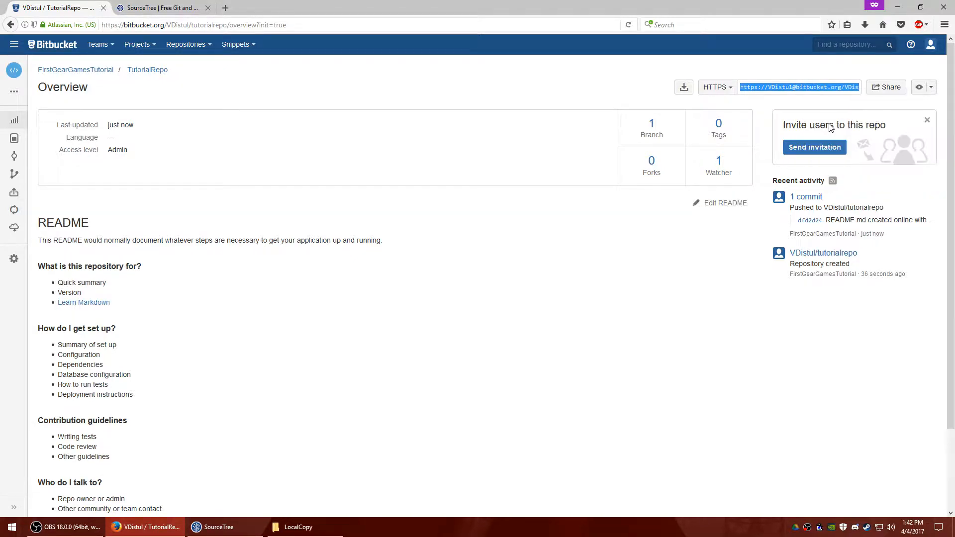
mouse_move(221, 527)
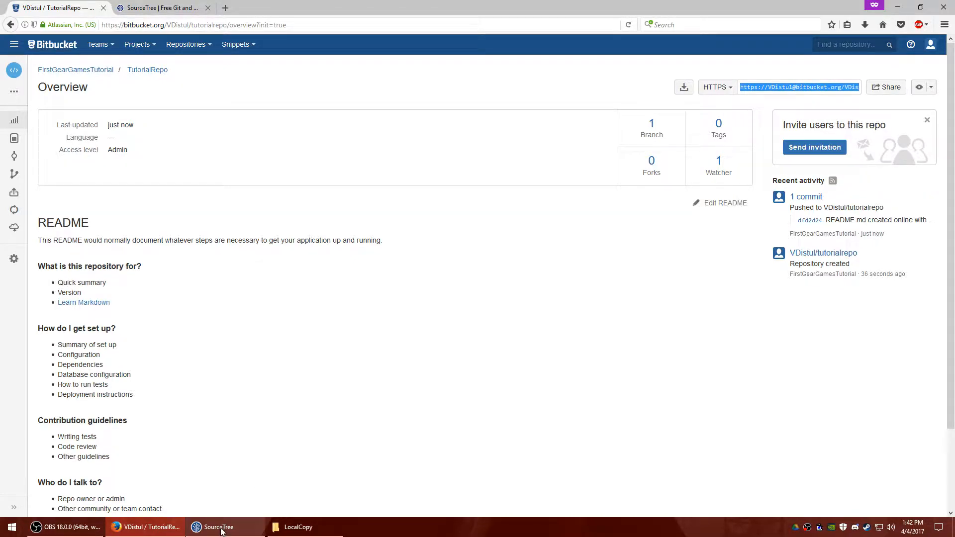
Step: Start a clone in SourceTree with TutorialRepo's HTTPS address pasted as the source URL
click(219, 527)
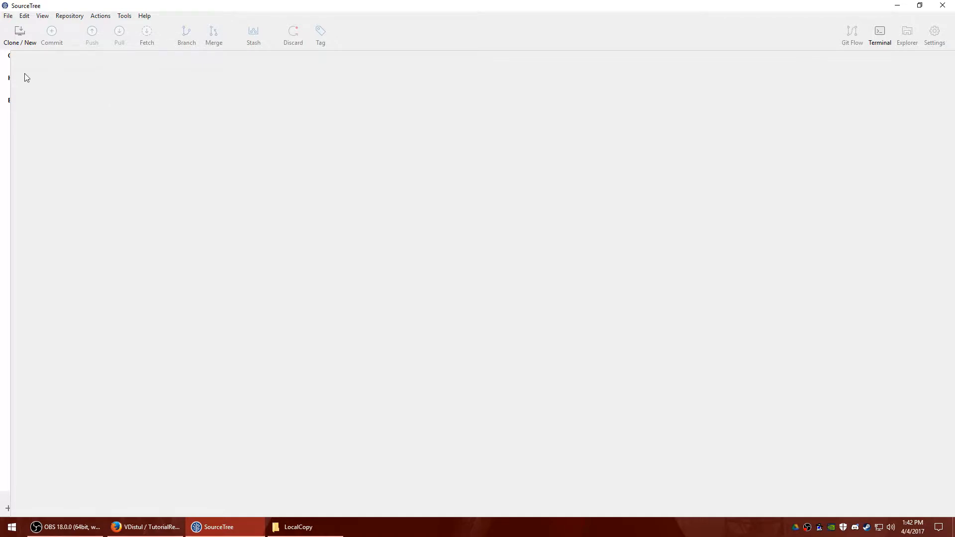
mouse_move(9, 85)
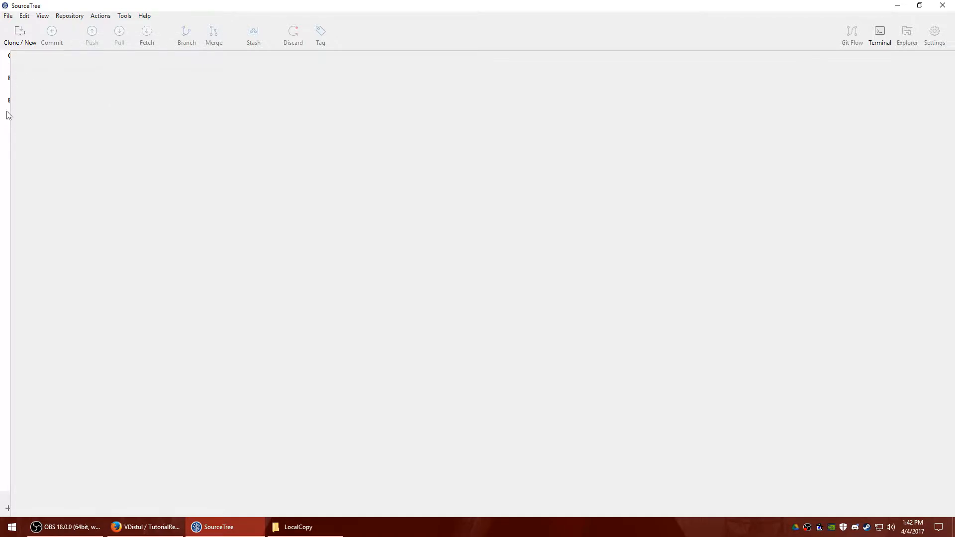
mouse_move(26, 159)
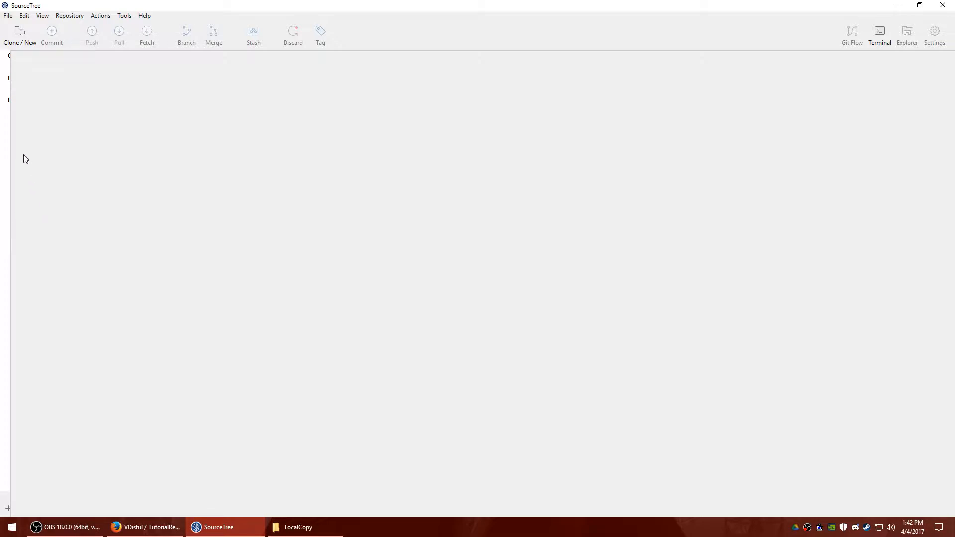
mouse_move(37, 76)
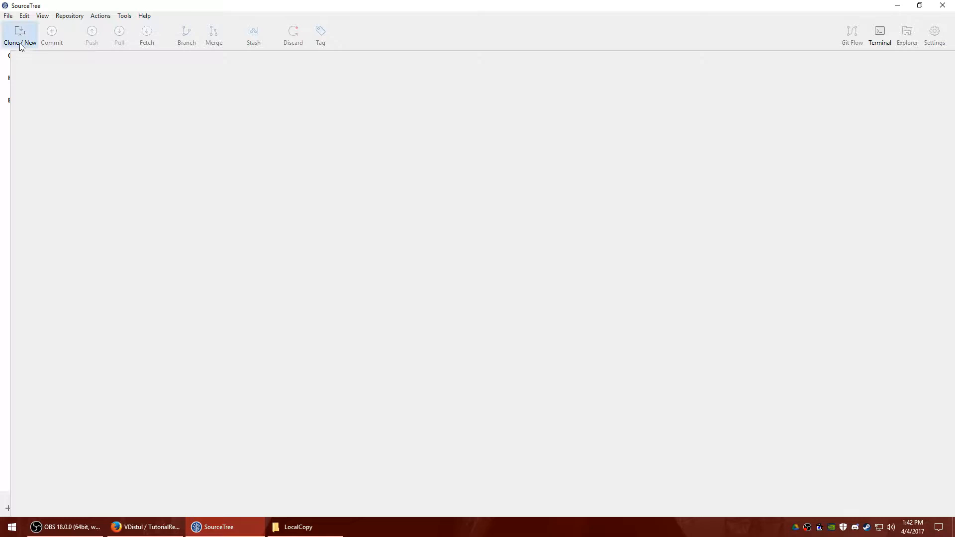
click(20, 35)
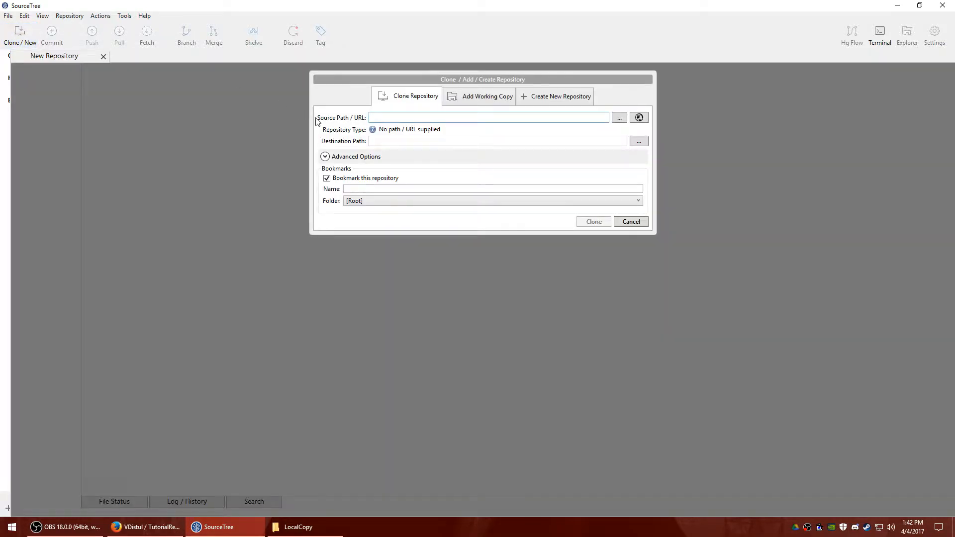
right_click(491, 117)
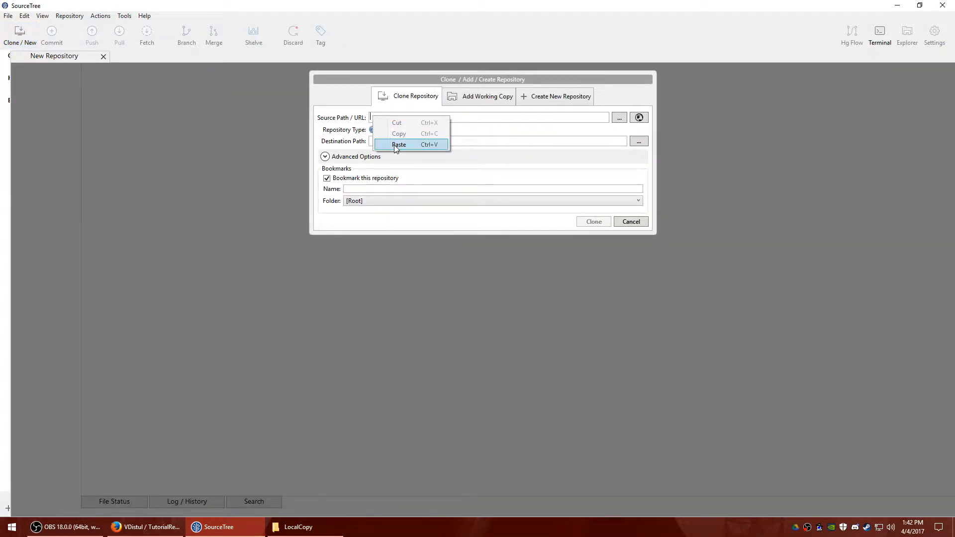
mouse_move(388, 127)
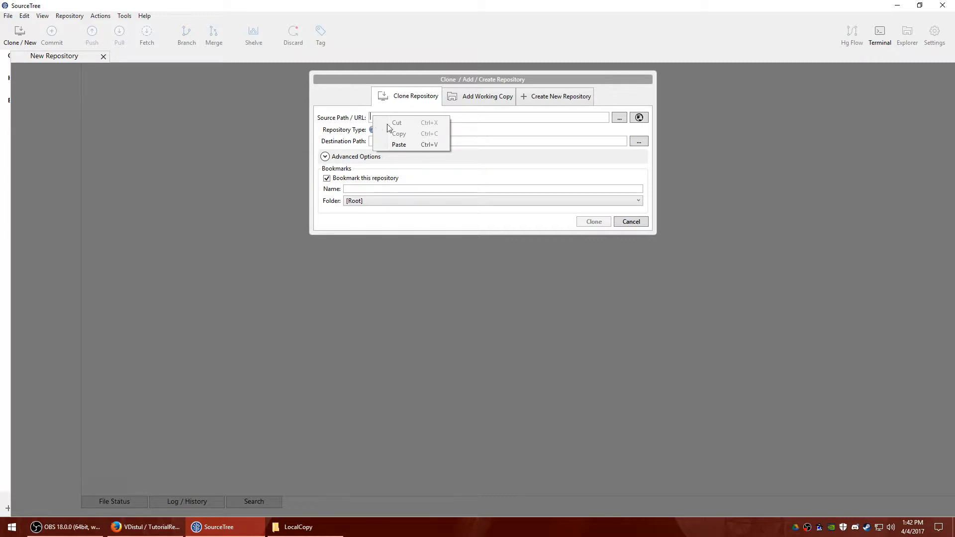
click(399, 145)
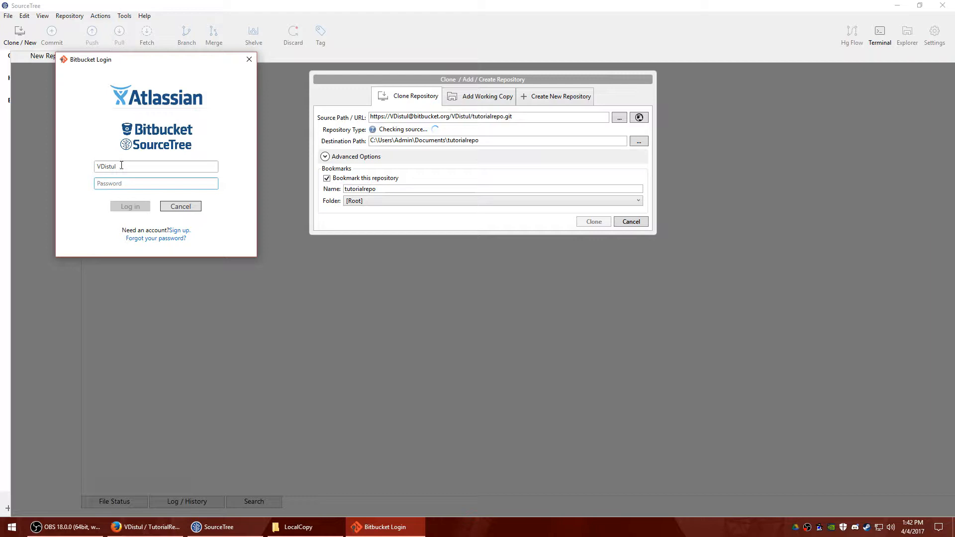
Step: Sign in to Bitbucket with the account password so the source is recognised as Git
click(155, 183)
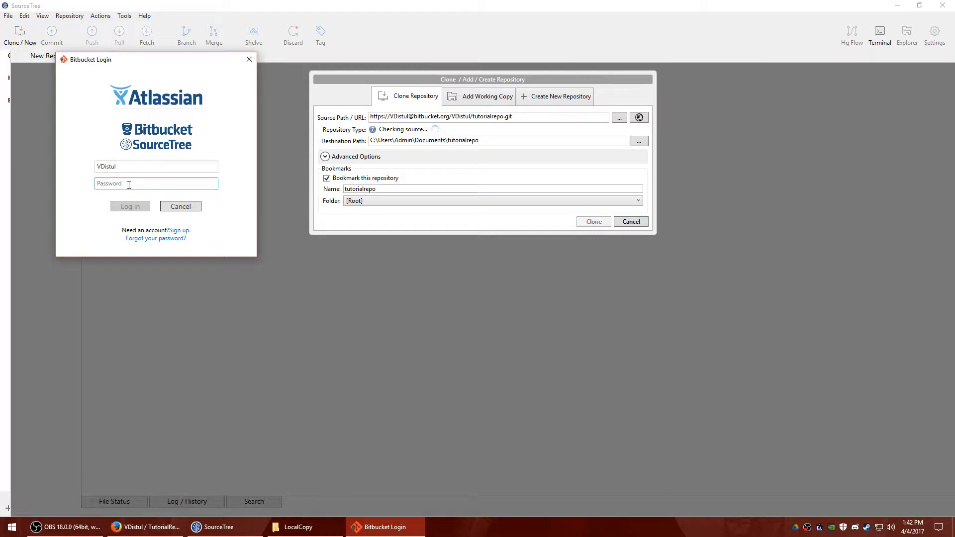
text(password)
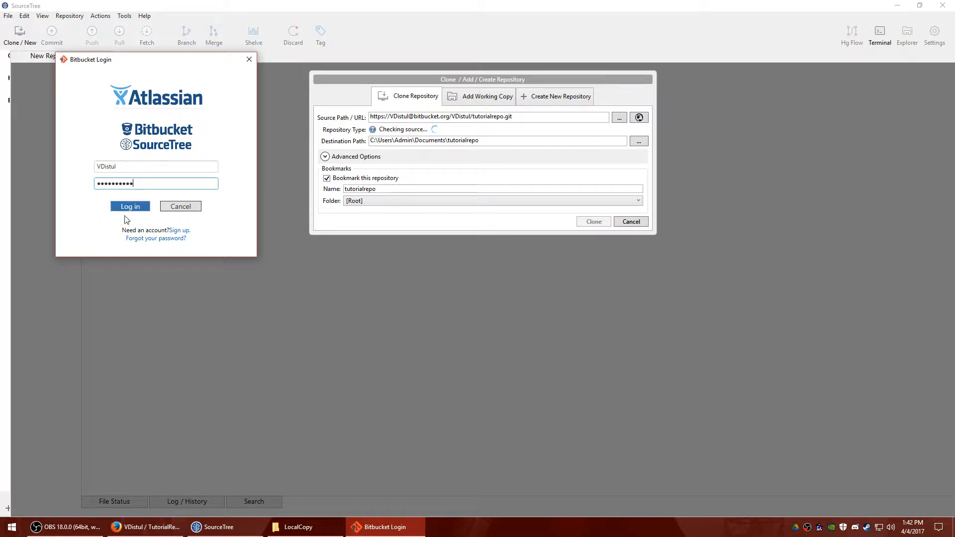
click(129, 206)
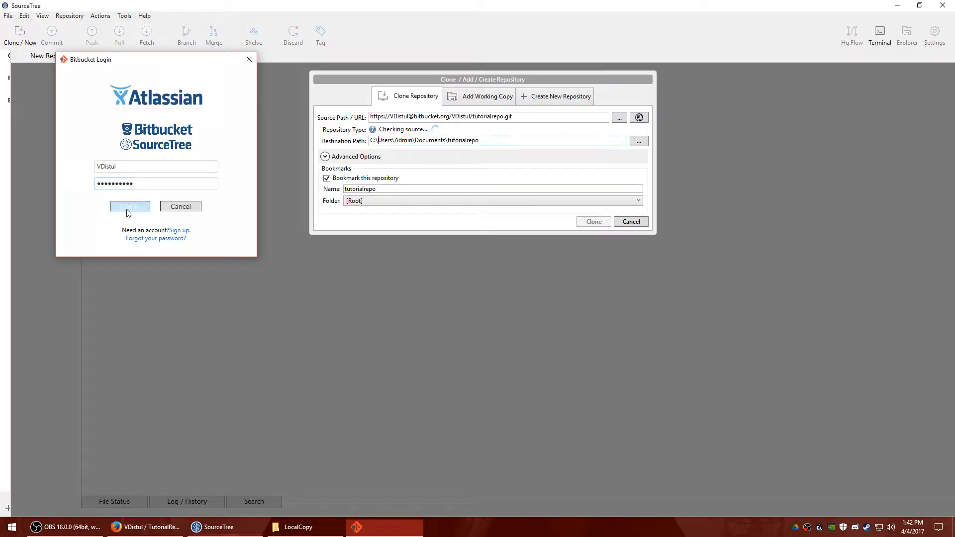
click(130, 206)
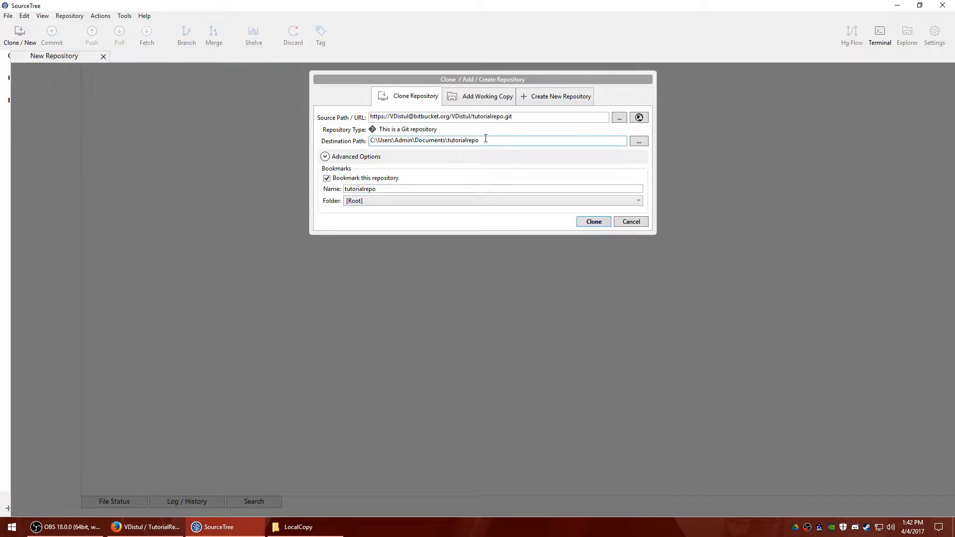
Step: Clone the repository into D:\tutorial\BitCopy bookmarked as BitCopy
text(D:\)
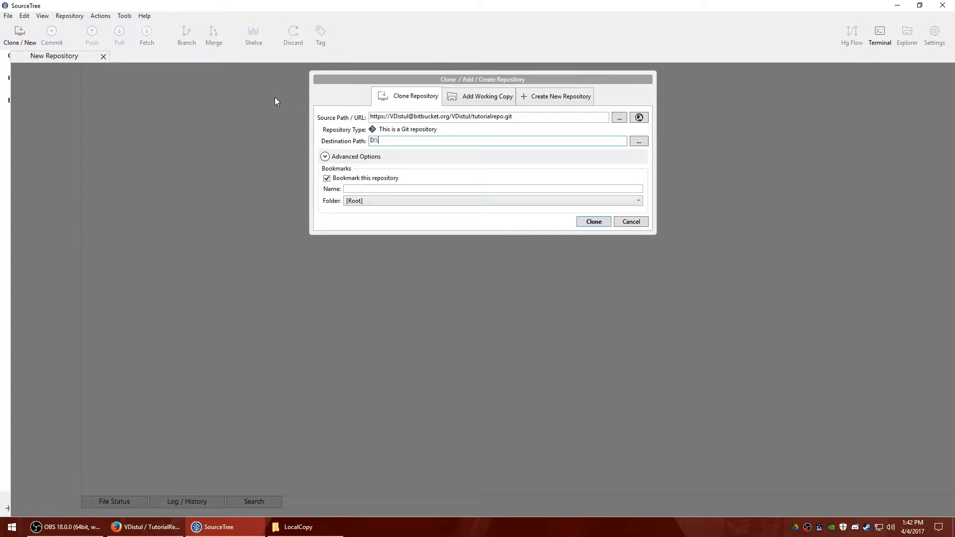
text(tutorial\)
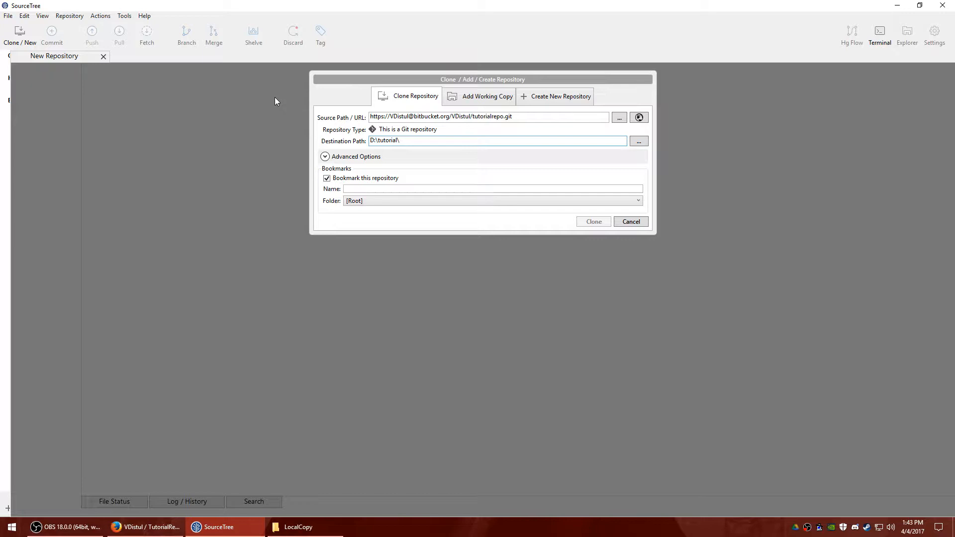
text(BitCopy)
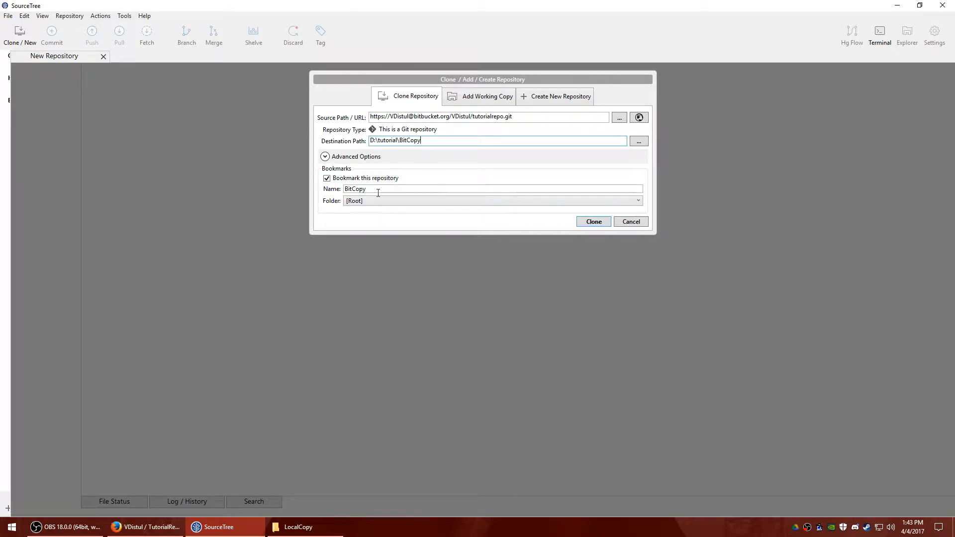
mouse_move(54, 56)
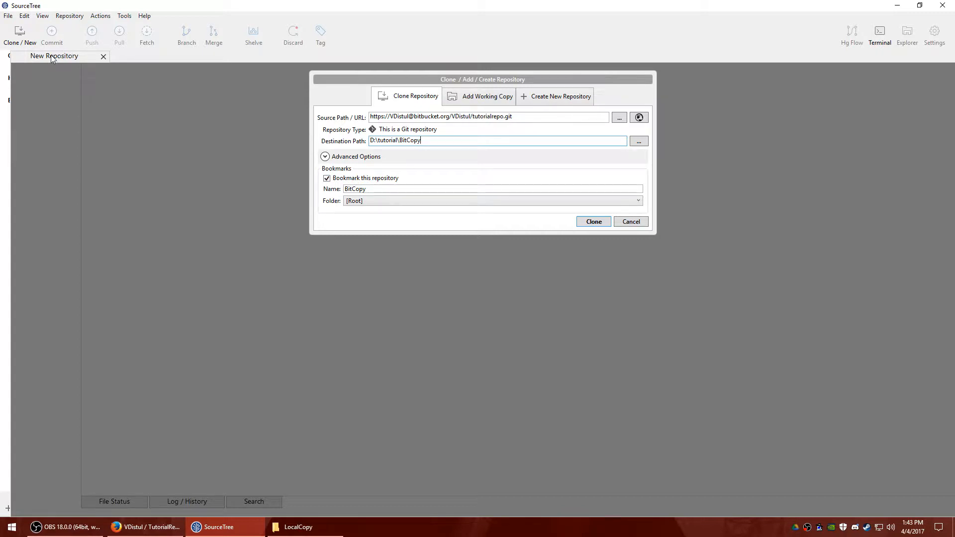
mouse_move(428, 197)
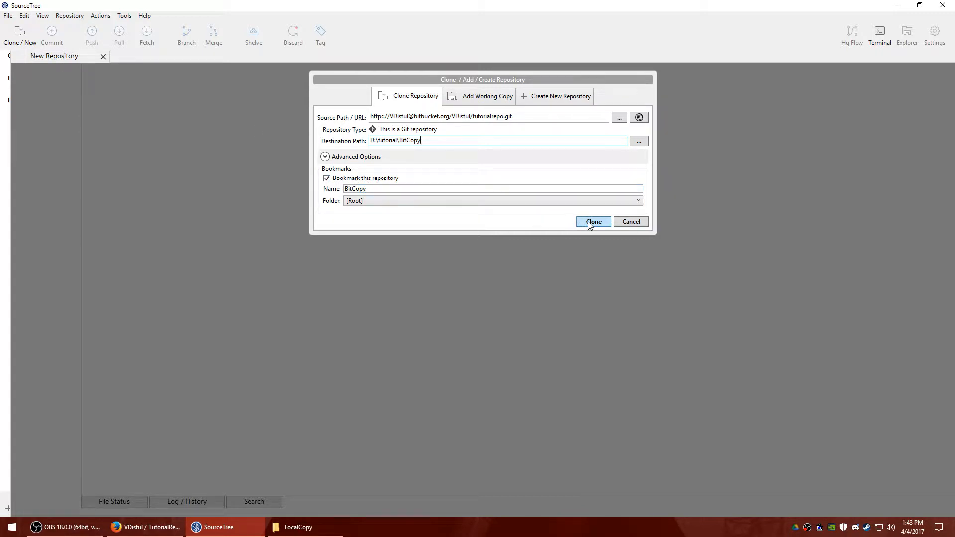
click(592, 221)
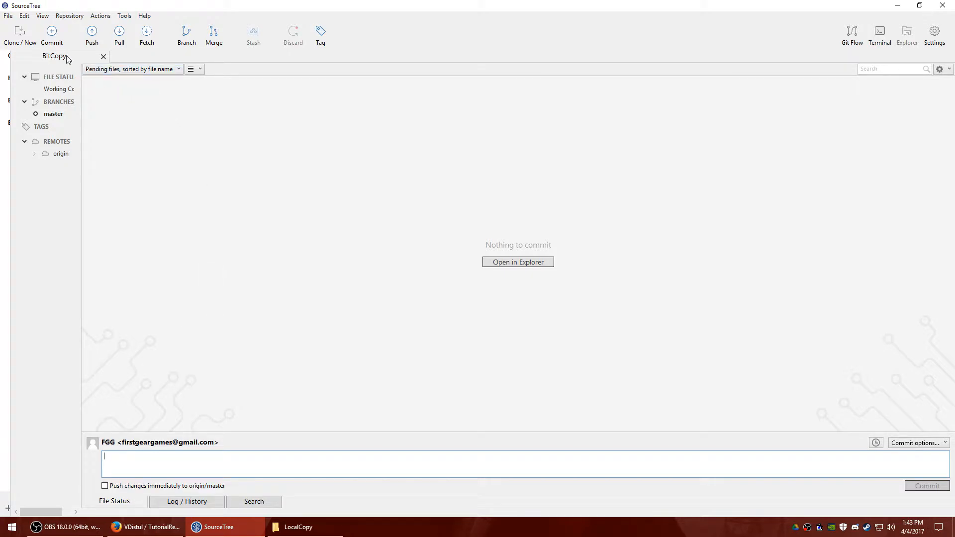
Step: Show BitCopy's Log / History listing the single README.md commit
click(187, 502)
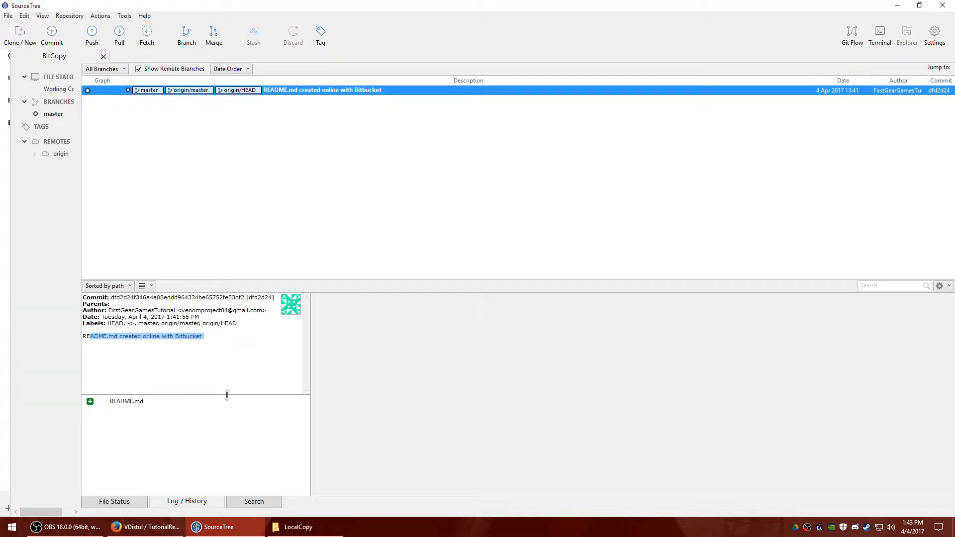
Step: In File Explorer, browse the Tutorial folder and look inside LocalCopy
click(298, 526)
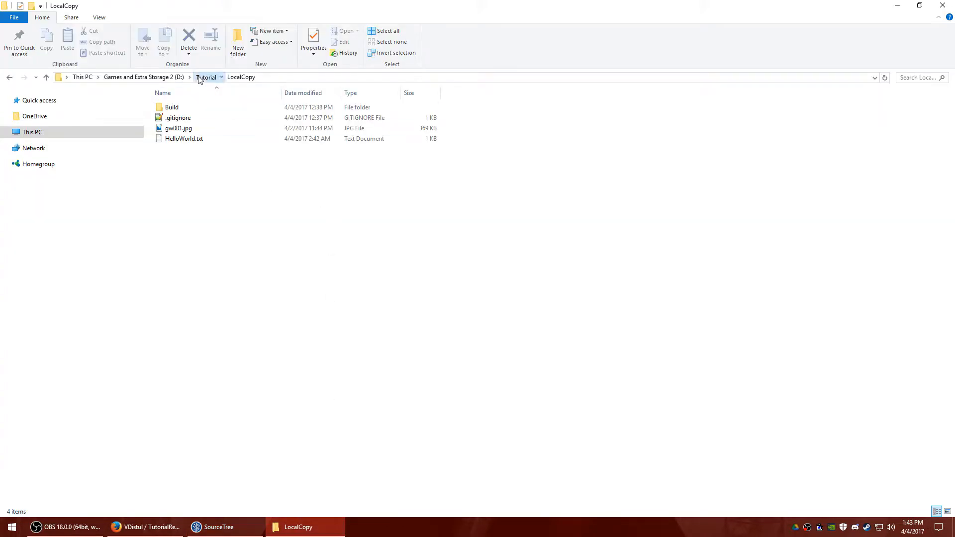
click(206, 77)
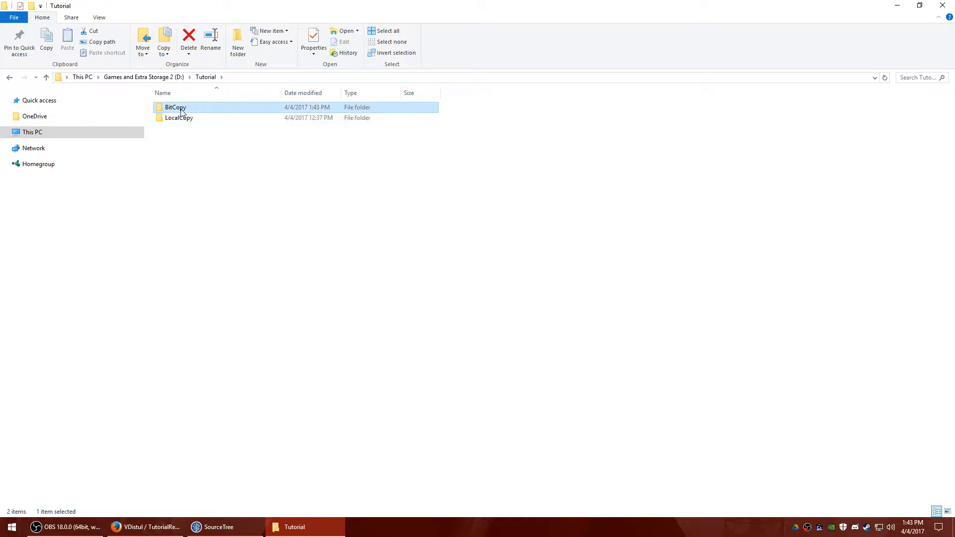
double_click(176, 108)
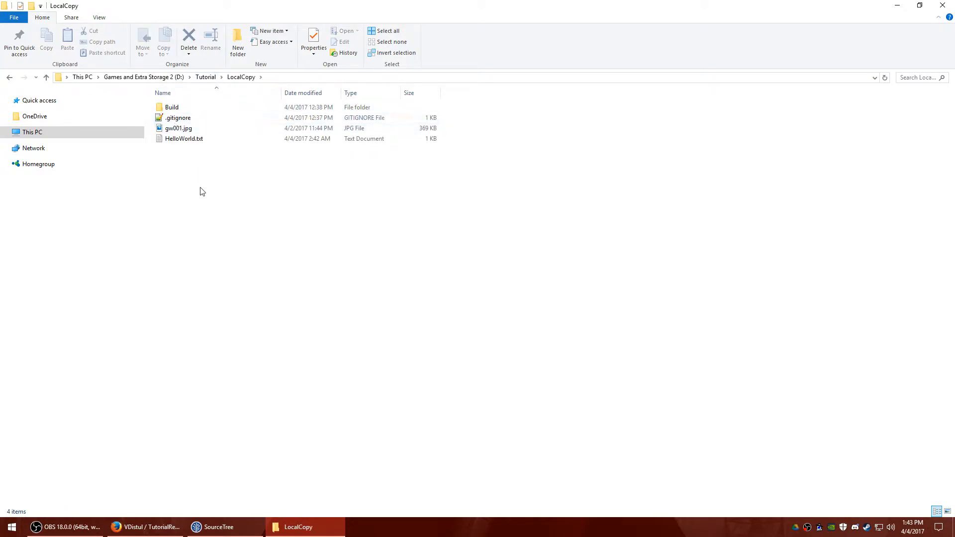
click(388, 31)
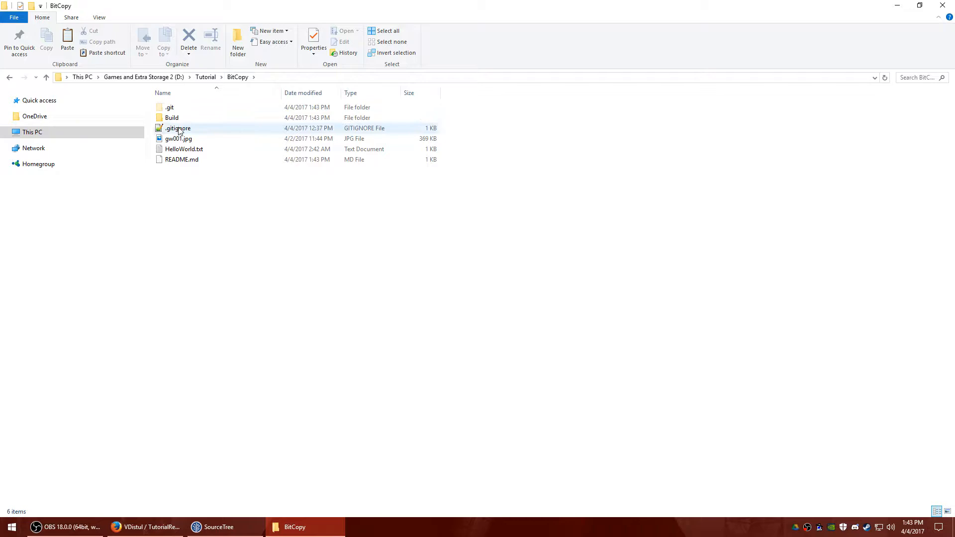
Step: Look over the BitCopy folder's project files beside .git and README.md
click(172, 117)
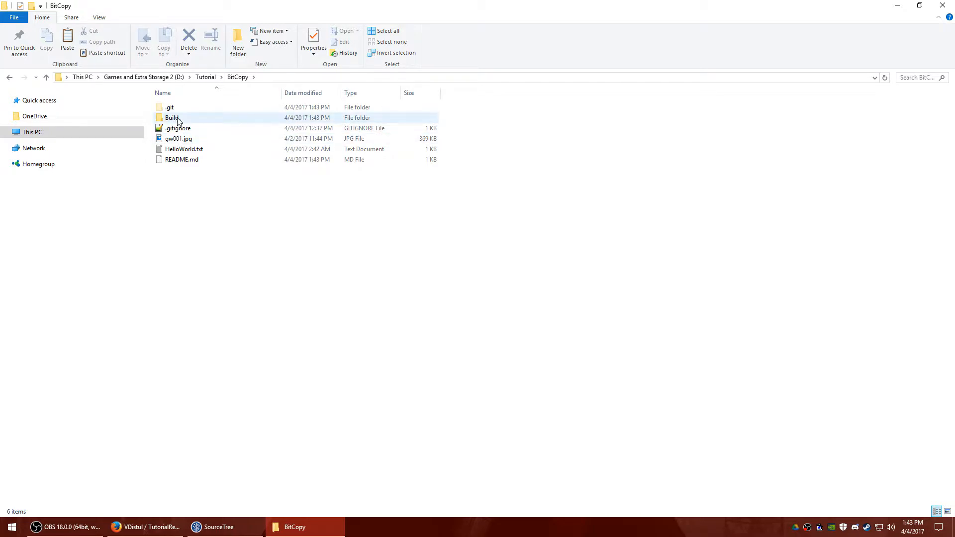
click(178, 127)
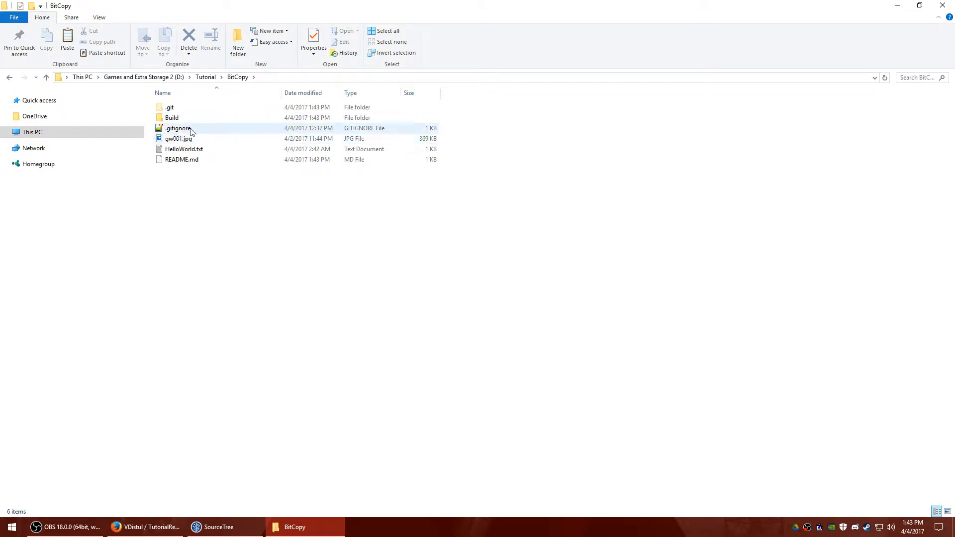
mouse_move(178, 128)
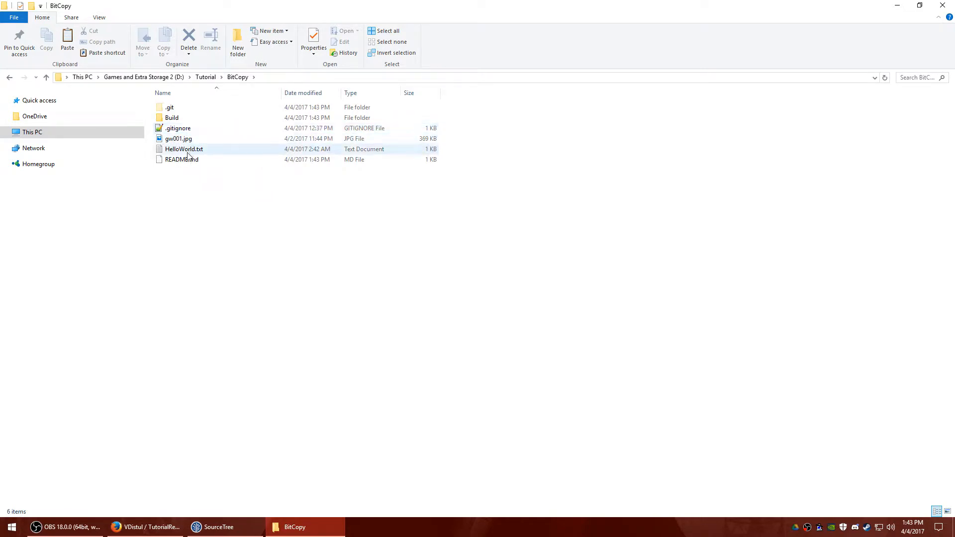
click(179, 138)
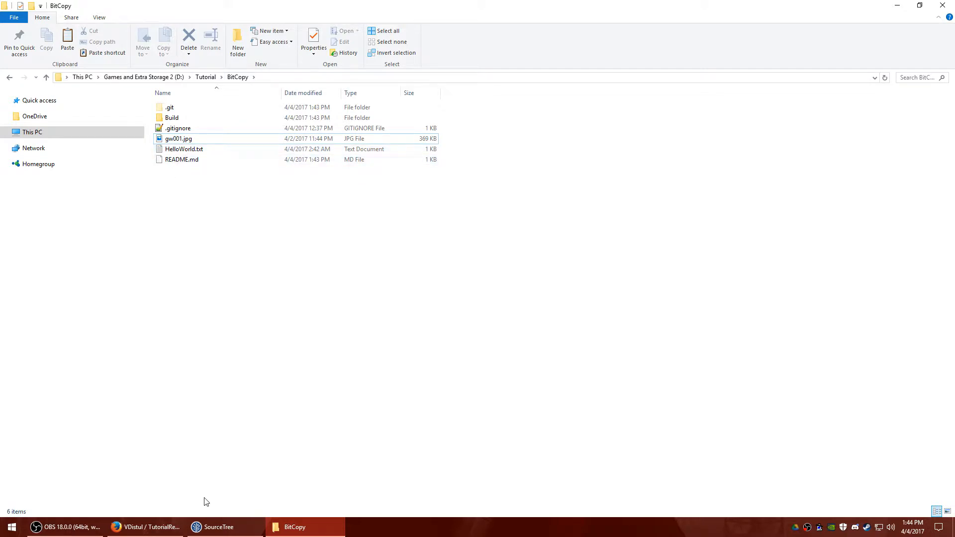
Step: View BitCopy's uncommitted changes in SourceTree and preview the .gitignore file's contents
click(218, 527)
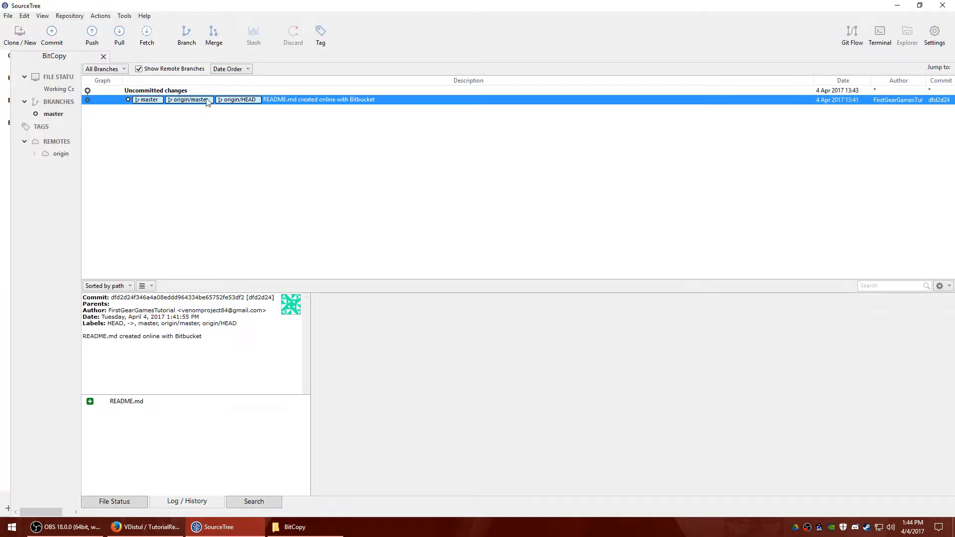
click(155, 90)
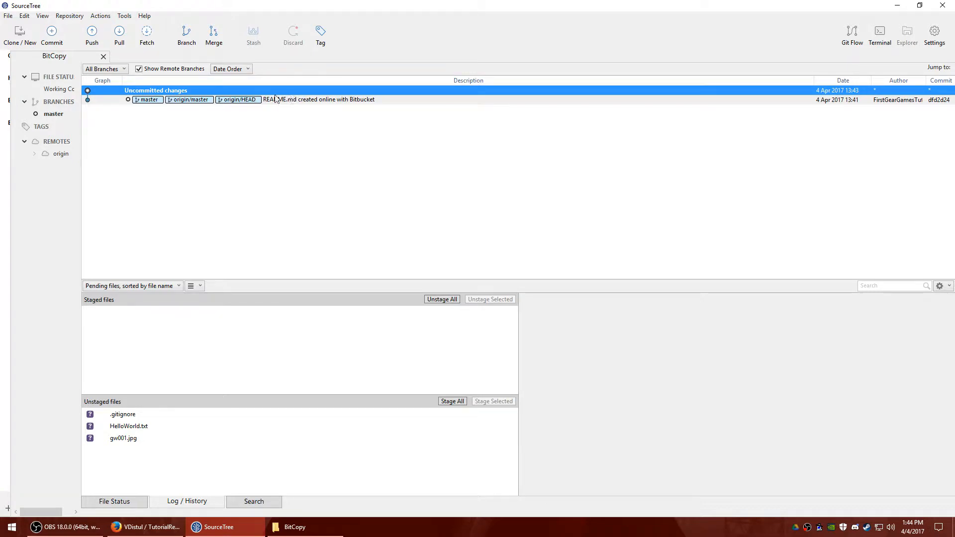
mouse_move(170, 401)
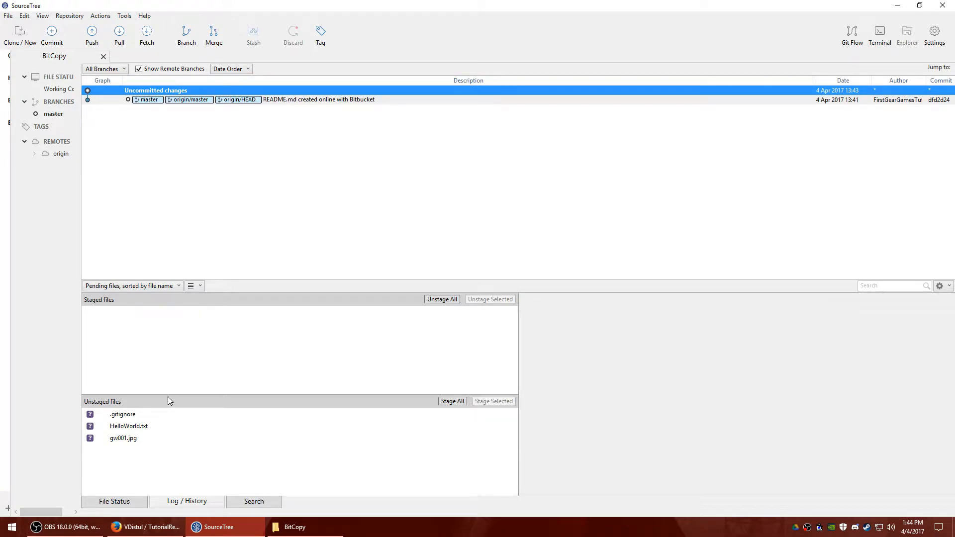
mouse_move(141, 421)
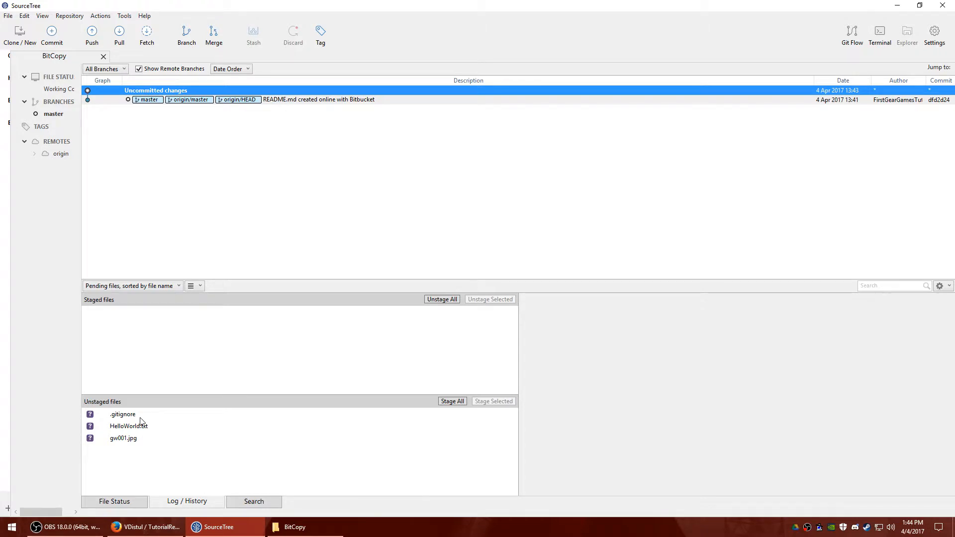
click(122, 415)
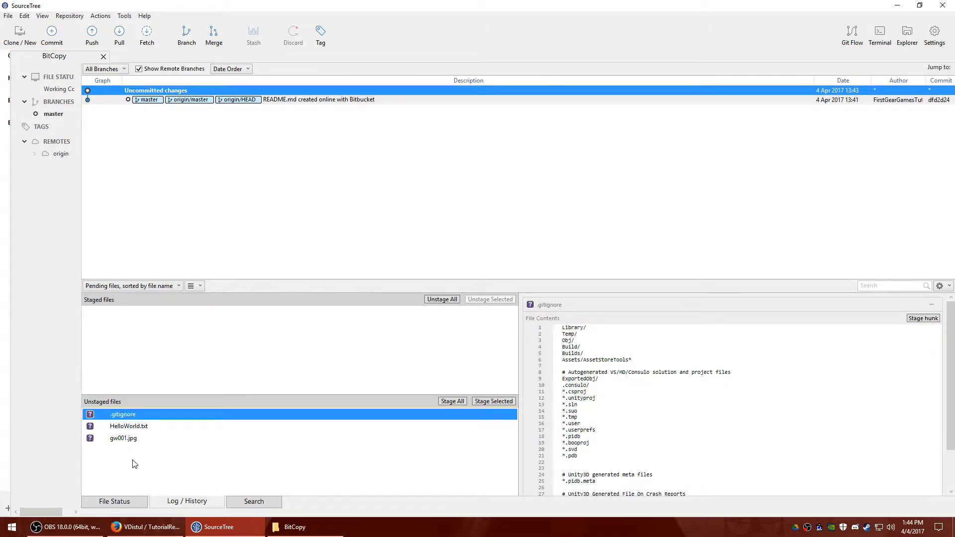
mouse_move(119, 456)
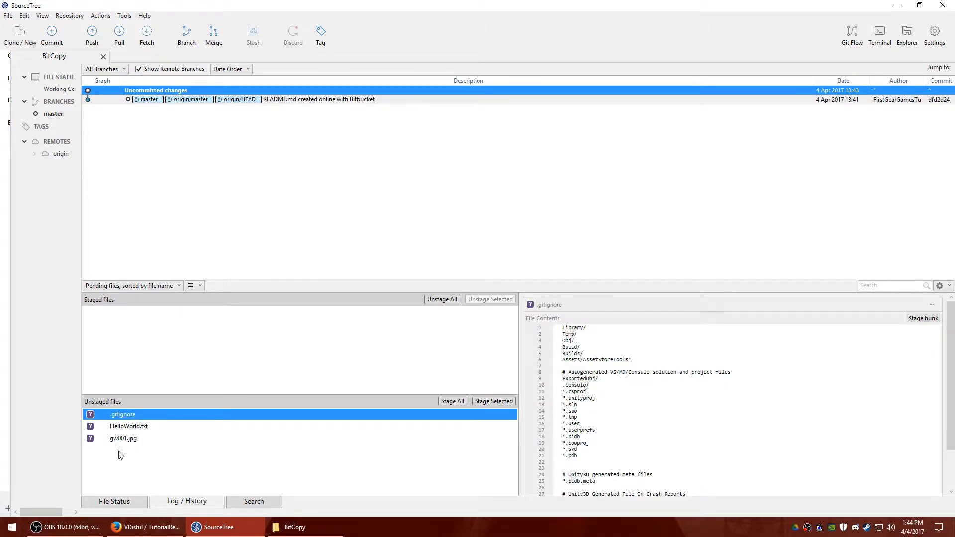
mouse_move(128, 427)
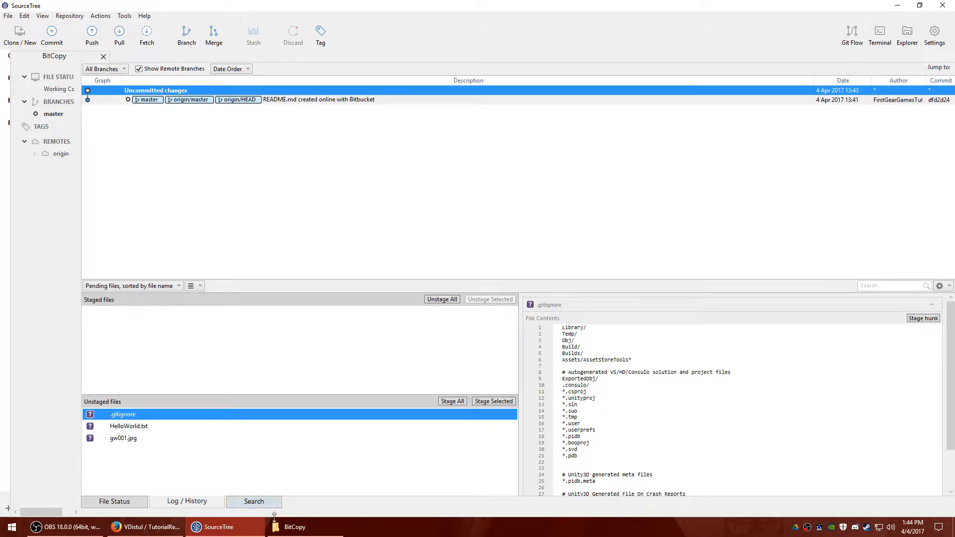
Step: Open BitCopy's .gitignore in Notepad++ and read its Unity ignore rules including Build/
click(296, 527)
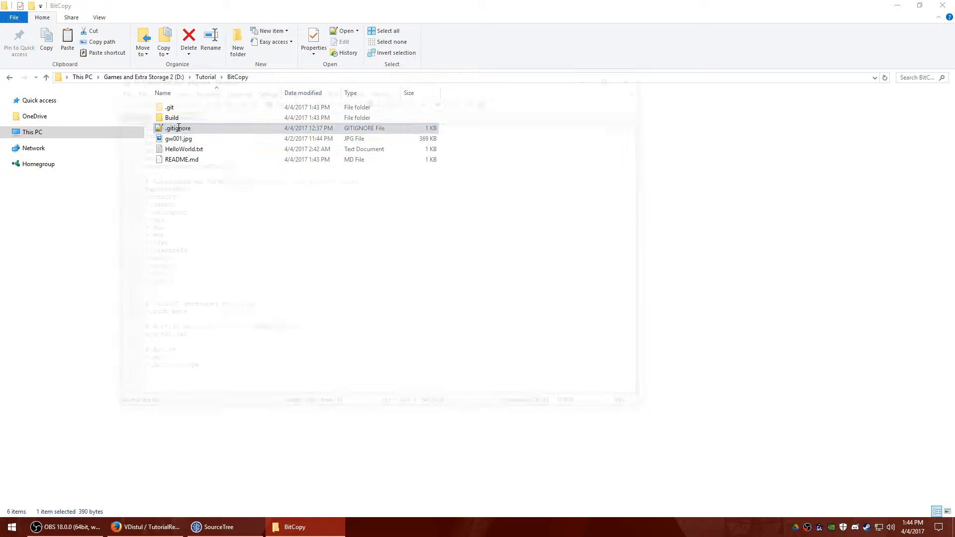
double_click(177, 128)
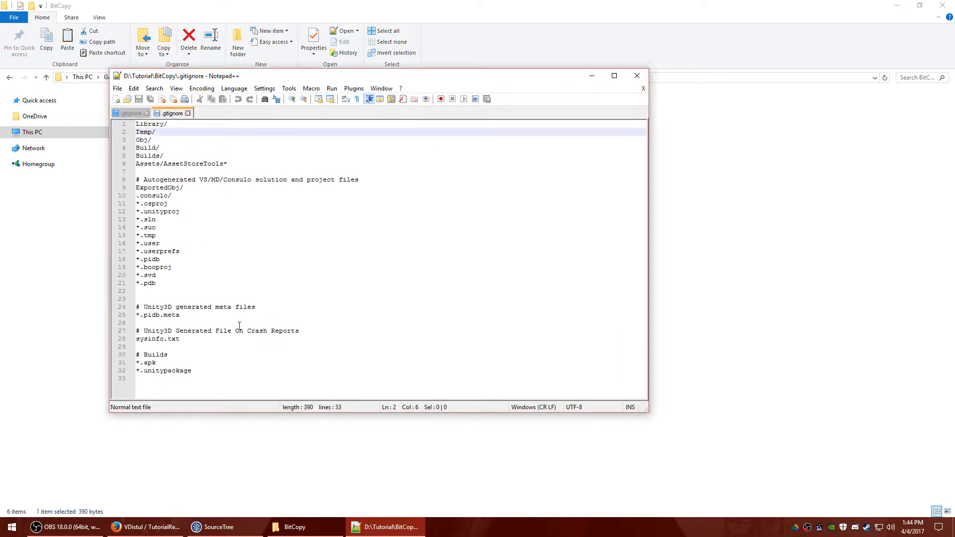
click(190, 370)
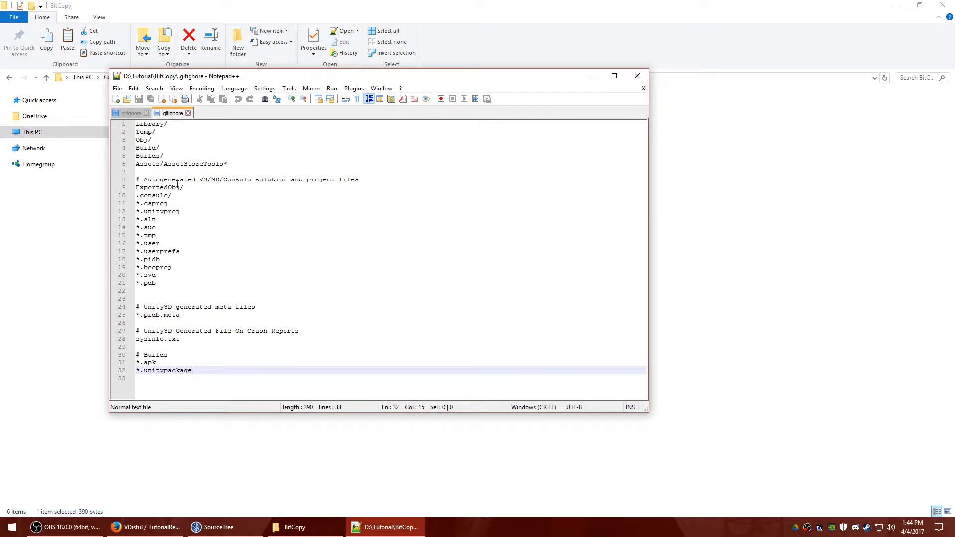
click(215, 131)
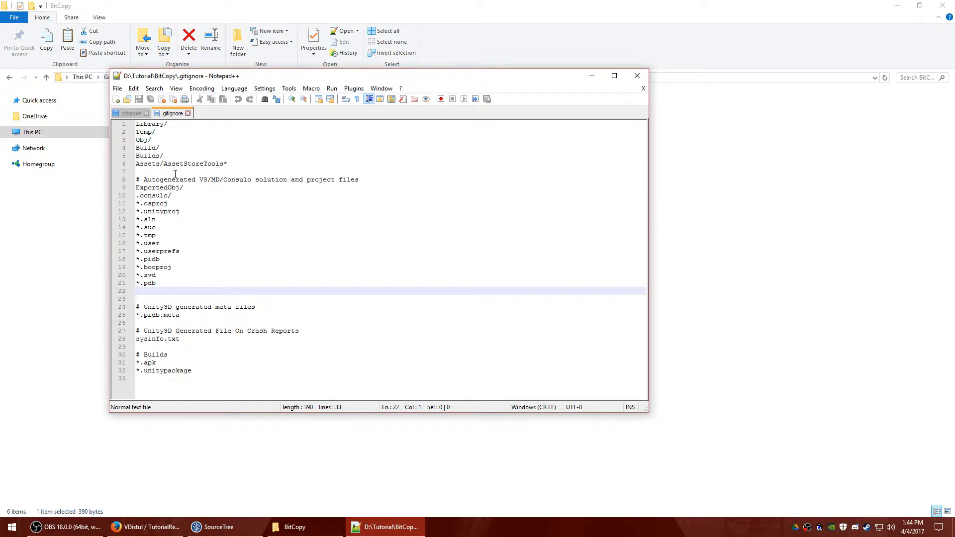
click(149, 155)
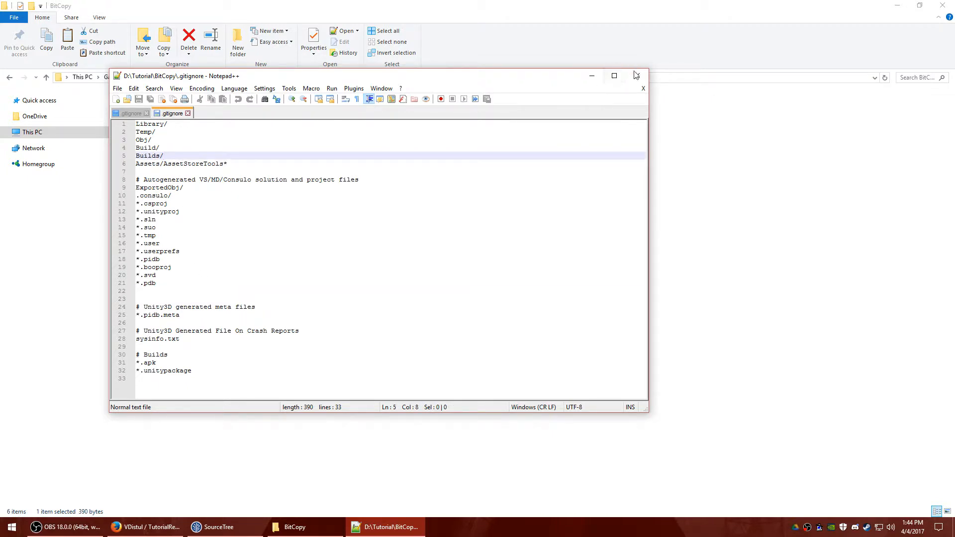
Step: Back in SourceTree, stage all three untracked files: .gitignore, HelloWorld.txt and gw001.jpg
click(222, 526)
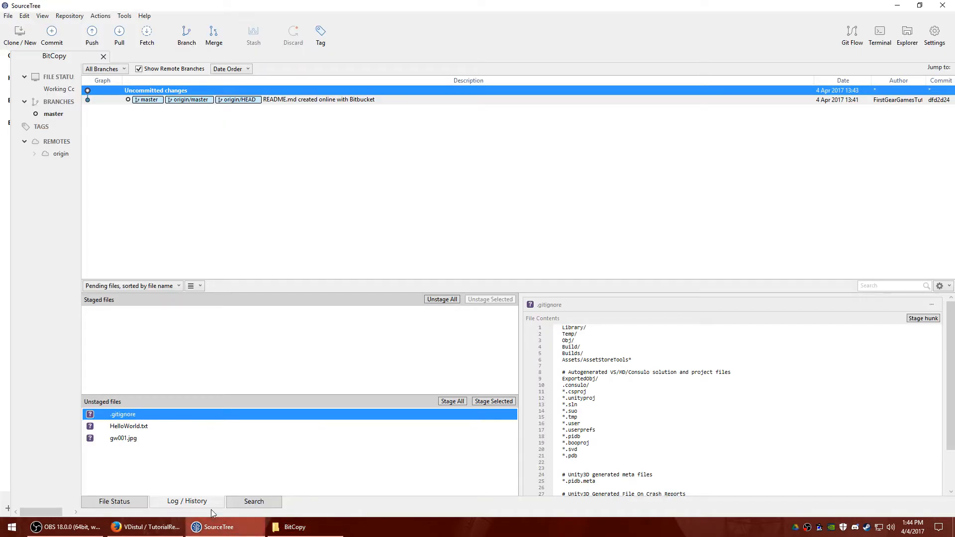
mouse_move(592, 120)
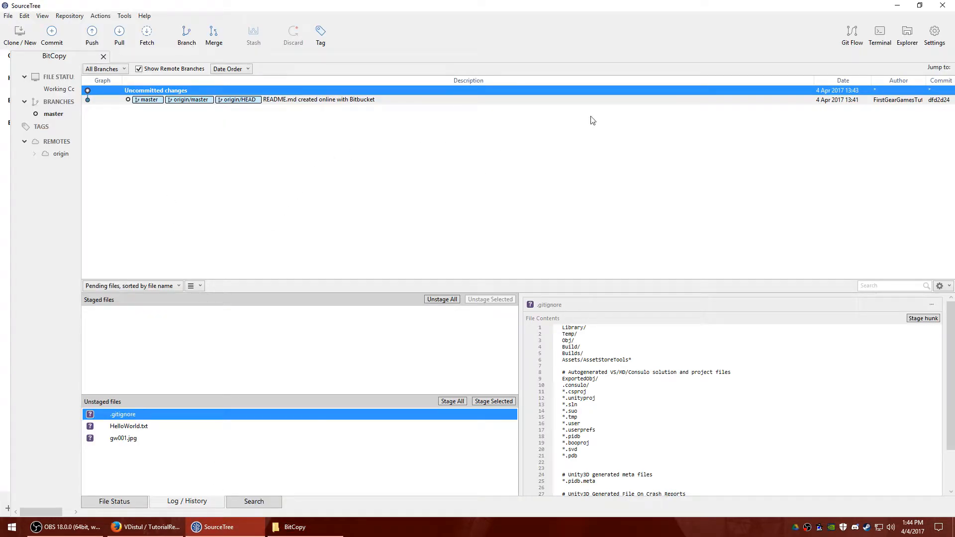
mouse_move(265, 341)
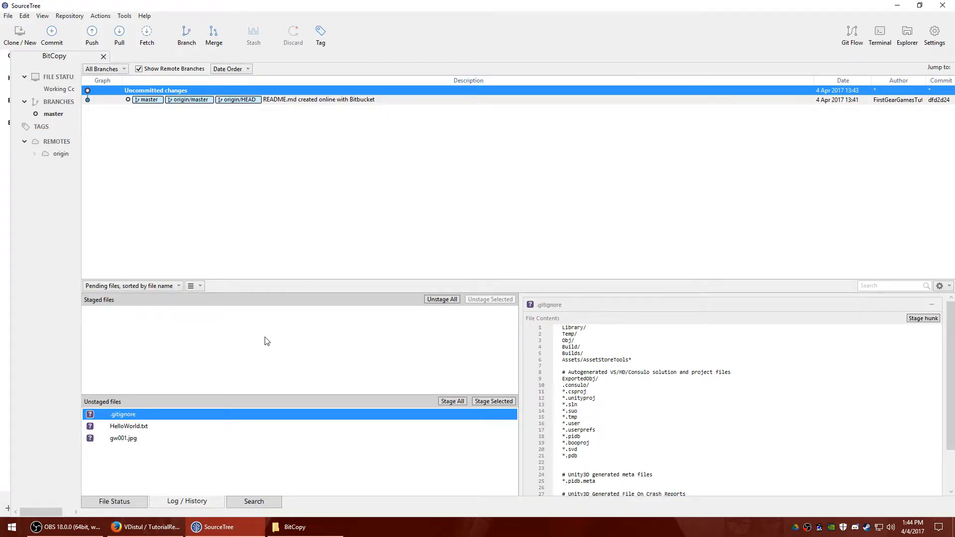
mouse_move(164, 443)
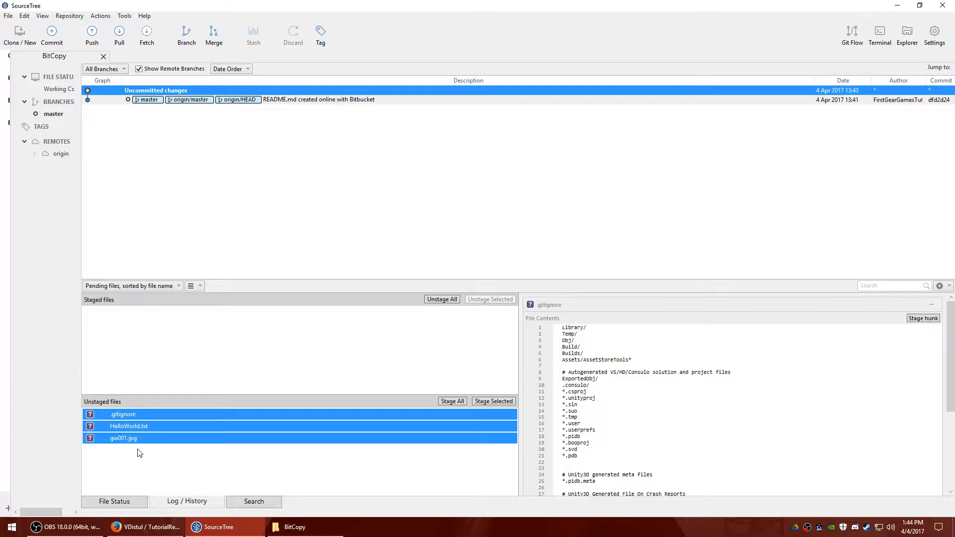
mouse_move(493, 401)
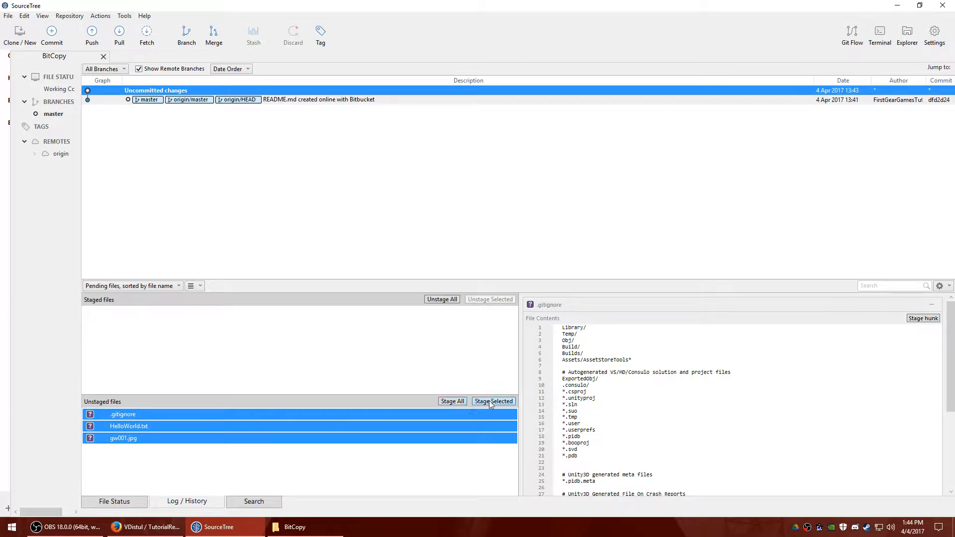
mouse_move(452, 401)
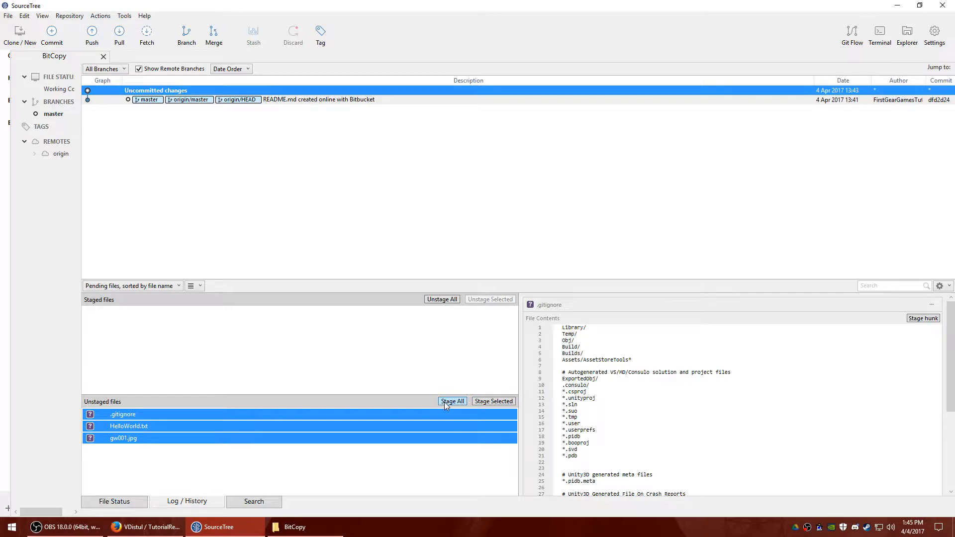
click(452, 401)
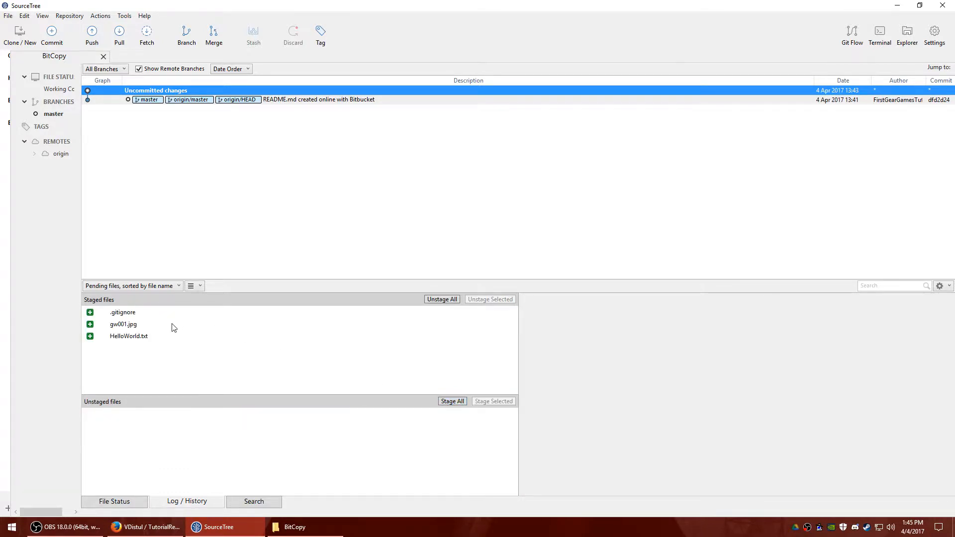
mouse_move(129, 320)
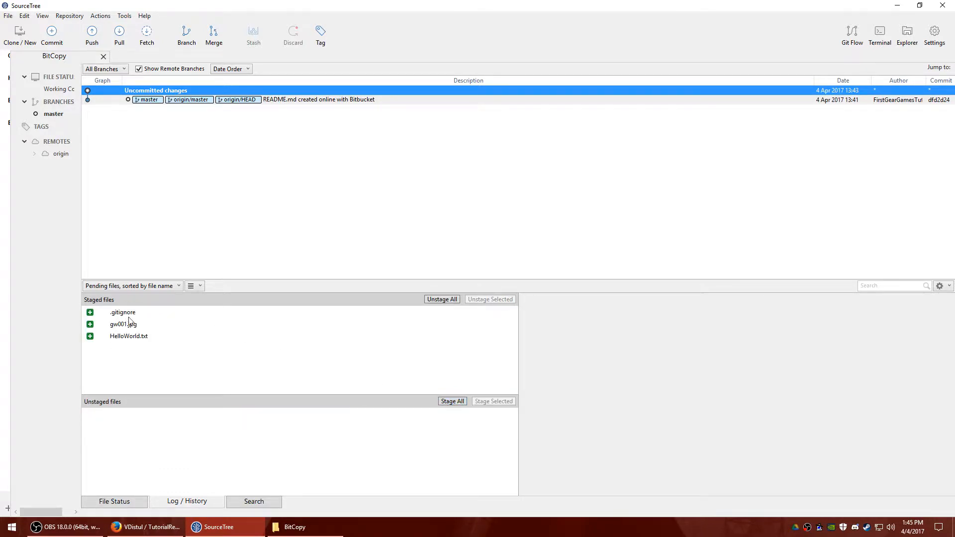
mouse_move(299, 219)
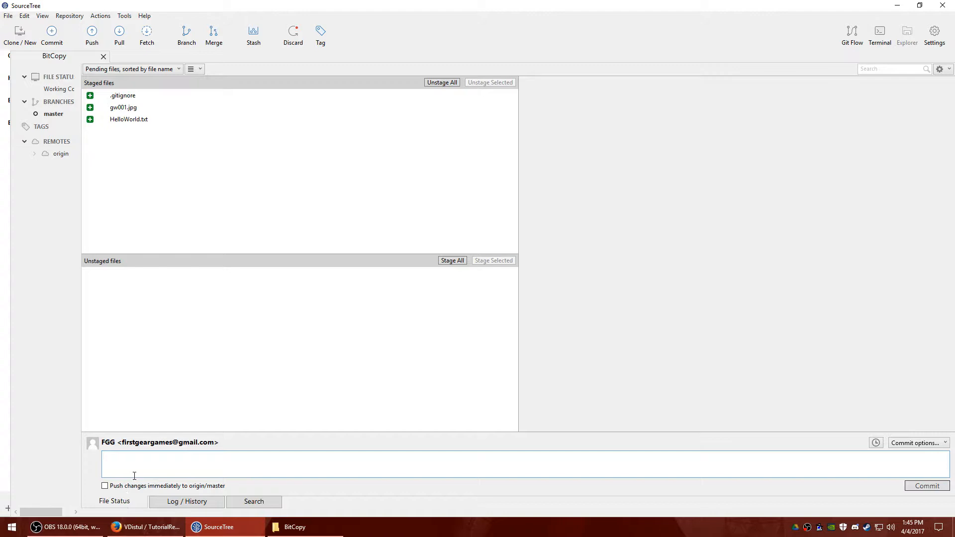
Step: Commit the staged files with the message '- Initial copy'
text(-)
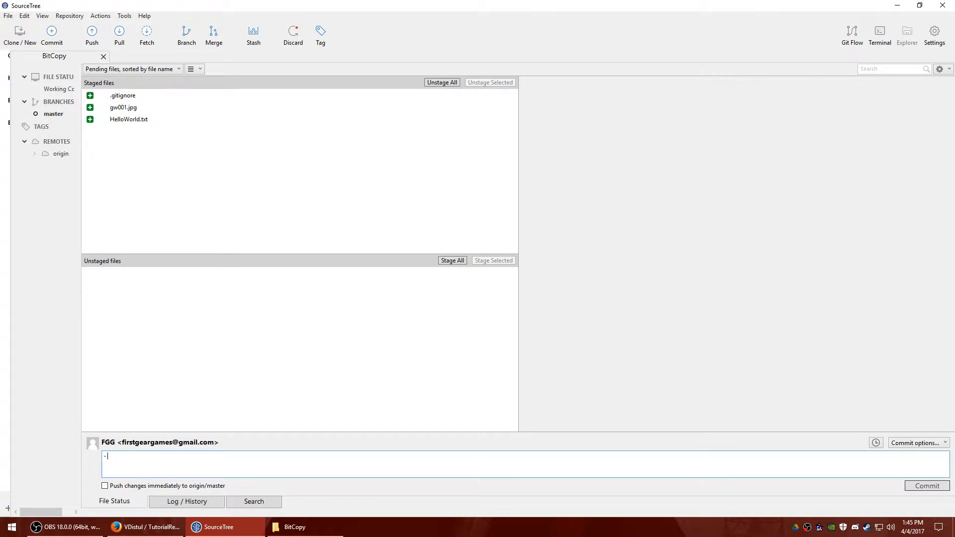
mouse_move(133, 474)
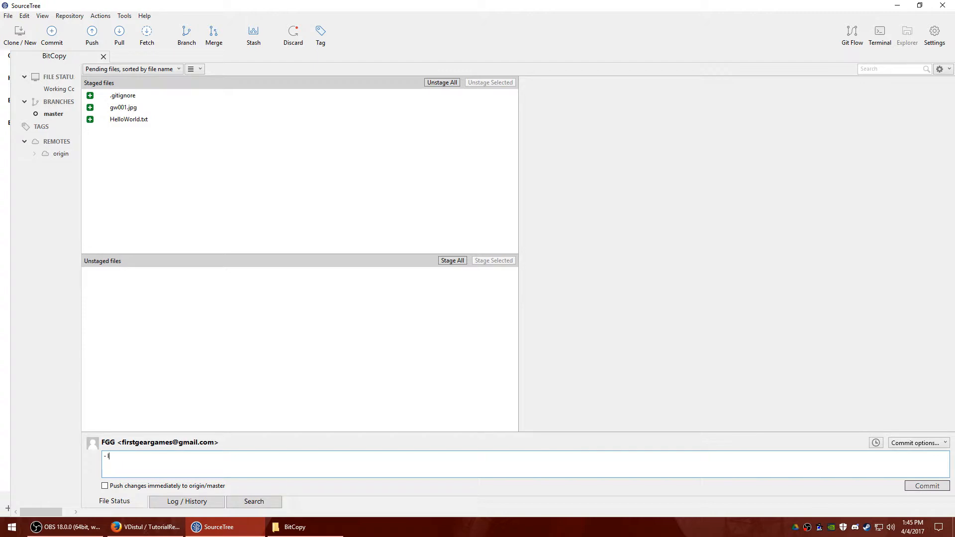
text(Initial copy.)
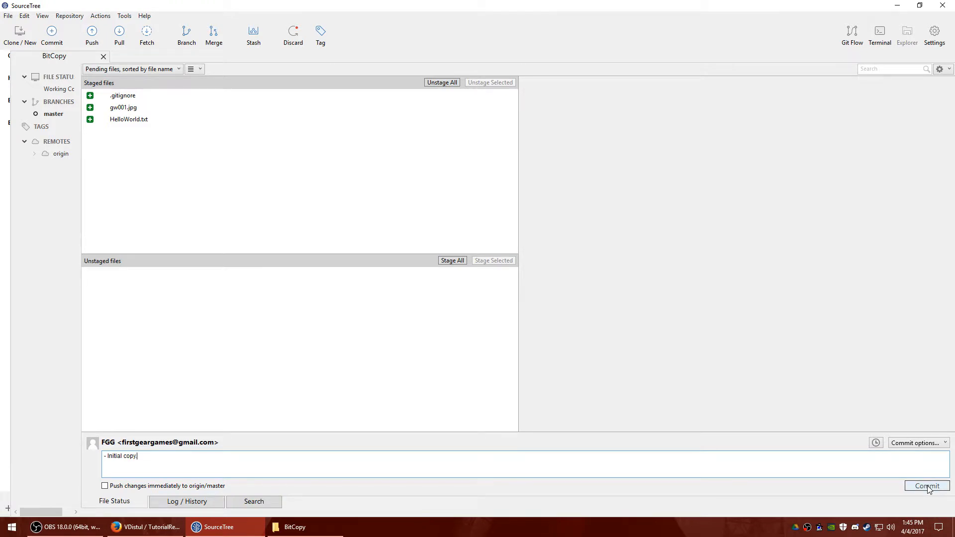
click(926, 486)
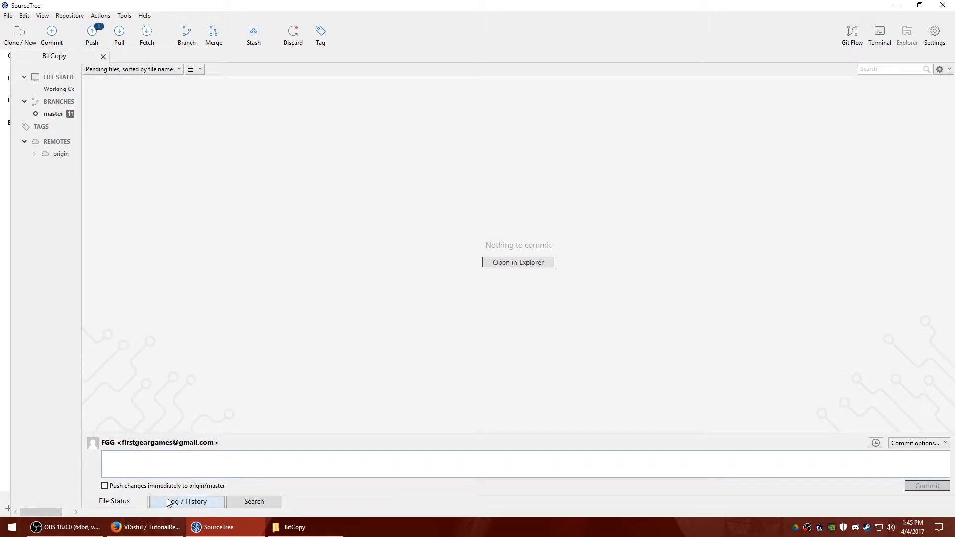
Step: View the history with 'Initial copy' one ahead of origin/master and bring up the push form
click(187, 502)
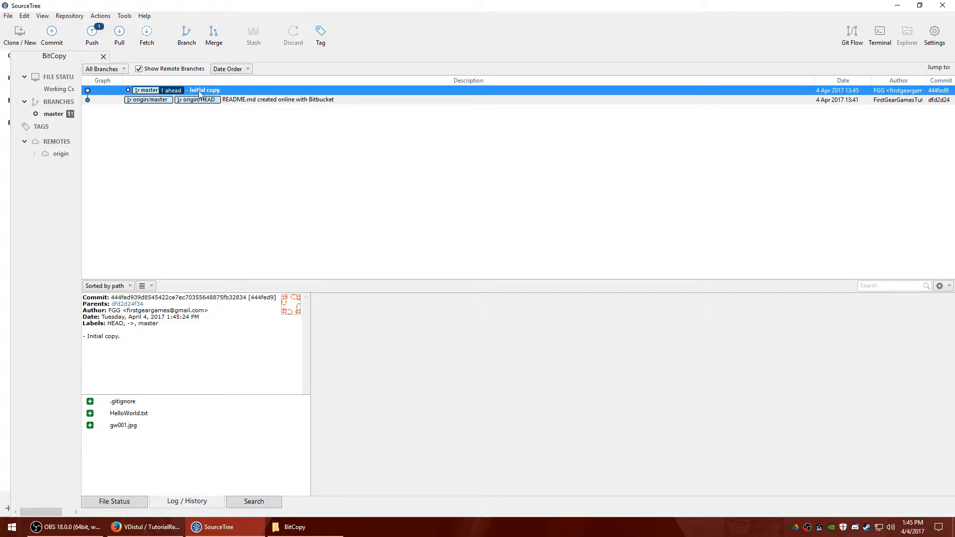
mouse_move(258, 111)
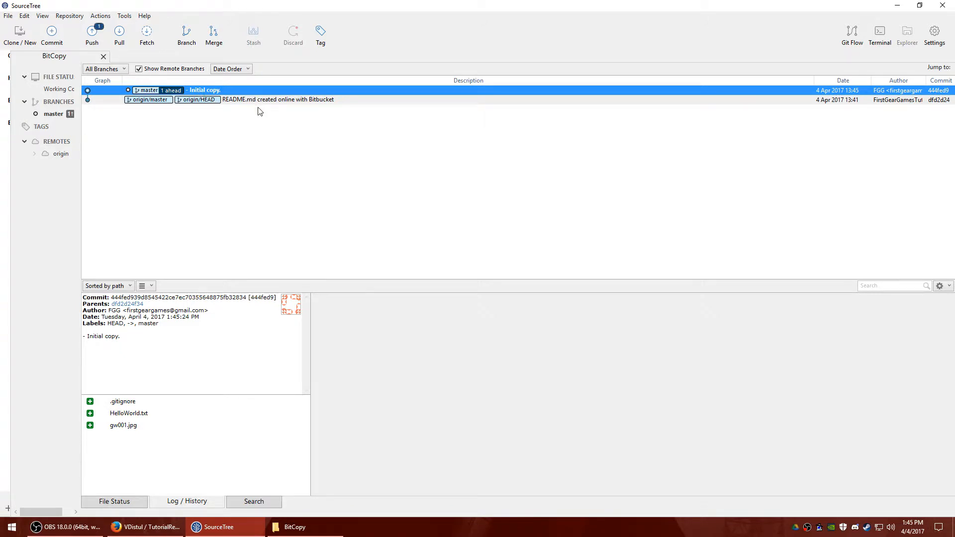
mouse_move(152, 380)
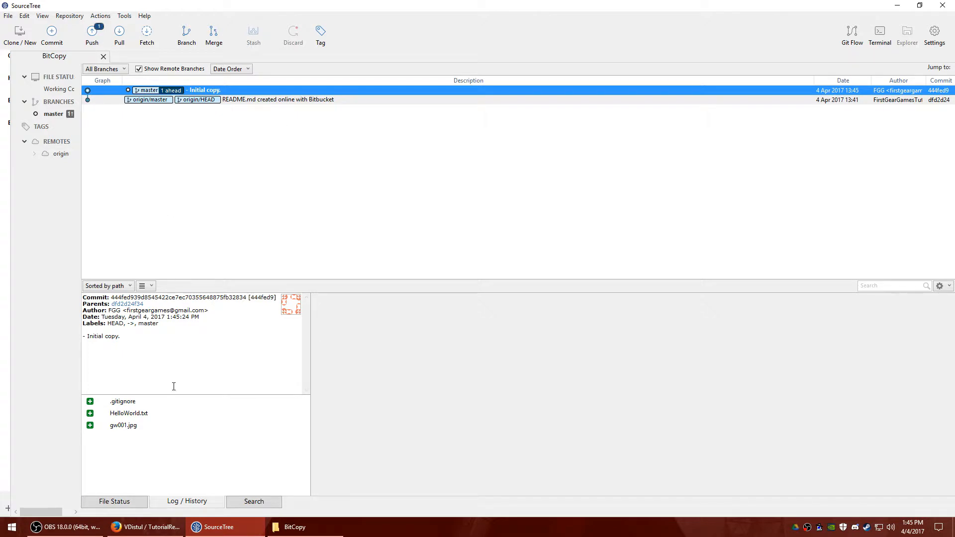
mouse_move(165, 360)
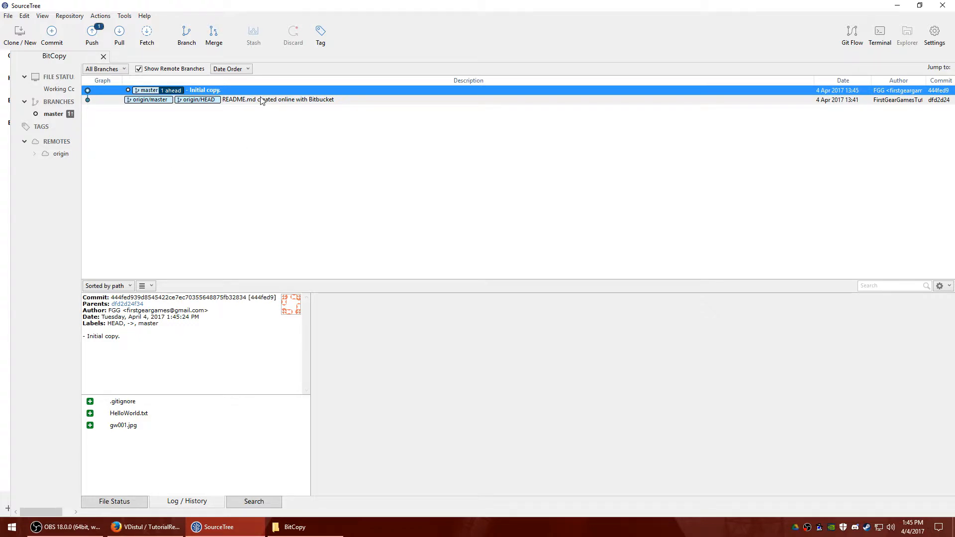
mouse_move(180, 187)
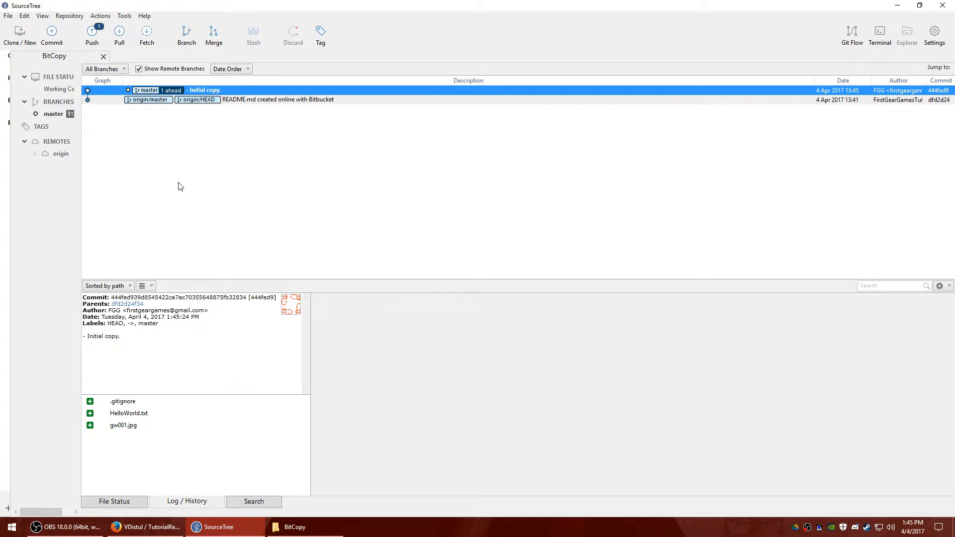
click(92, 35)
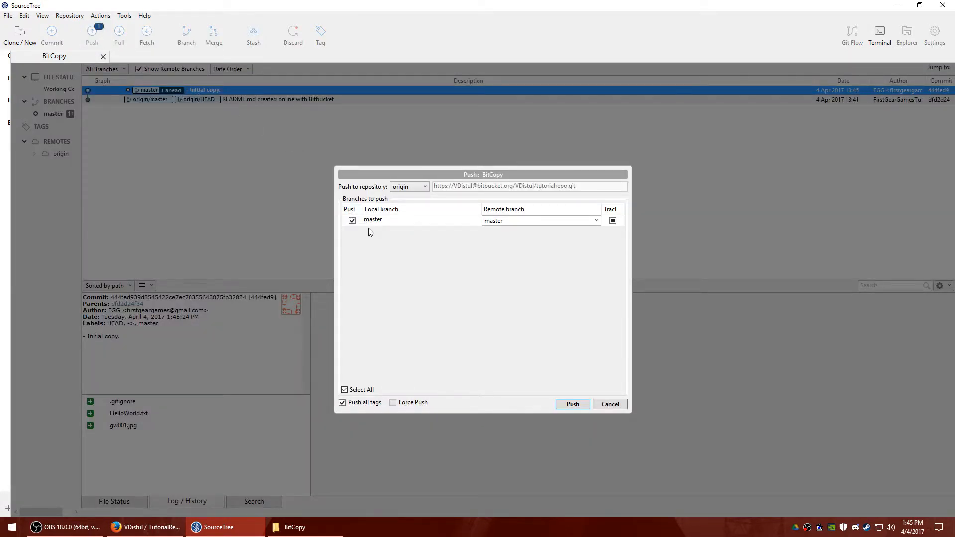
mouse_move(458, 225)
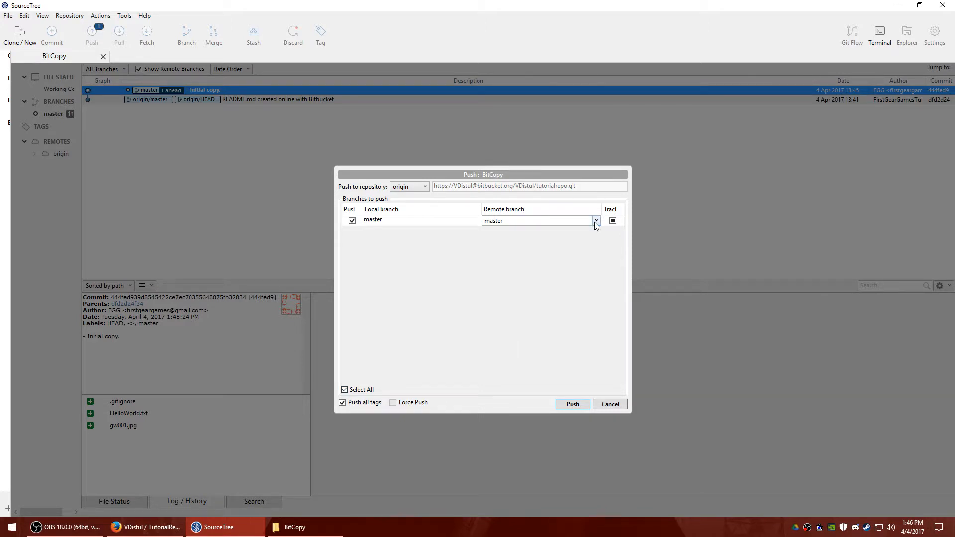
Step: Push master to origin so origin/master lands on the 'Initial copy' commit
click(572, 404)
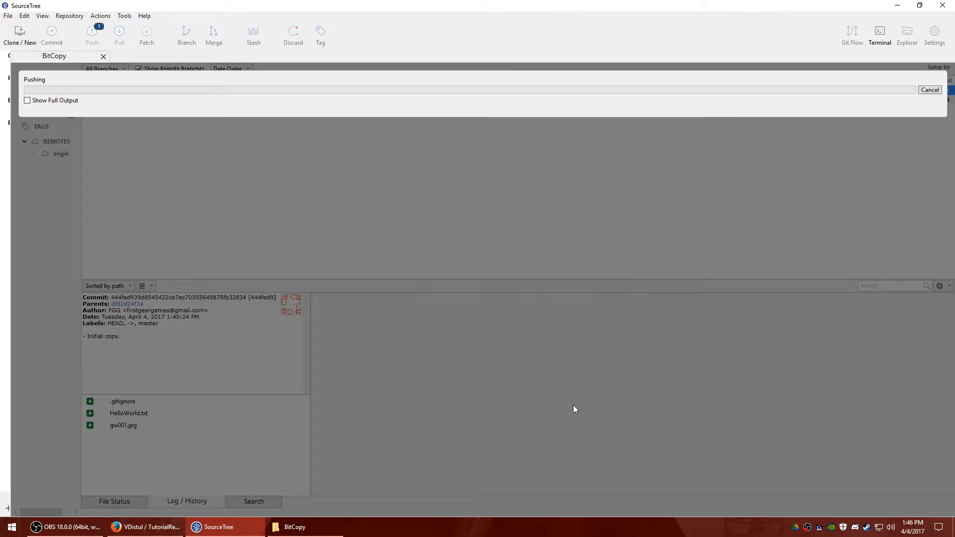
mouse_move(384, 299)
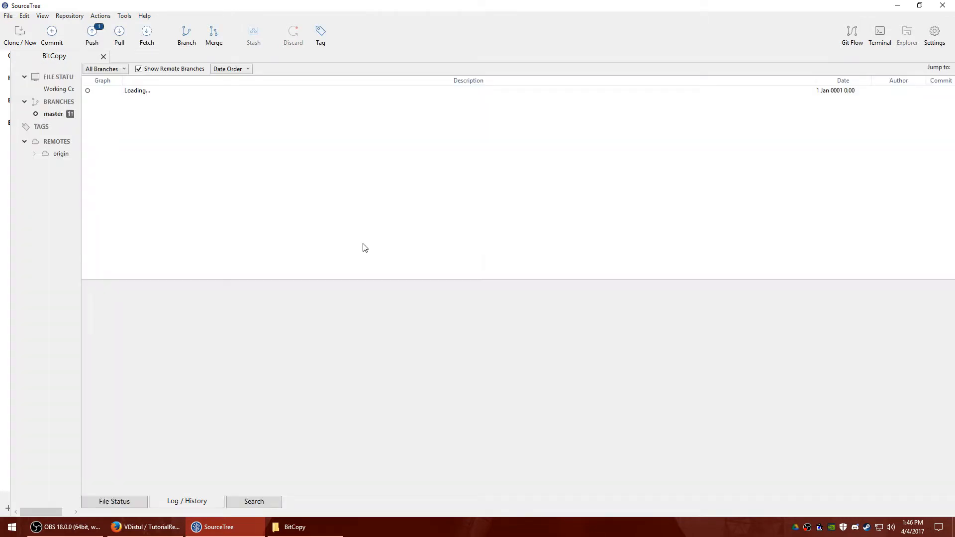
mouse_move(124, 121)
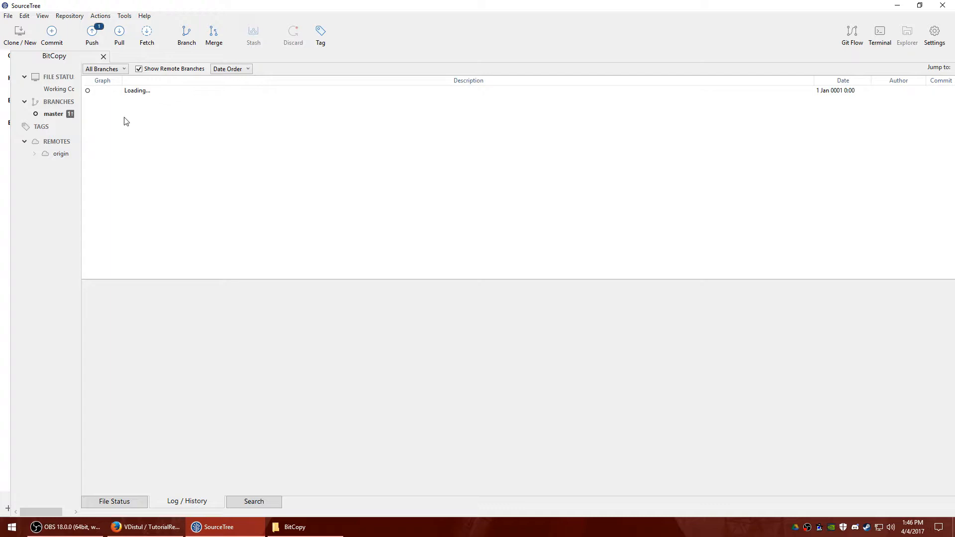
mouse_move(214, 117)
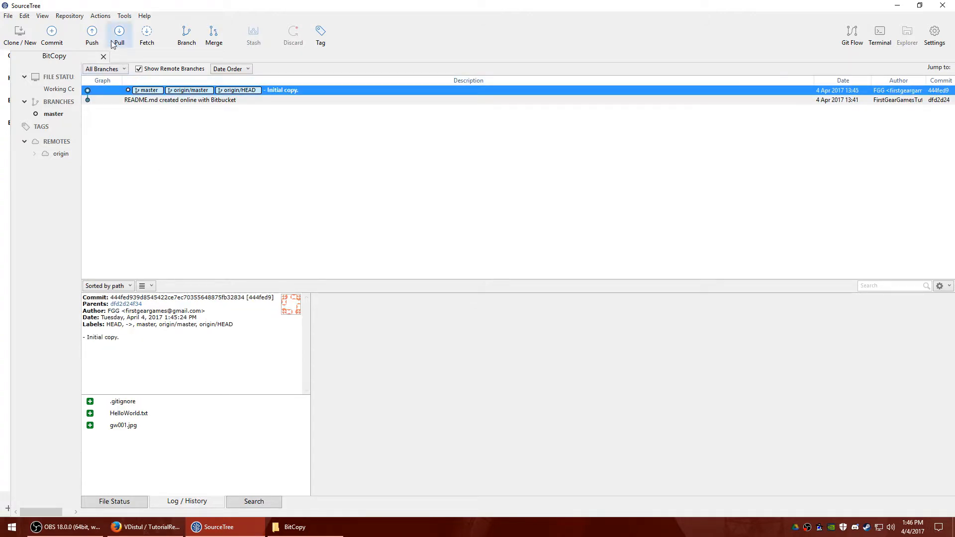
mouse_move(131, 39)
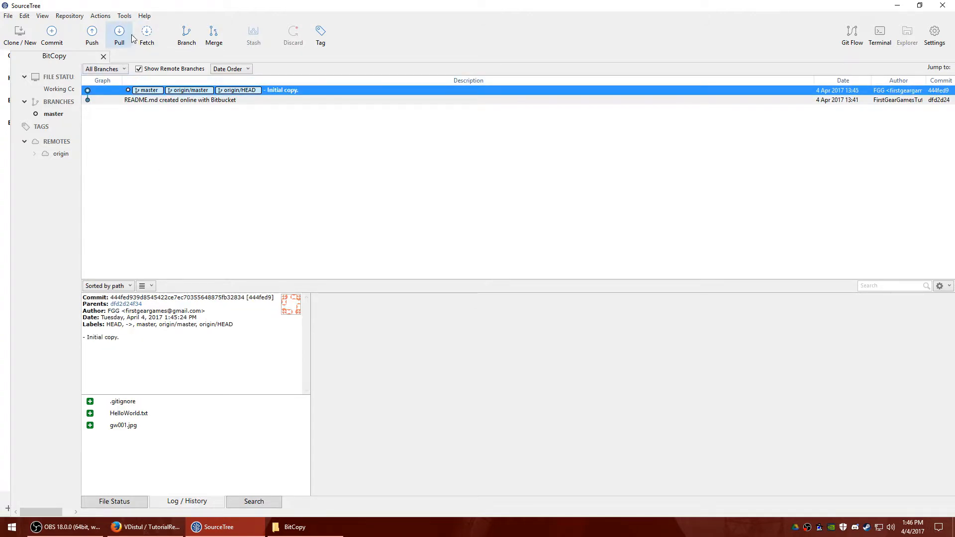
mouse_move(221, 159)
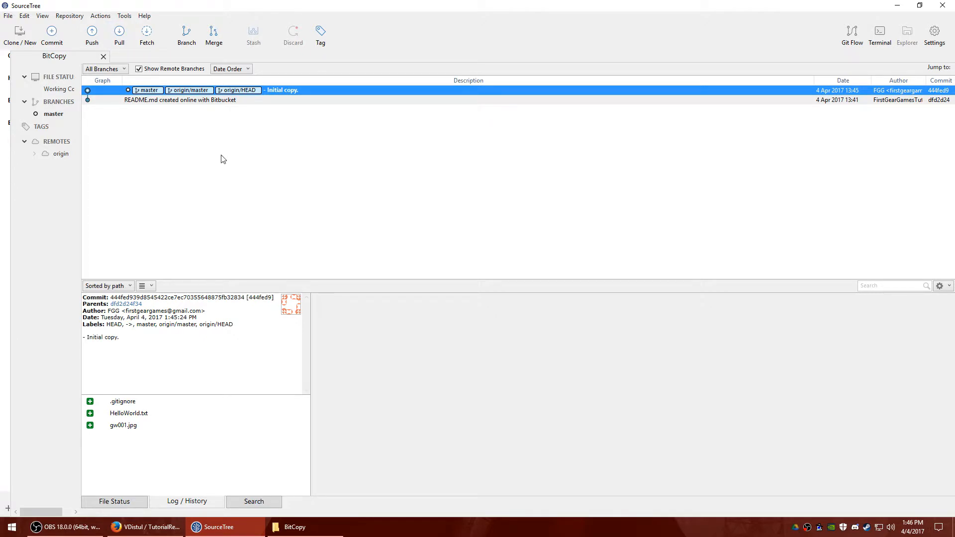
mouse_move(261, 105)
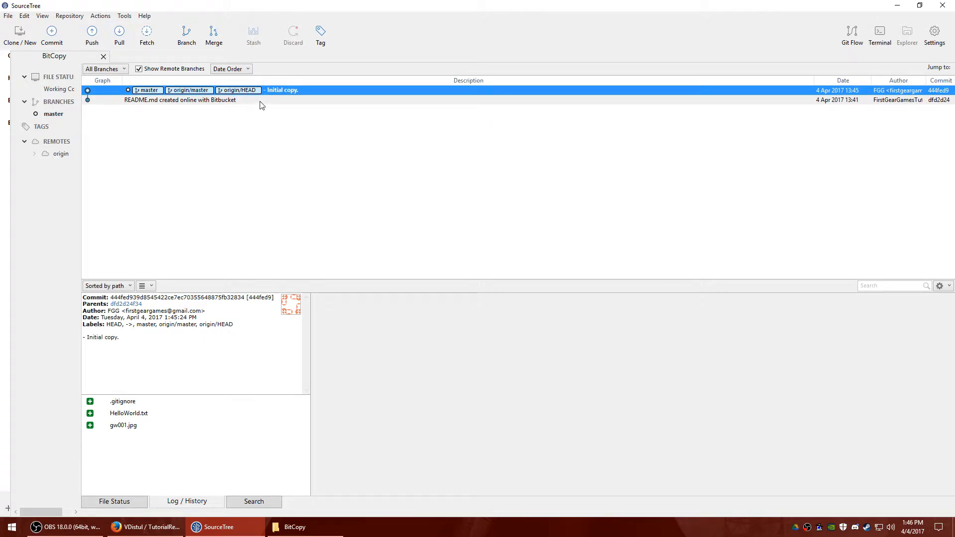
mouse_move(271, 103)
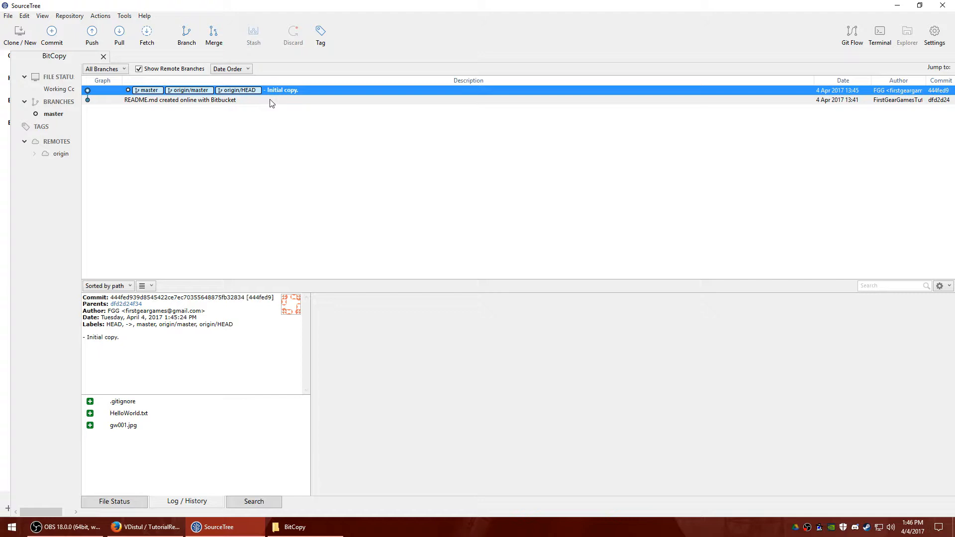
mouse_move(247, 99)
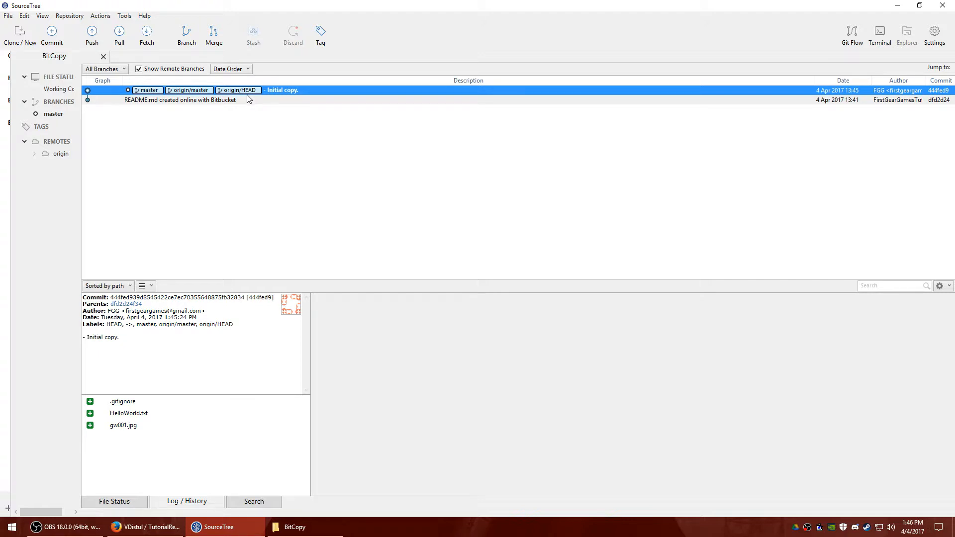
mouse_move(267, 101)
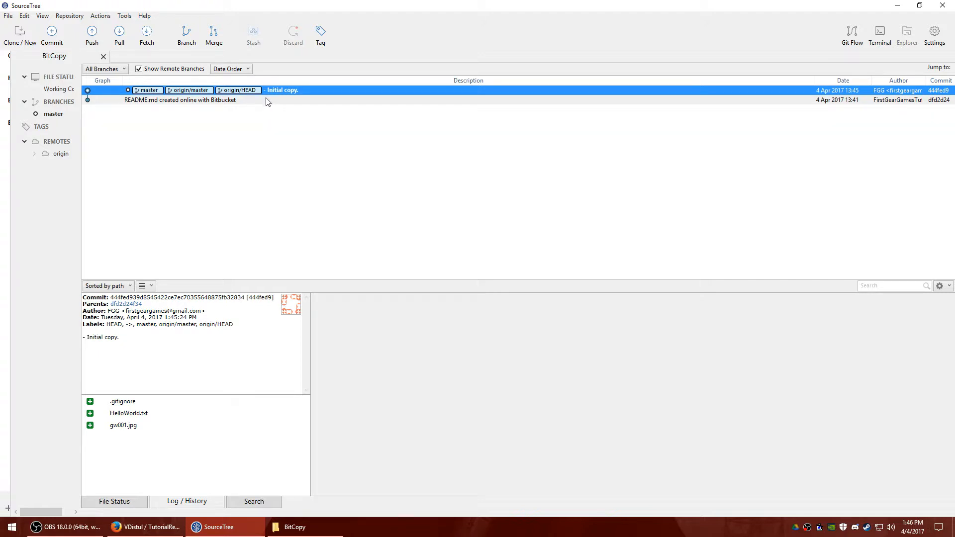
mouse_move(234, 125)
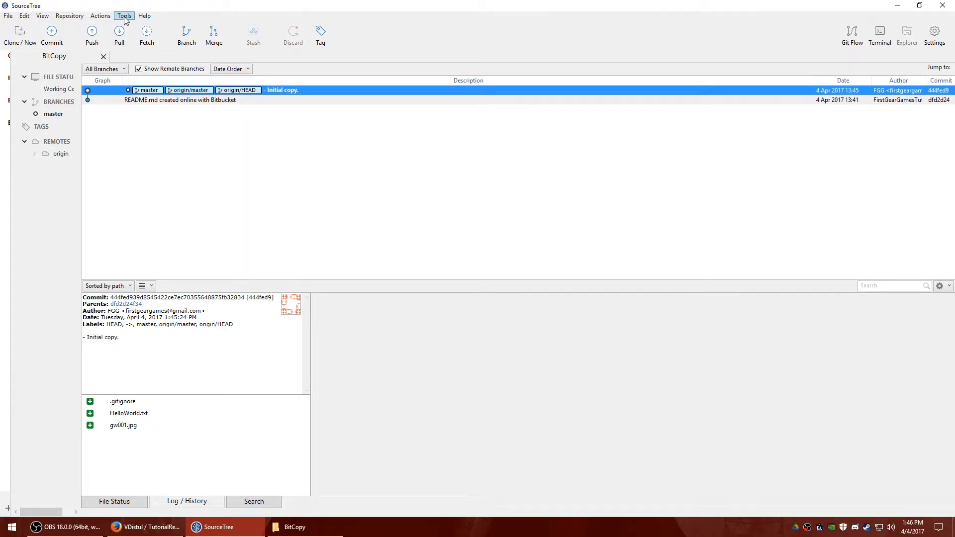
Step: Enable Force Push in the Git section of Tools > Options and confirm
click(124, 15)
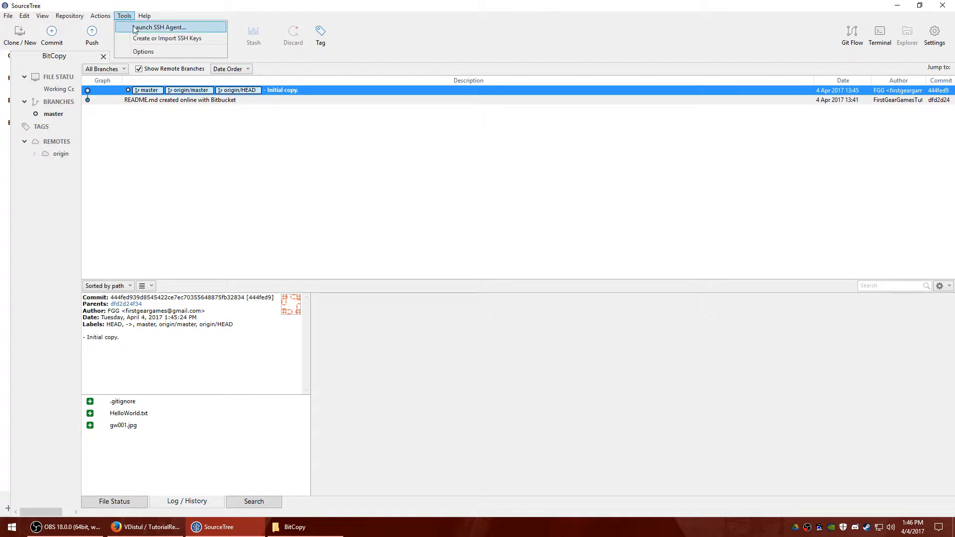
click(143, 51)
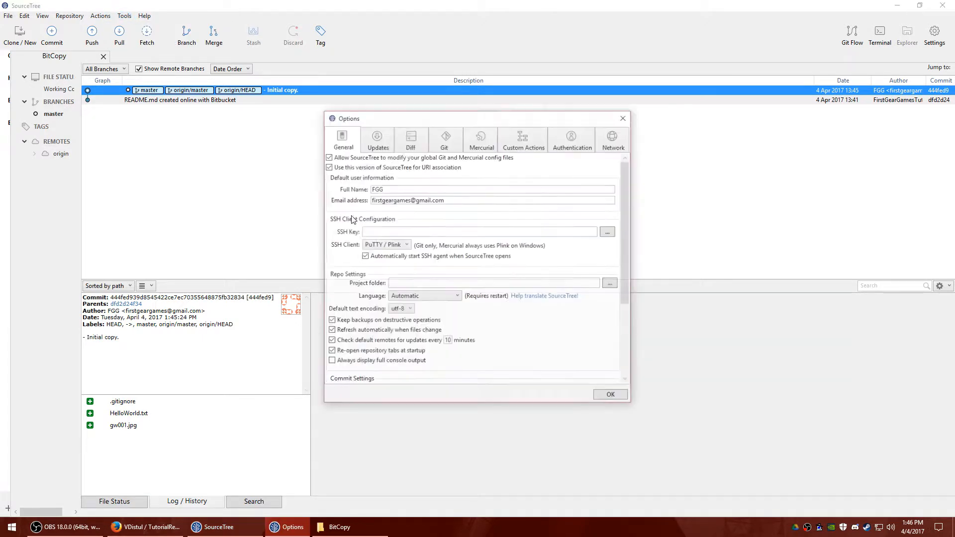
click(444, 139)
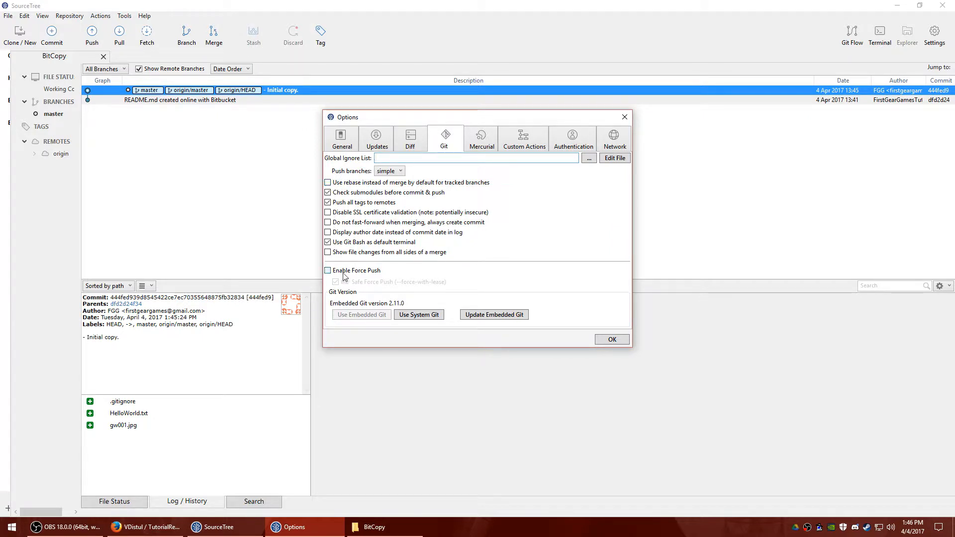
click(328, 271)
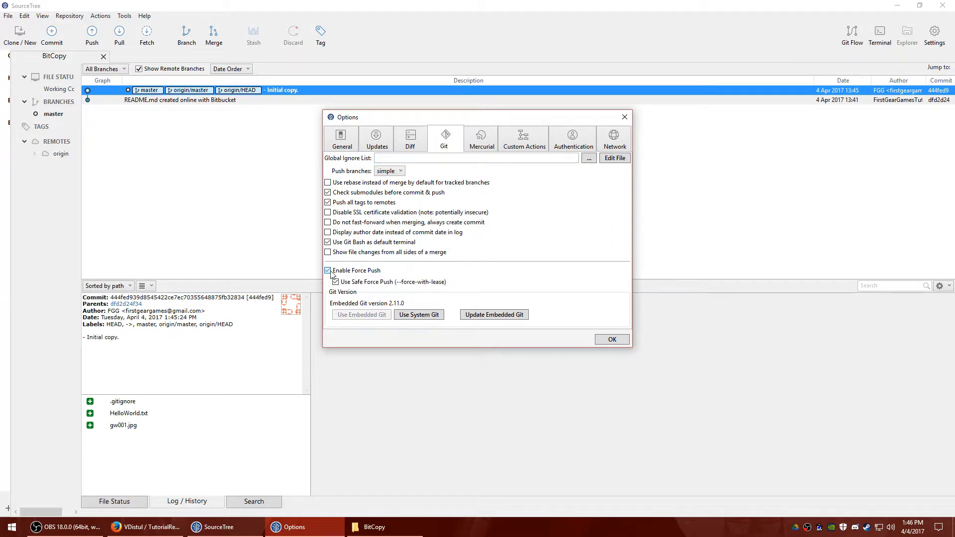
click(612, 339)
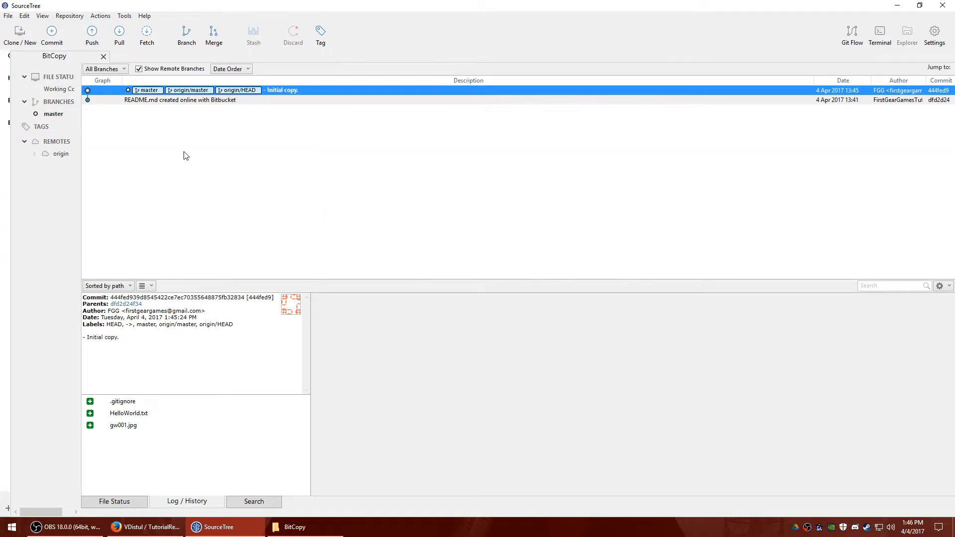
mouse_move(198, 240)
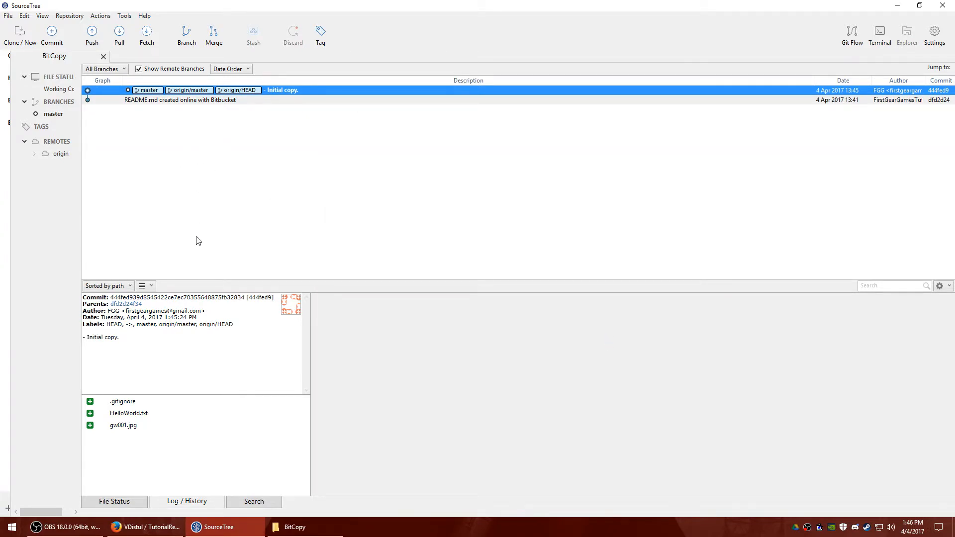
mouse_move(199, 355)
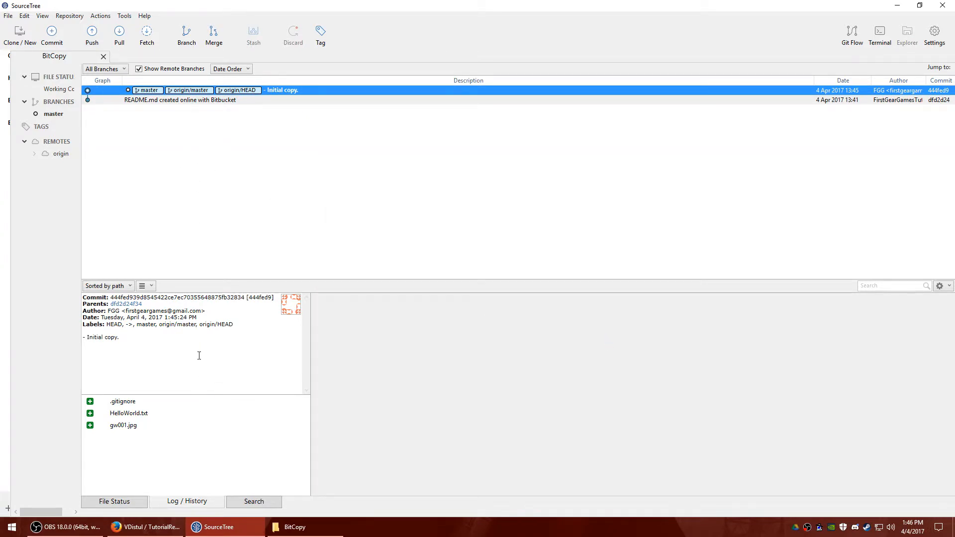
mouse_move(210, 109)
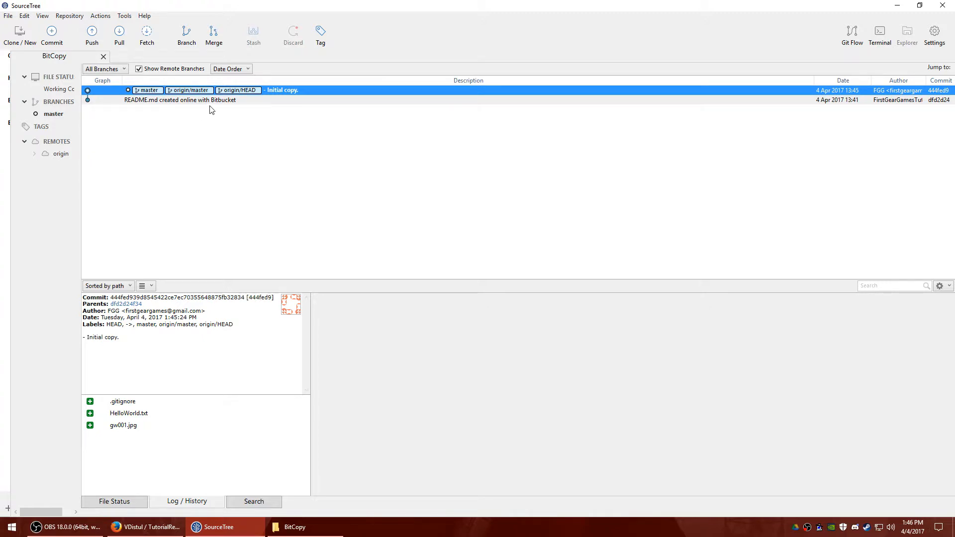
click(179, 100)
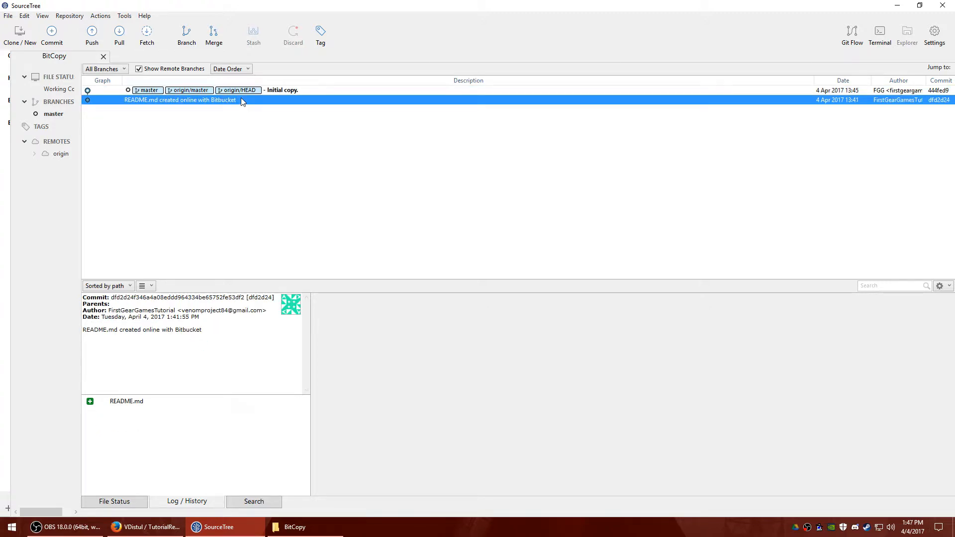
mouse_move(238, 228)
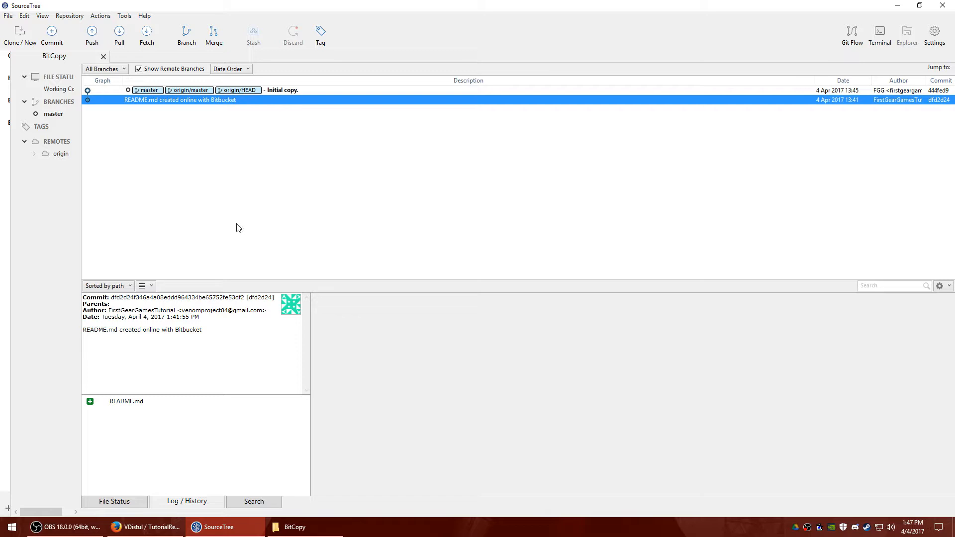
mouse_move(239, 193)
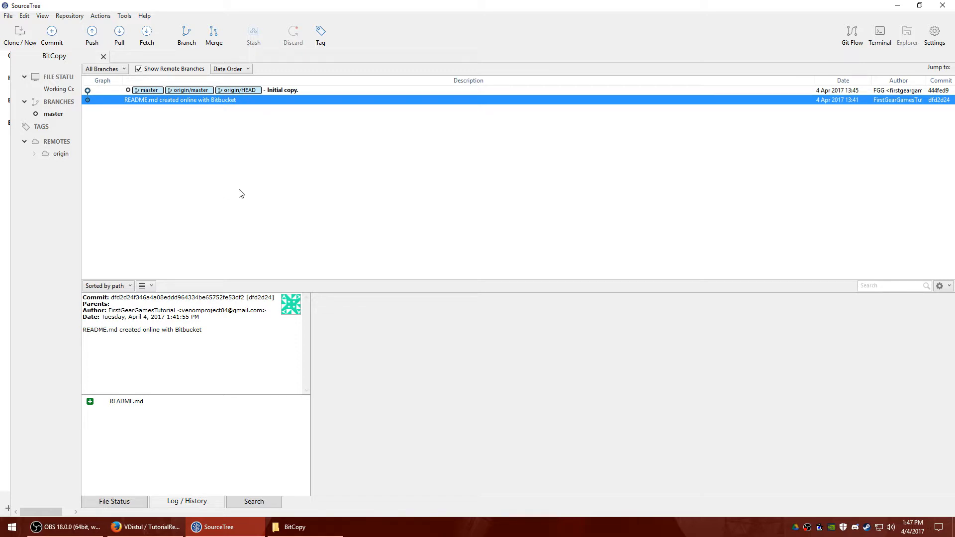
mouse_move(232, 125)
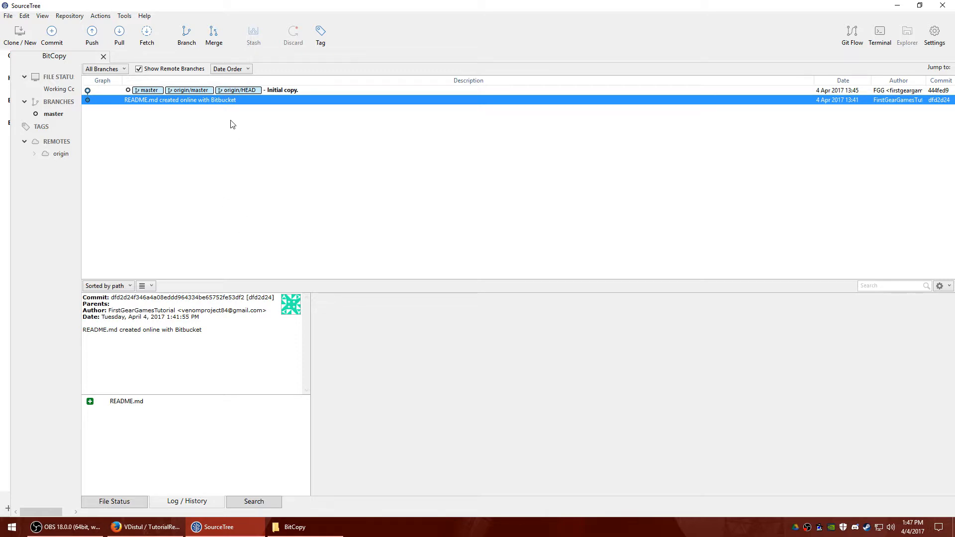
mouse_move(356, 208)
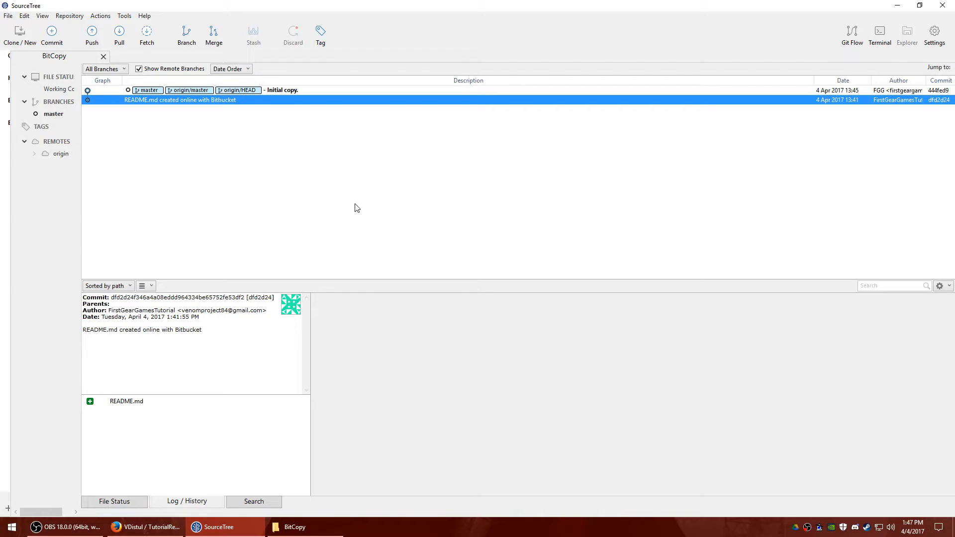
mouse_move(266, 131)
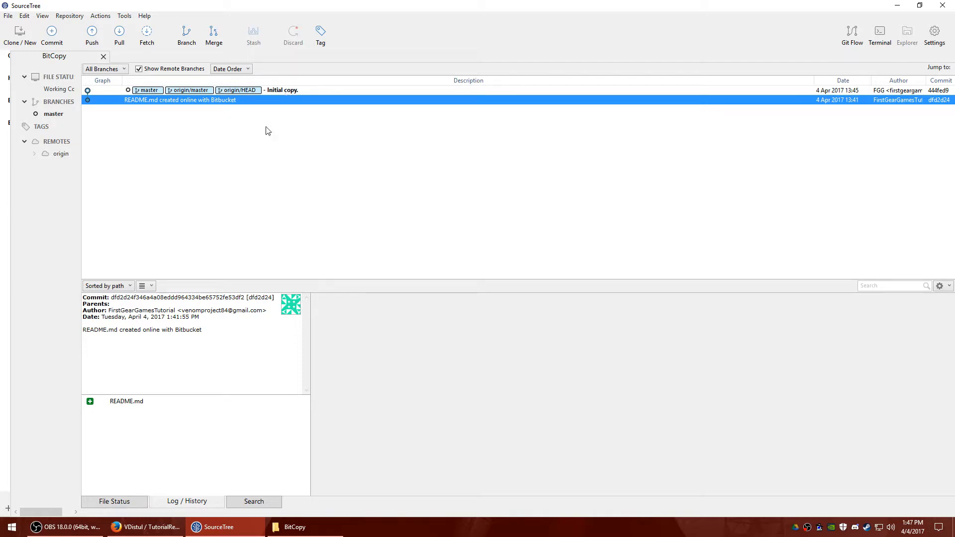
mouse_move(247, 122)
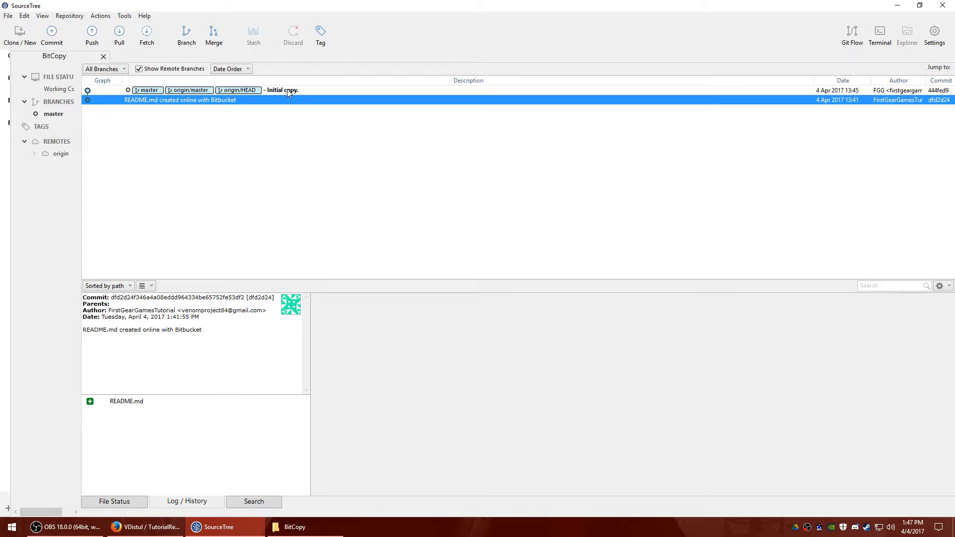
mouse_move(295, 95)
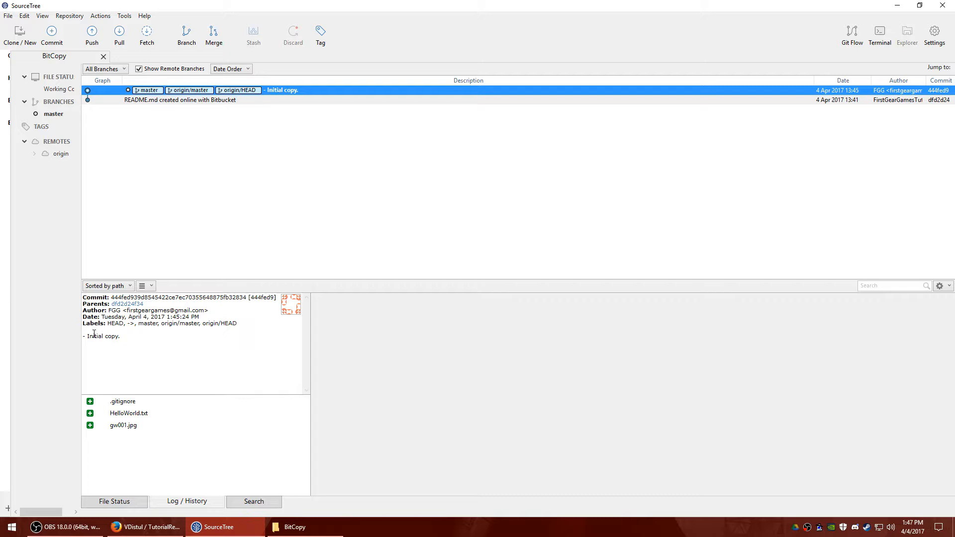
mouse_move(291, 212)
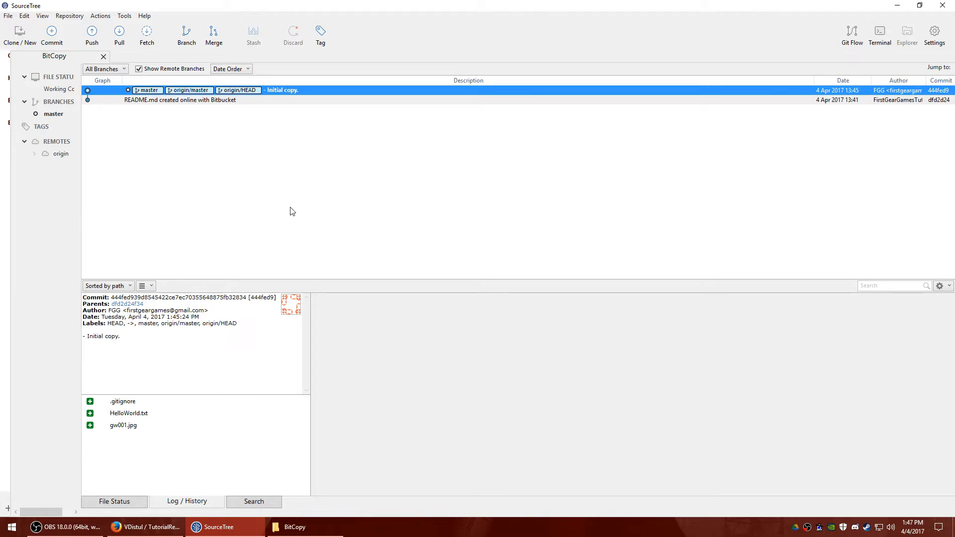
mouse_move(247, 136)
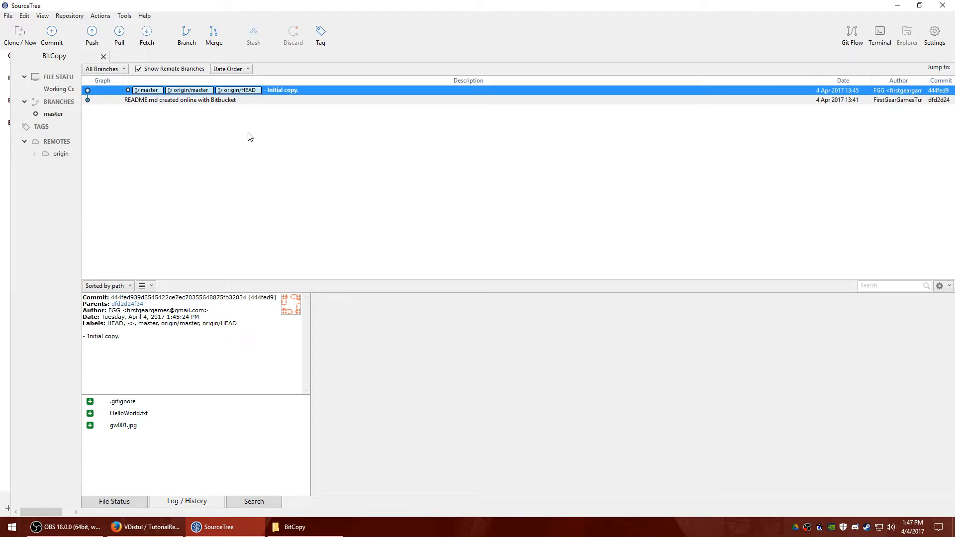
mouse_move(180, 140)
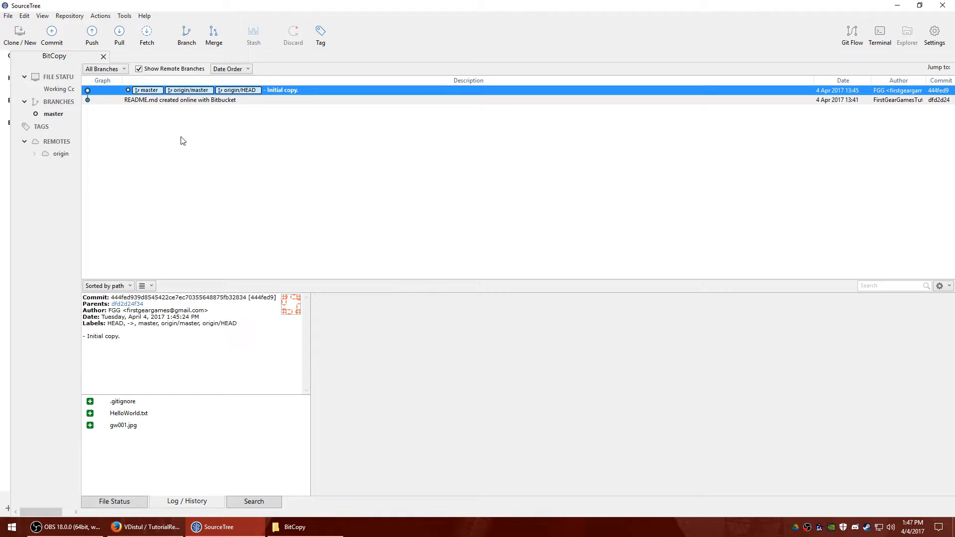
mouse_move(242, 125)
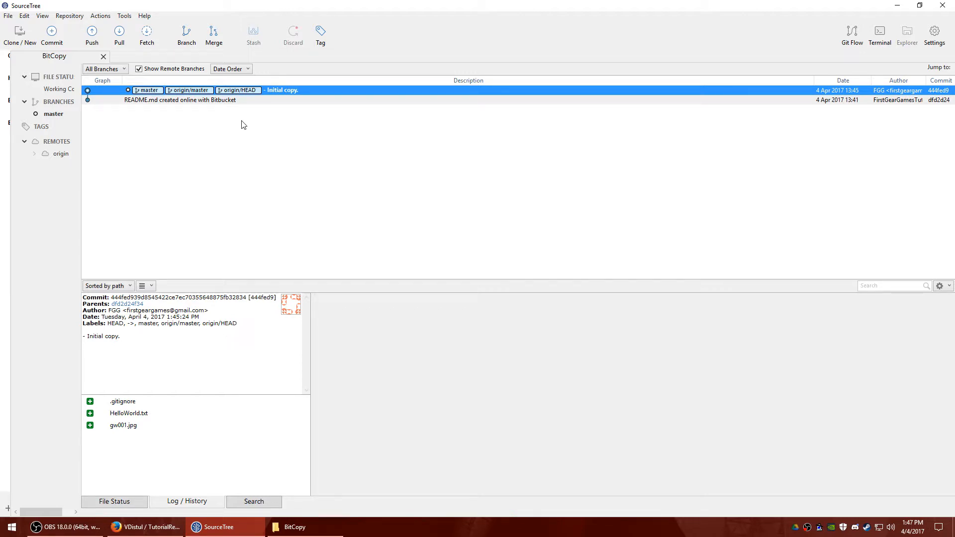
mouse_move(236, 169)
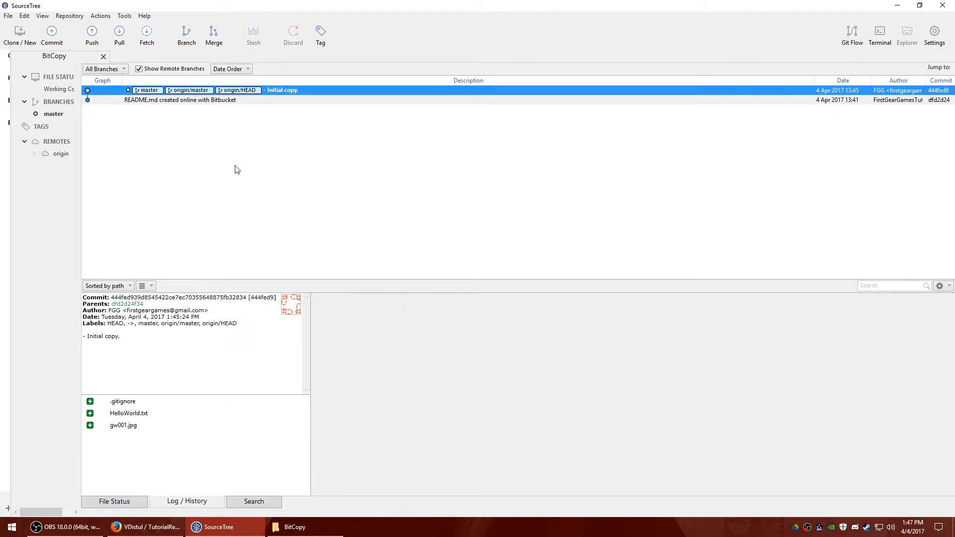
click(295, 527)
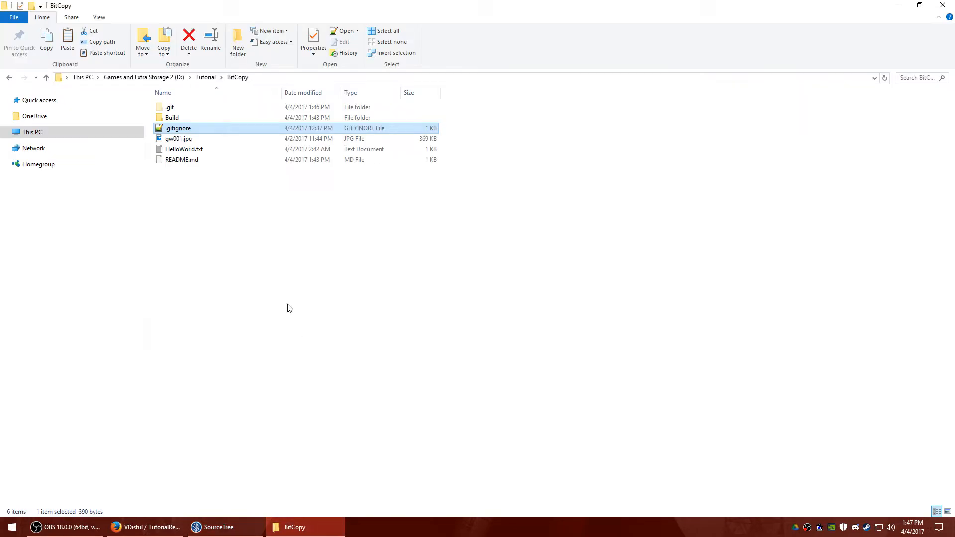
Step: Create Blank.txt in BitCopy containing 'blankity', save it and return to SourceTree
click(268, 30)
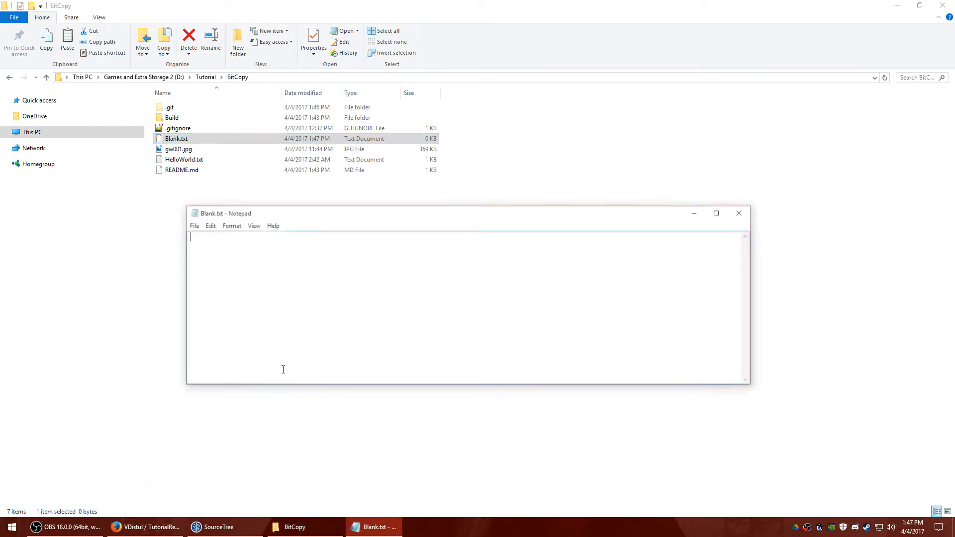
text(blankity)
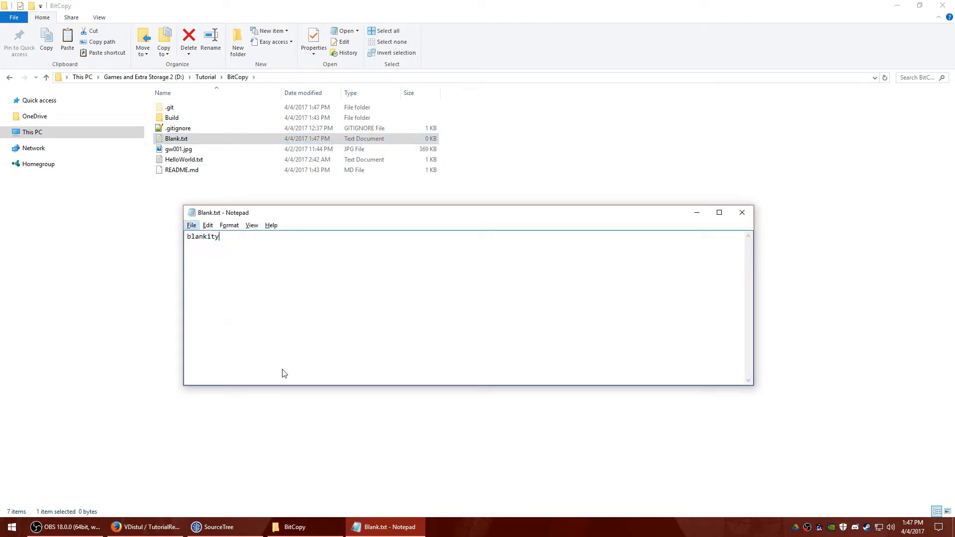
click(741, 212)
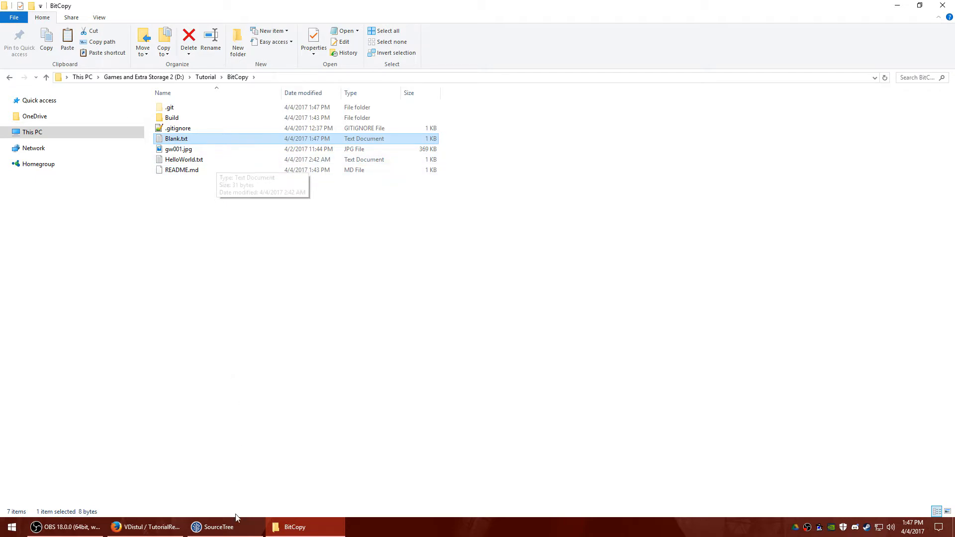
click(219, 527)
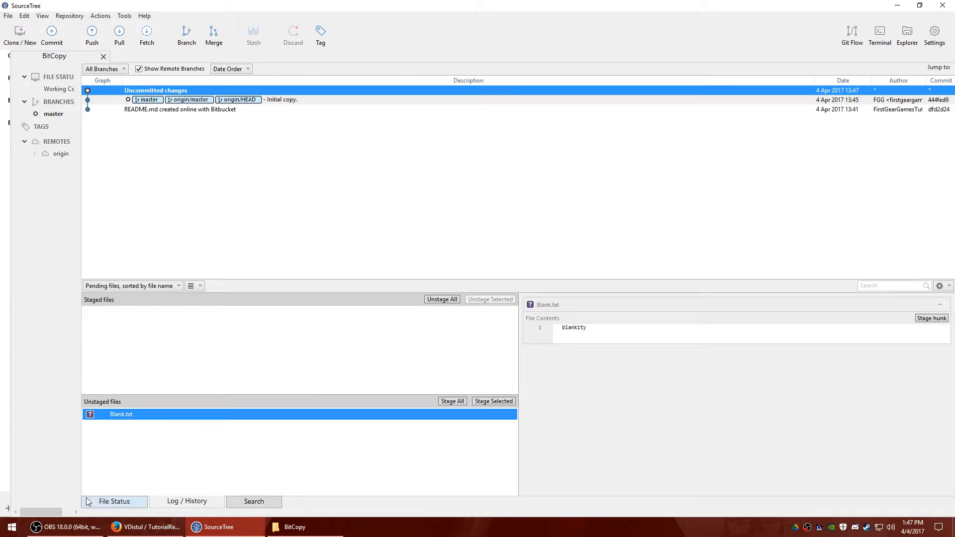
Step: Stage Blank.txt and commit it, leaving master one ahead of origin
click(452, 401)
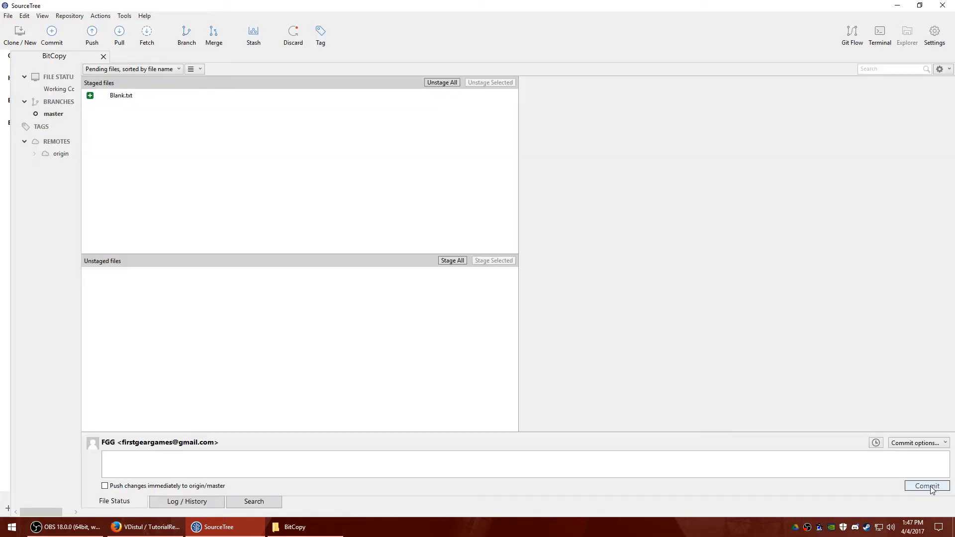
click(925, 486)
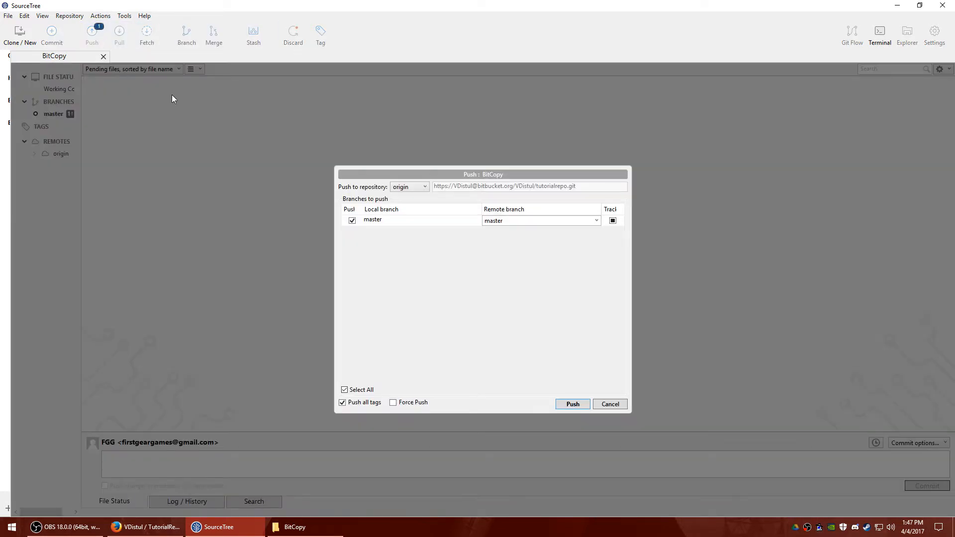
Step: Force-push master with the warning confirmed, check the history, and reopen Blank.txt
click(393, 402)
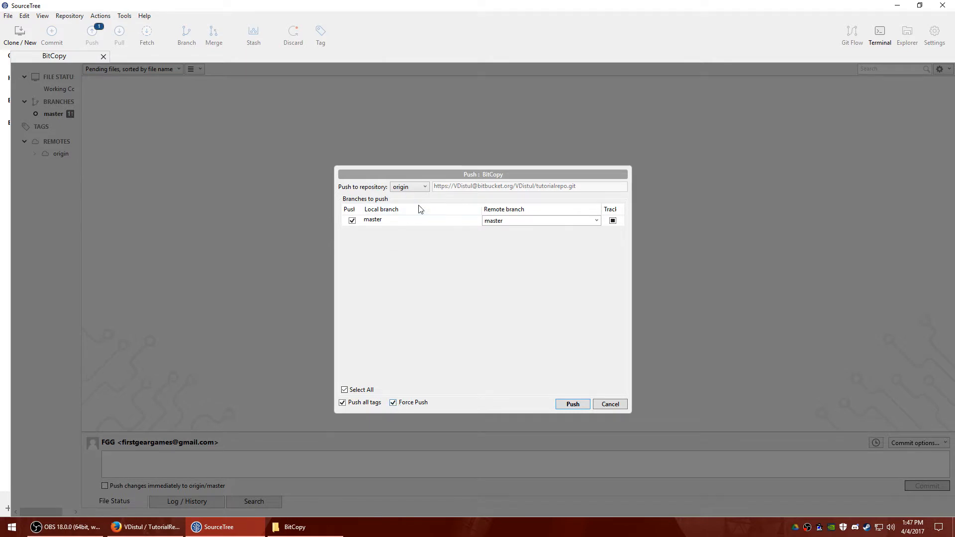
mouse_move(459, 335)
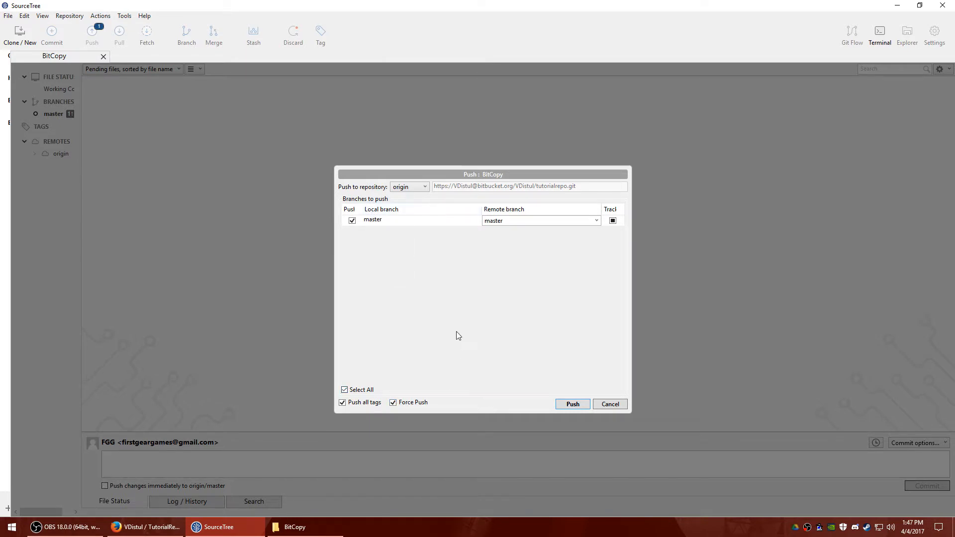
click(572, 404)
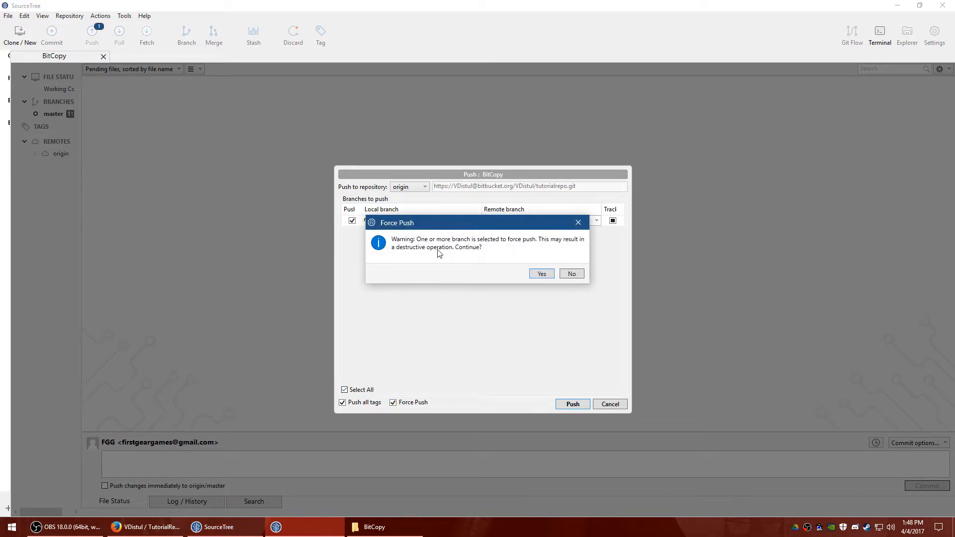
mouse_move(512, 248)
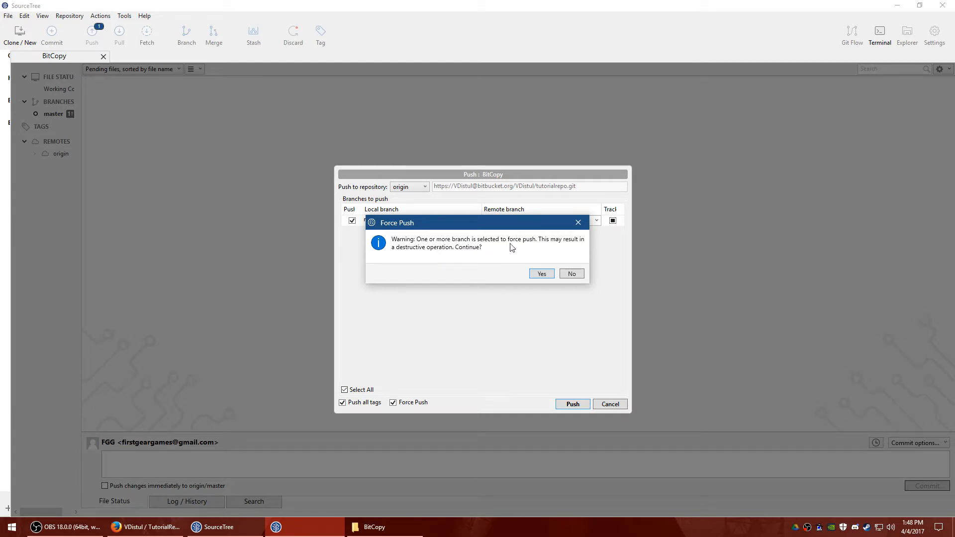
mouse_move(488, 257)
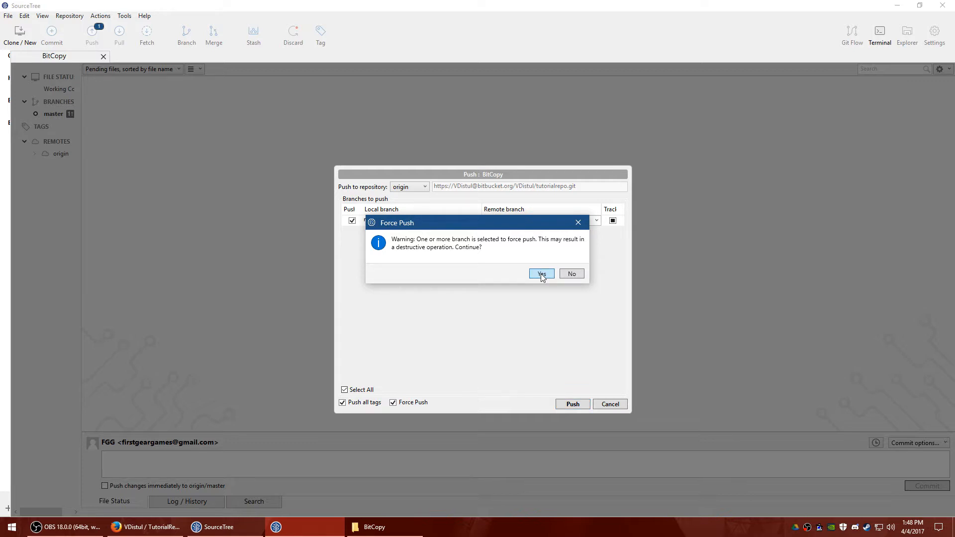
click(540, 274)
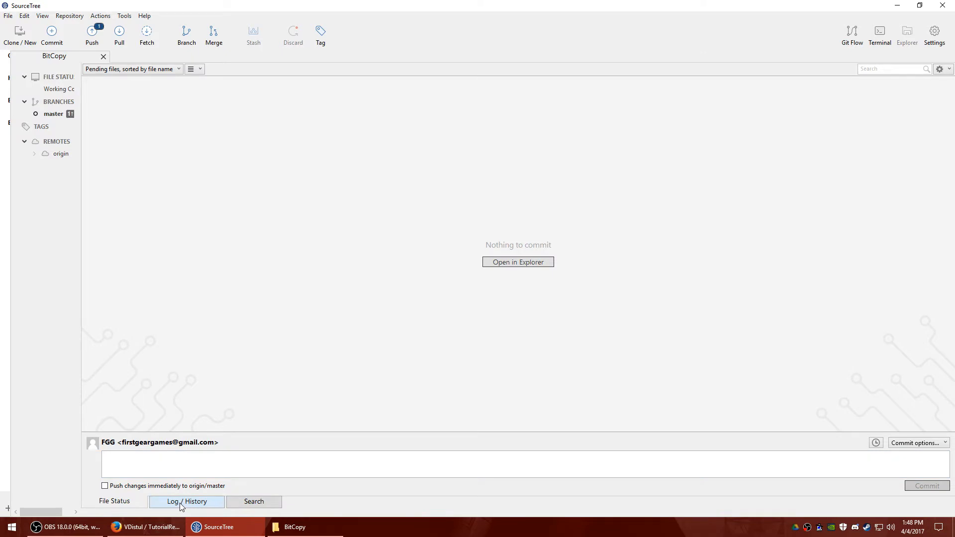
click(187, 502)
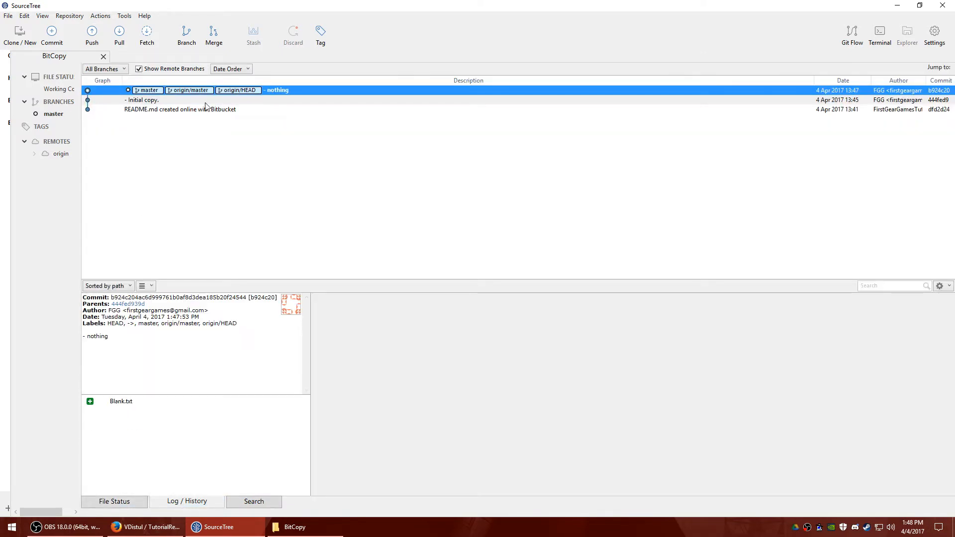
mouse_move(149, 339)
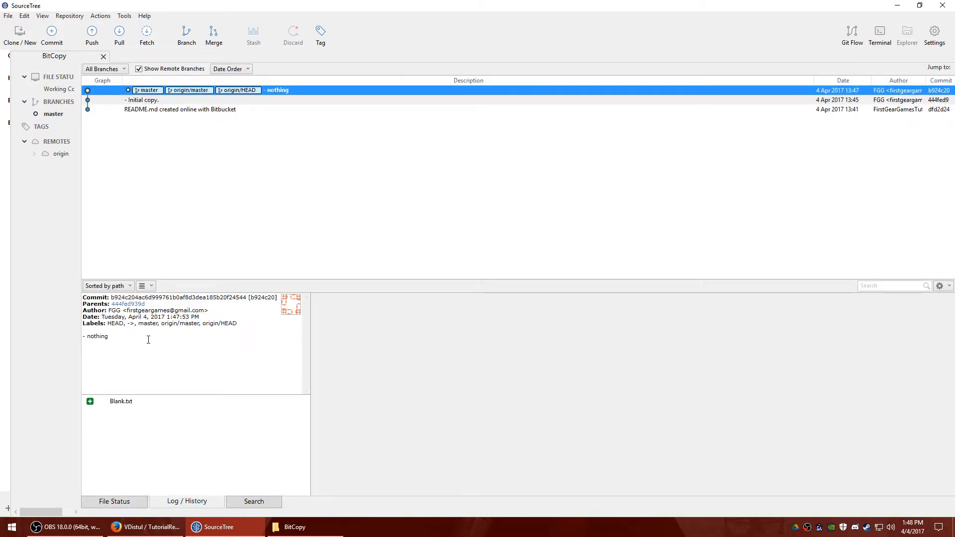
click(295, 527)
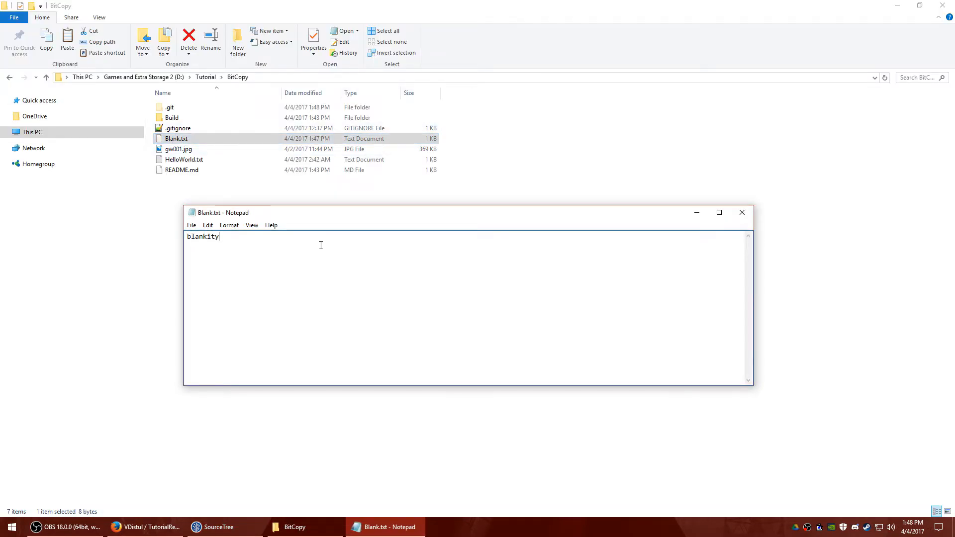
Step: Rewrite Blank.txt as 'OH NOESSSS', save it and return to SourceTree
text(OH NOESSSSS)
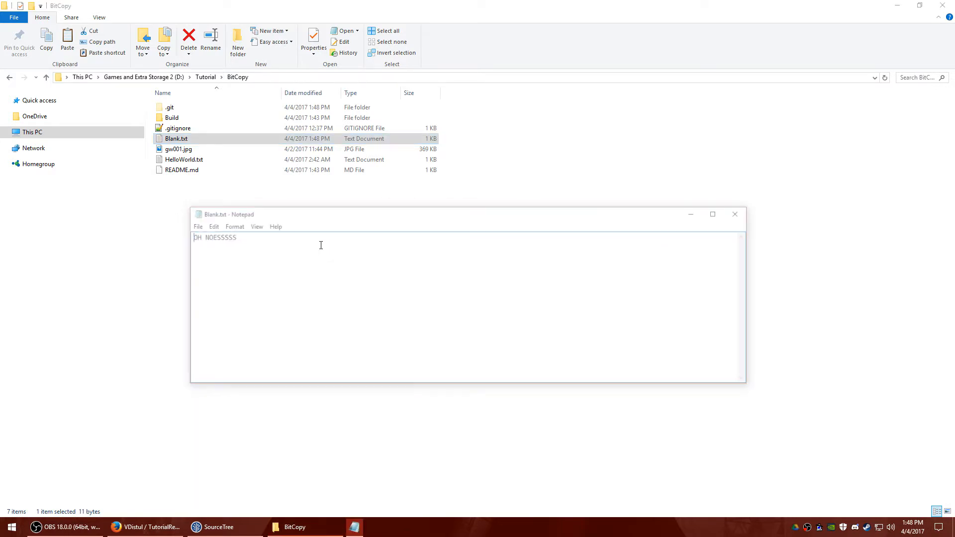
click(734, 214)
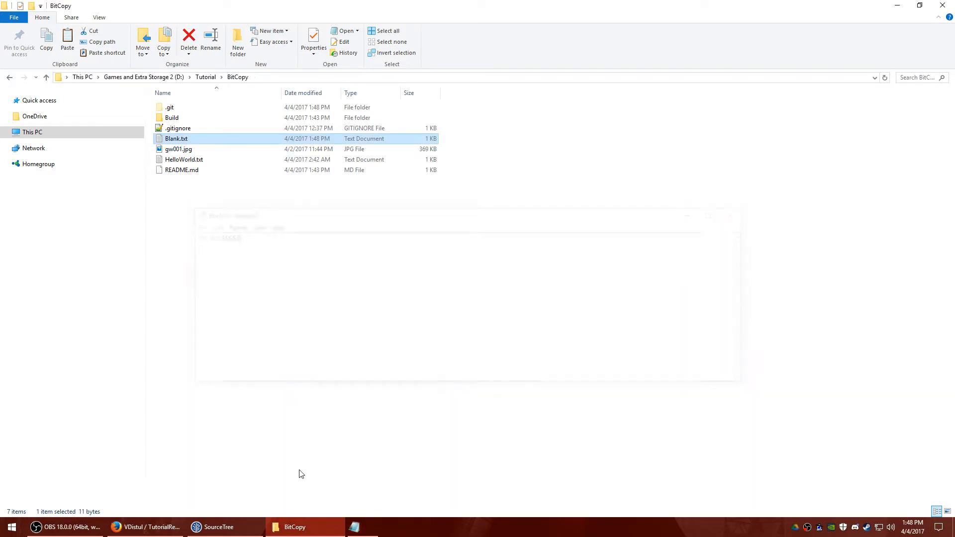
click(219, 526)
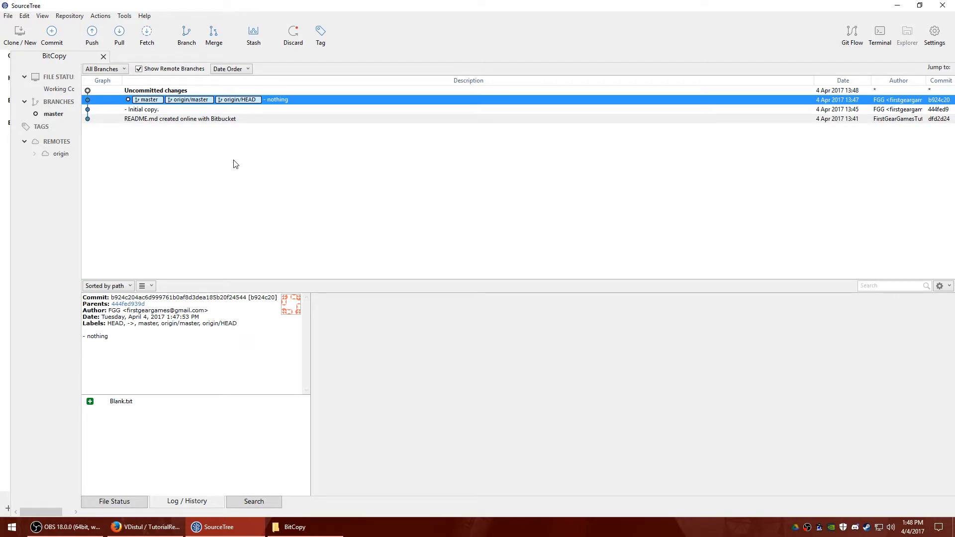
Step: Inspect the uncommitted Blank.txt change and the README commit, then bring up actions for Blank.txt in the 'nothing' commit
click(155, 90)
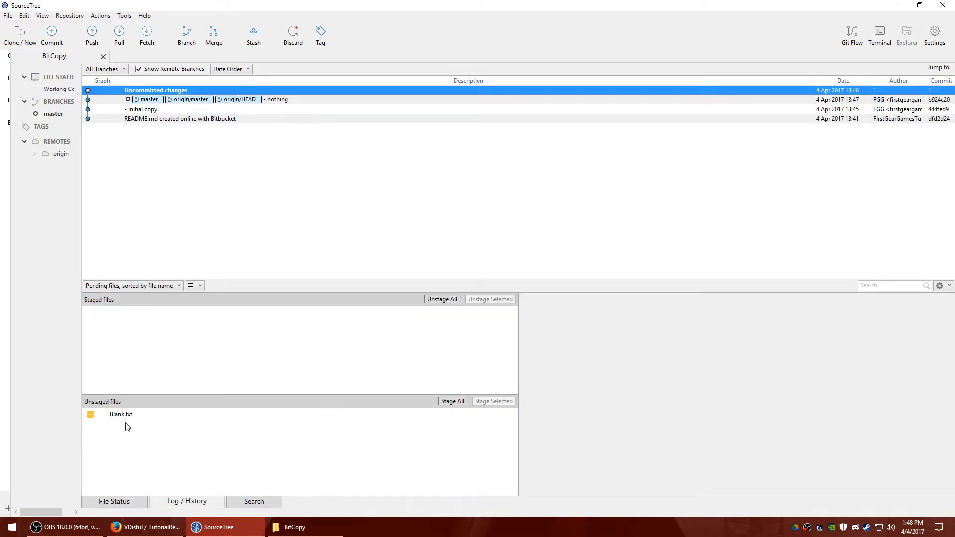
mouse_move(351, 104)
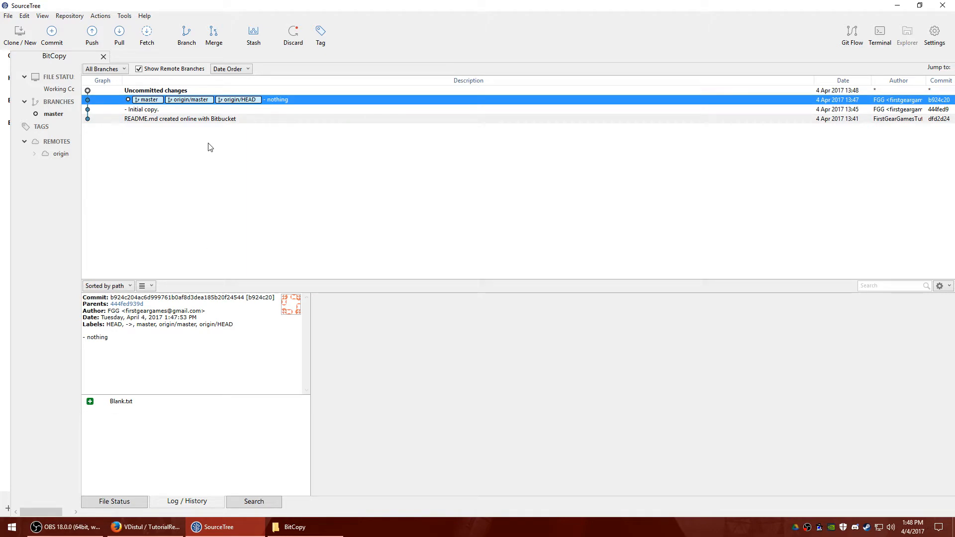
mouse_move(282, 103)
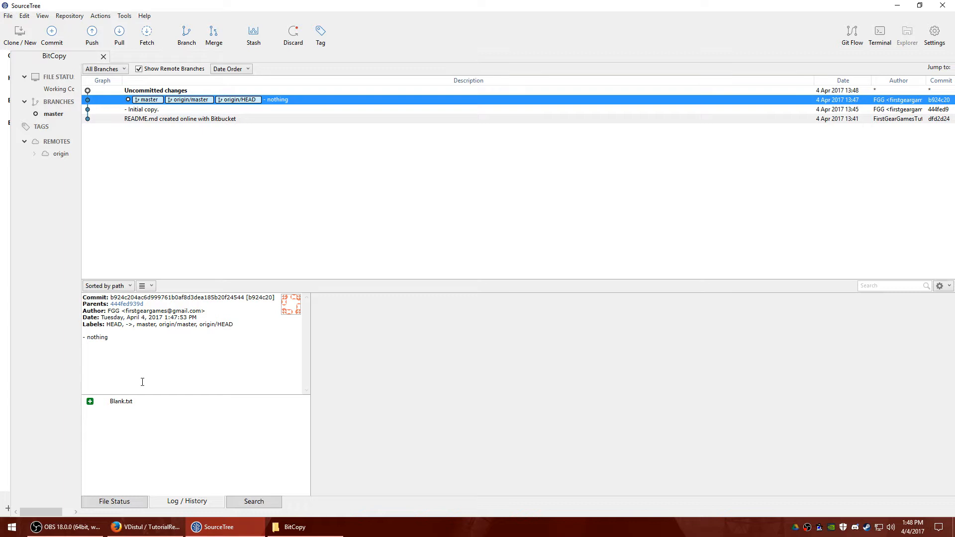
click(179, 119)
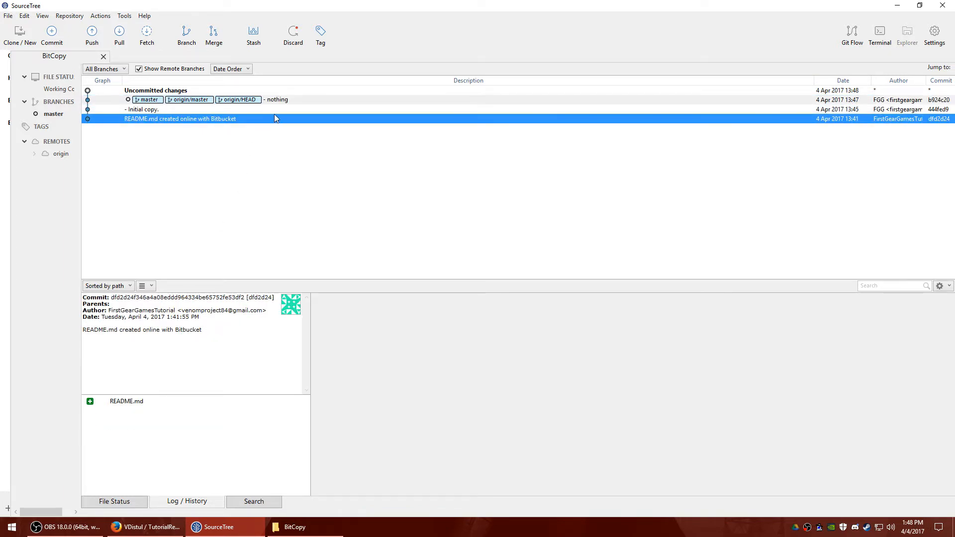
mouse_move(276, 114)
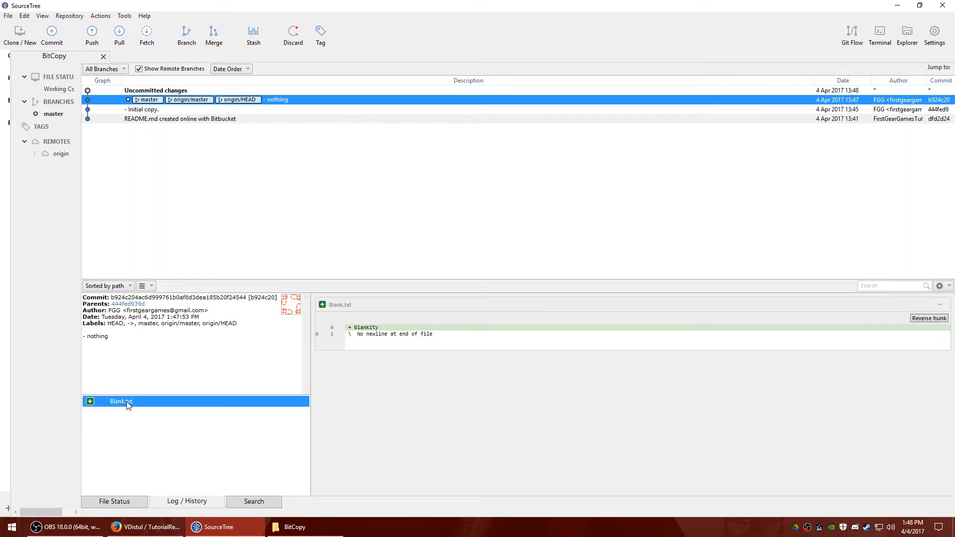
right_click(120, 401)
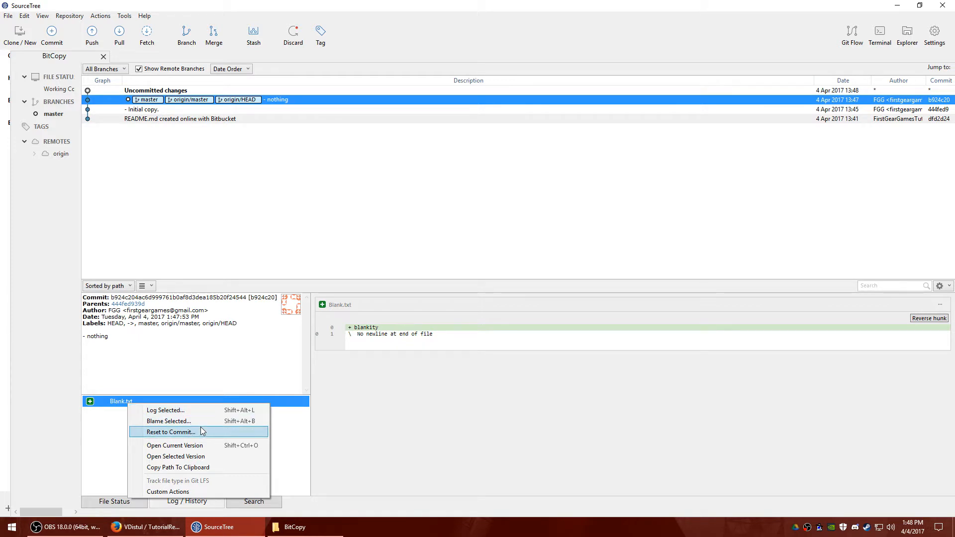
mouse_move(187, 435)
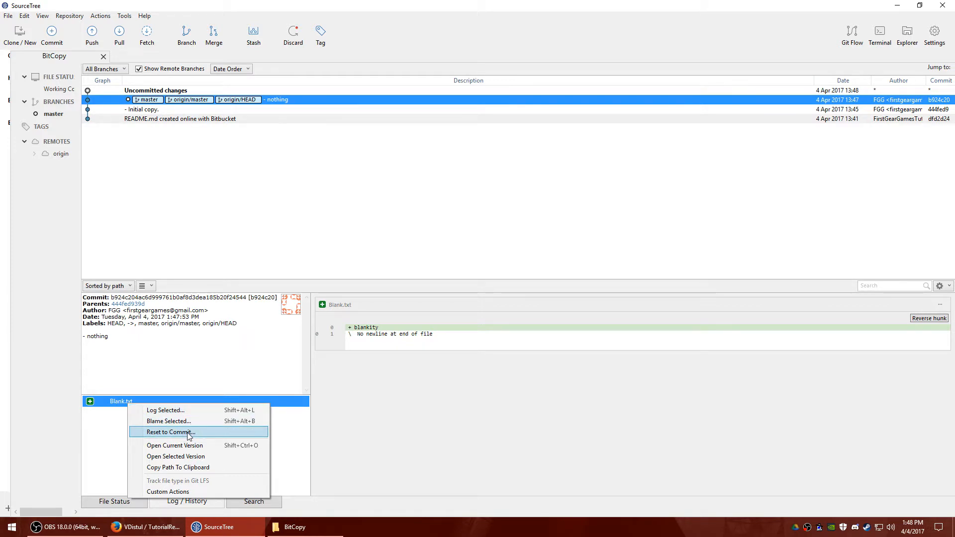
Step: Reset Blank.txt to its state in the nothing commit, clearing the uncommitted change
click(169, 432)
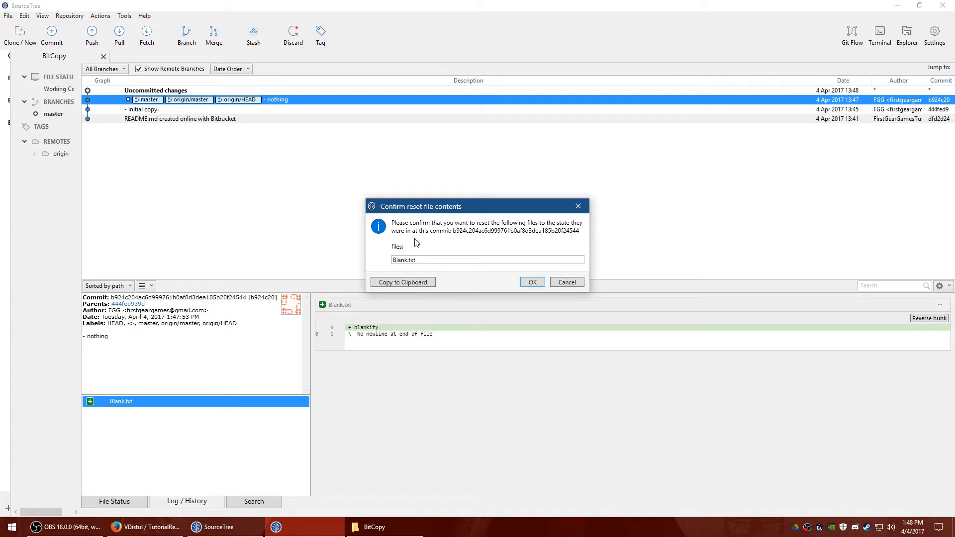
mouse_move(449, 225)
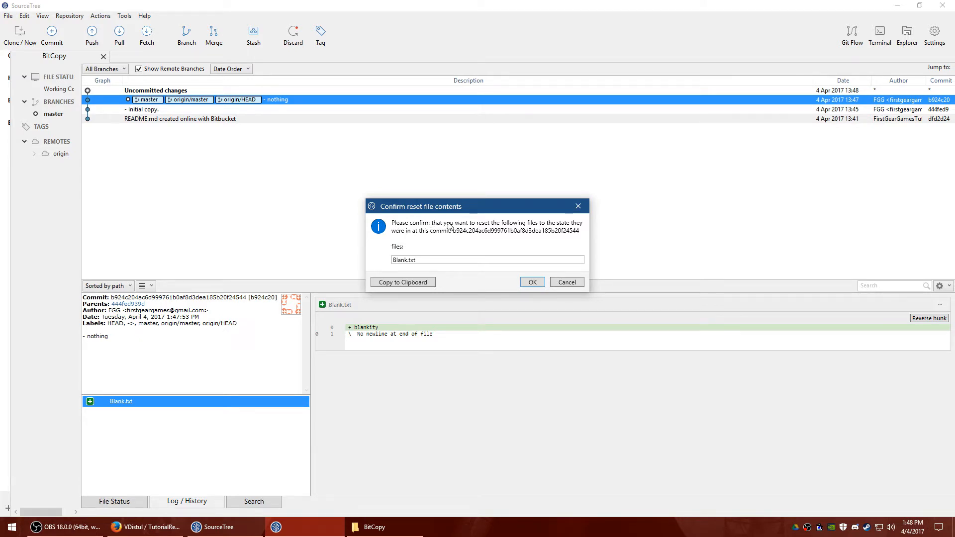
mouse_move(517, 233)
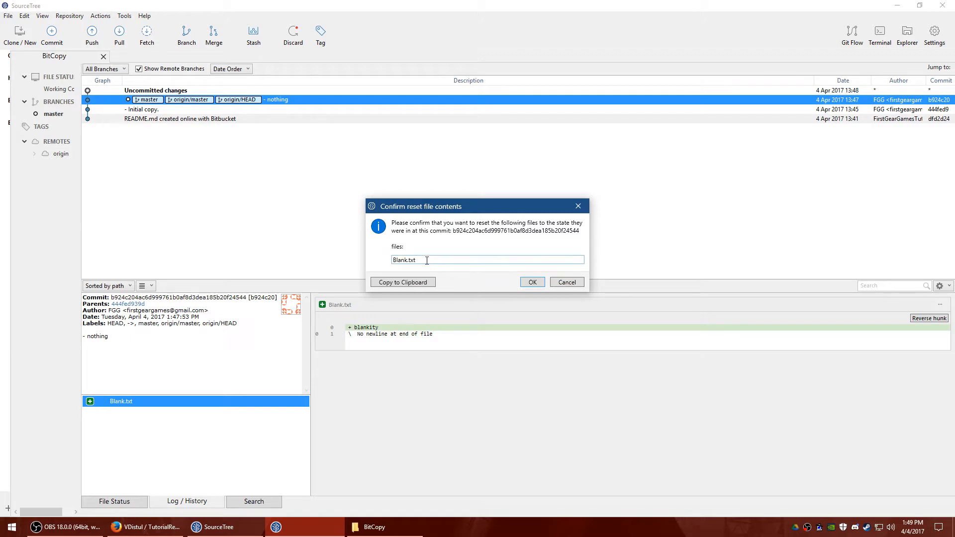
mouse_move(415, 217)
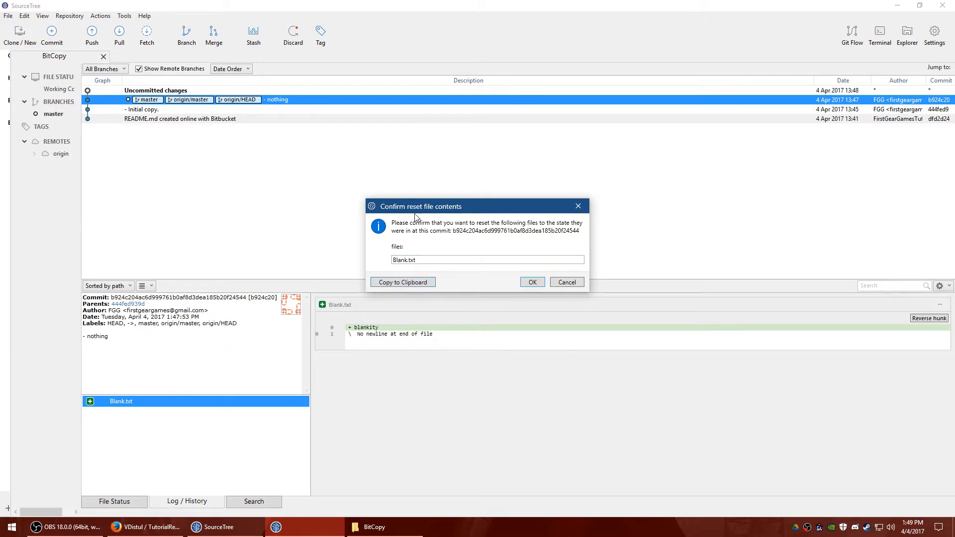
mouse_move(295, 101)
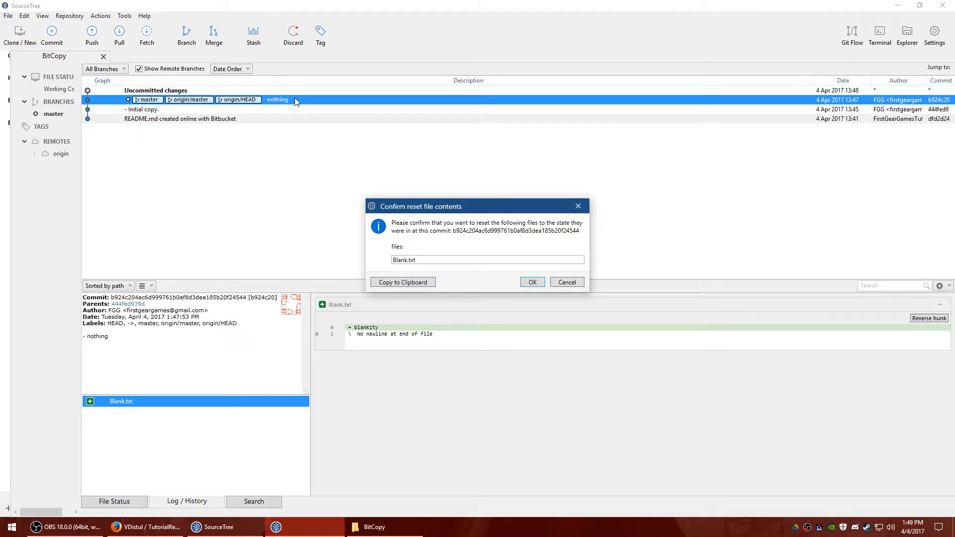
mouse_move(571, 295)
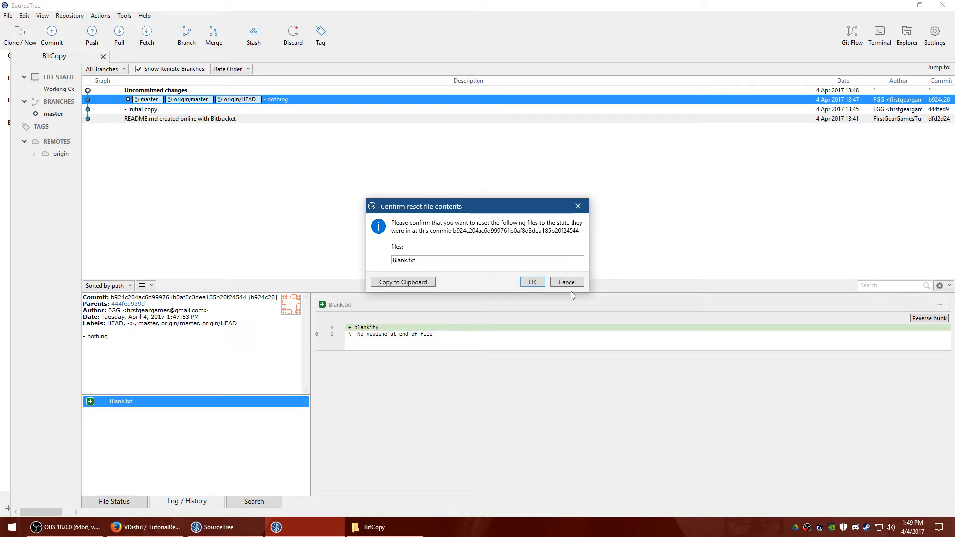
mouse_move(566, 282)
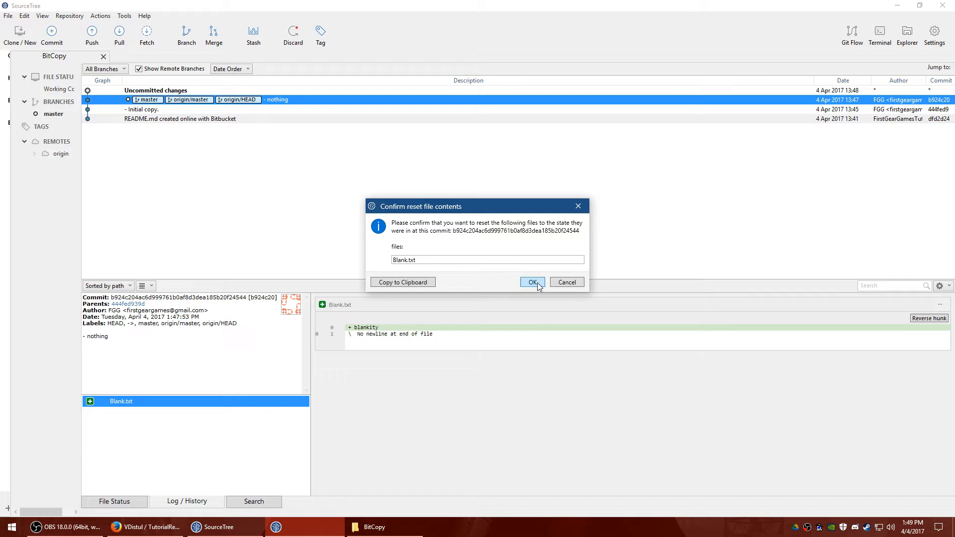
click(531, 282)
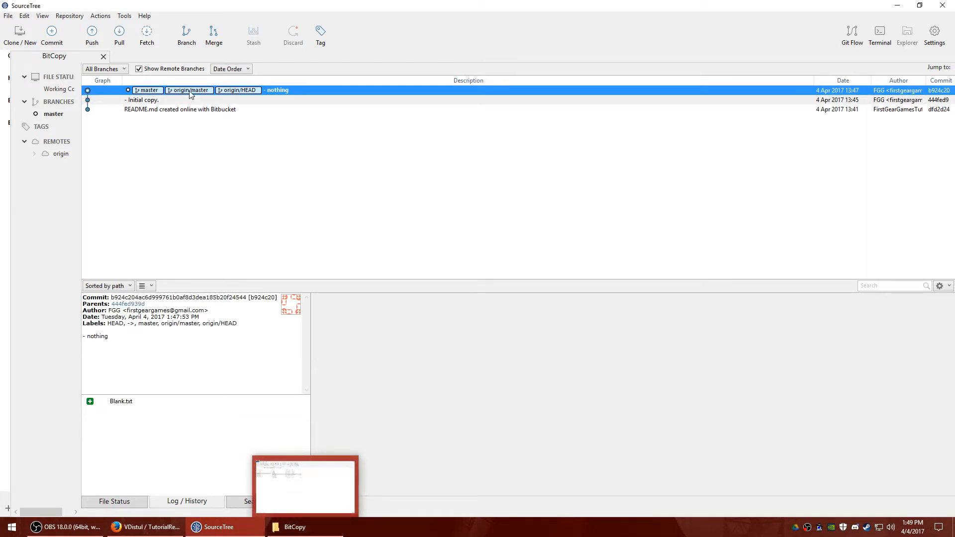
Step: Check in the BitCopy folder that Blank.txt again reads blankity, then return to the browser
click(305, 487)
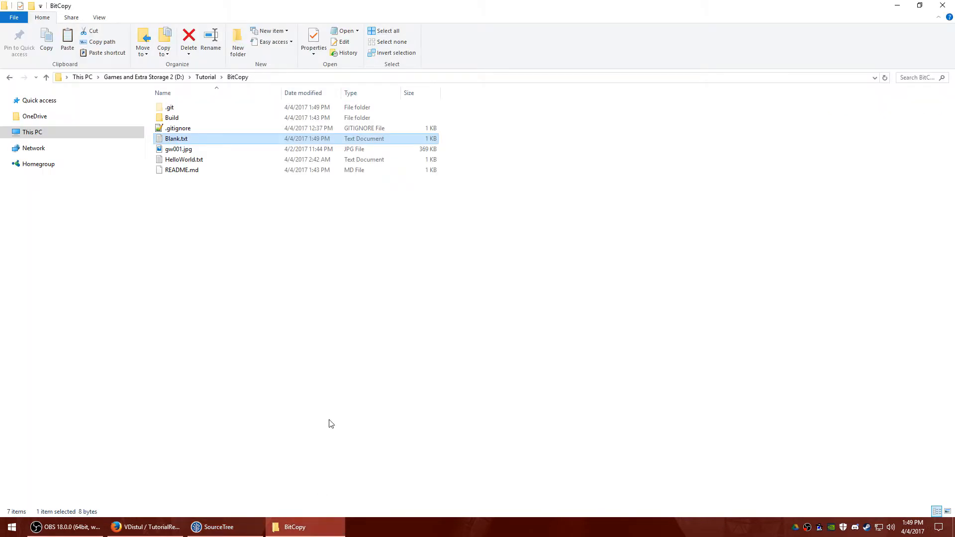
double_click(176, 139)
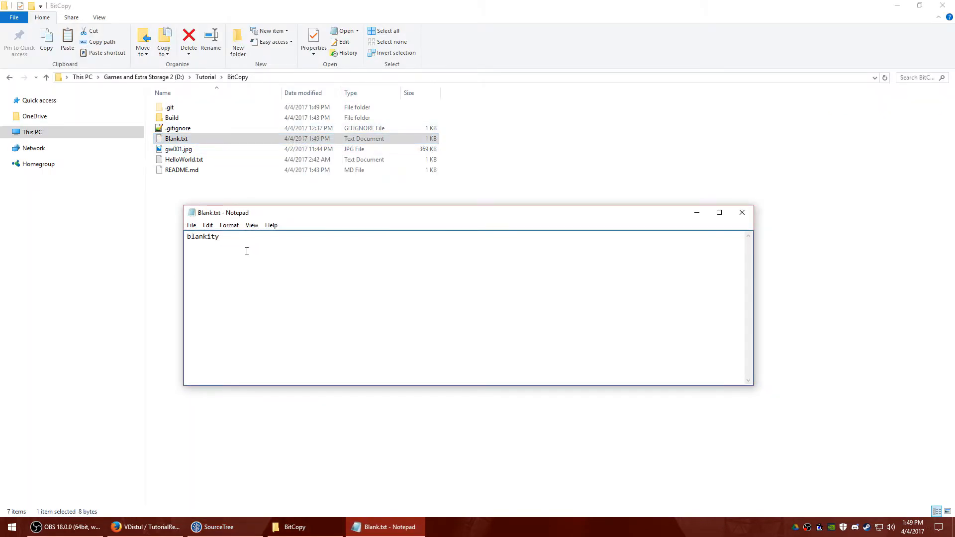
click(741, 212)
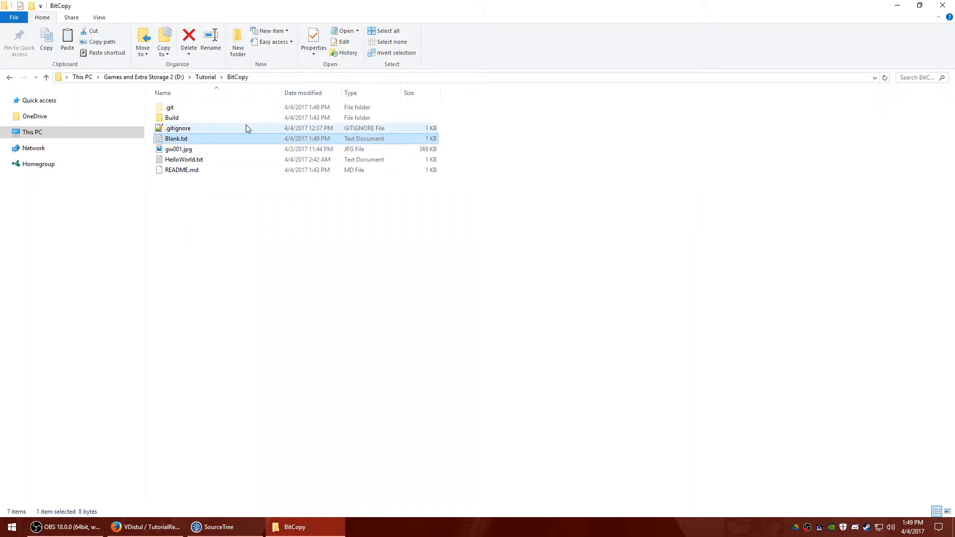
click(145, 527)
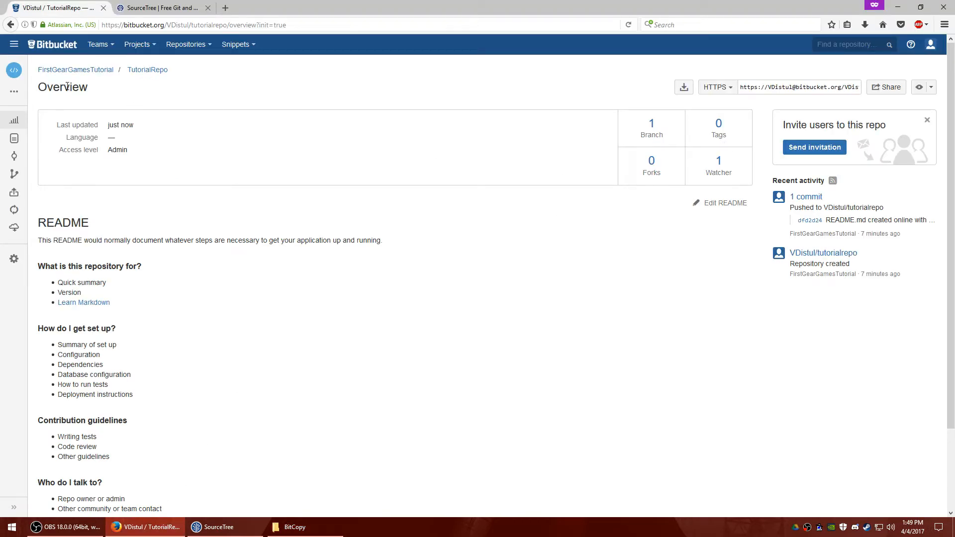
Step: From the Bitbucket dashboard, go into TutorialRepo and select the master branch
click(53, 44)
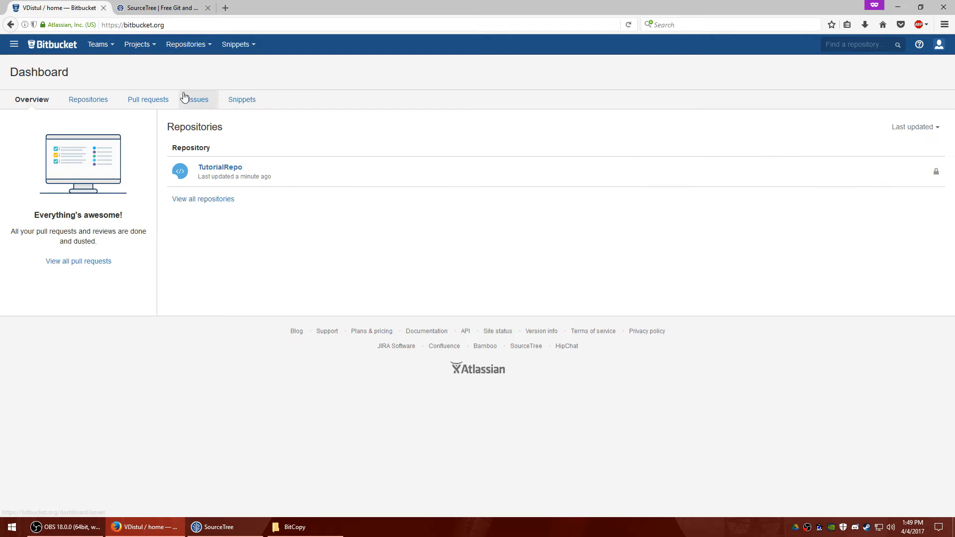
mouse_move(242, 238)
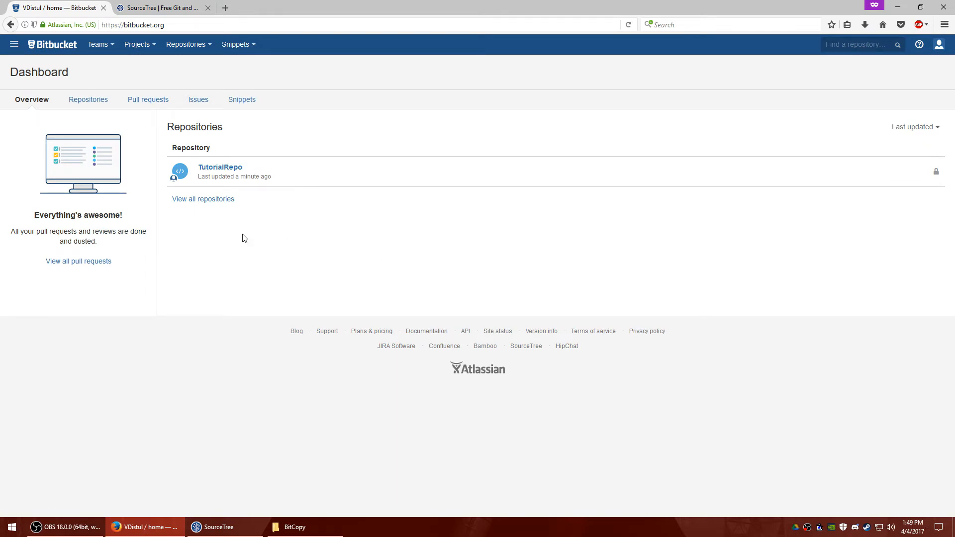
mouse_move(219, 169)
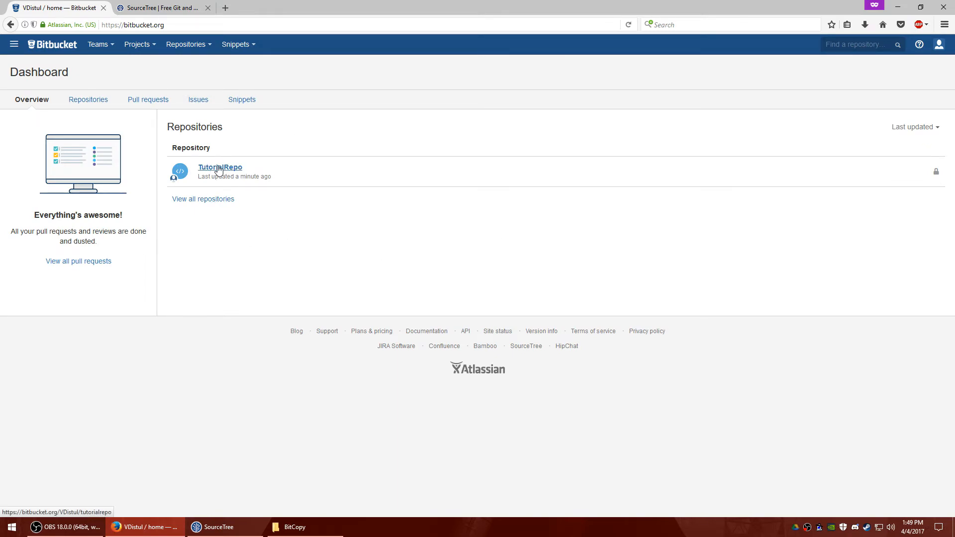
click(220, 167)
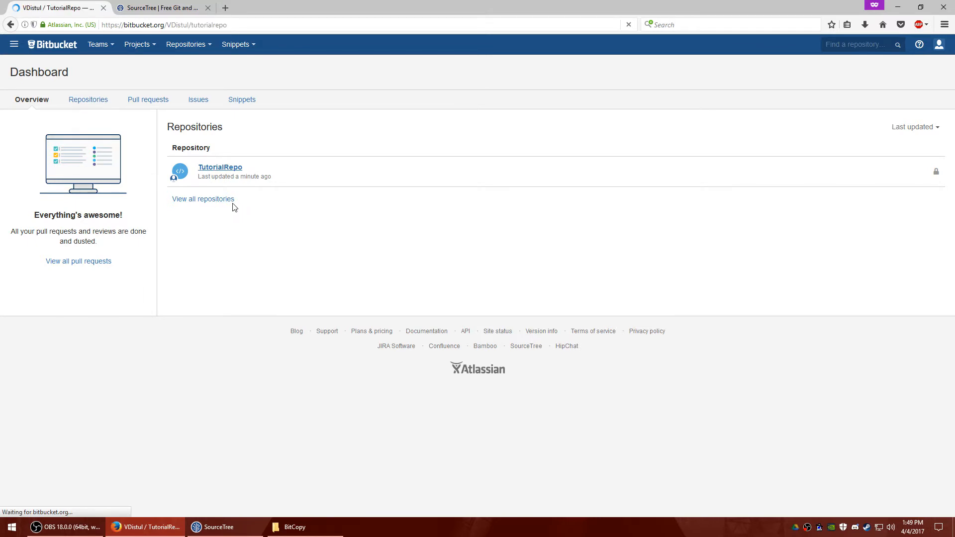
click(220, 167)
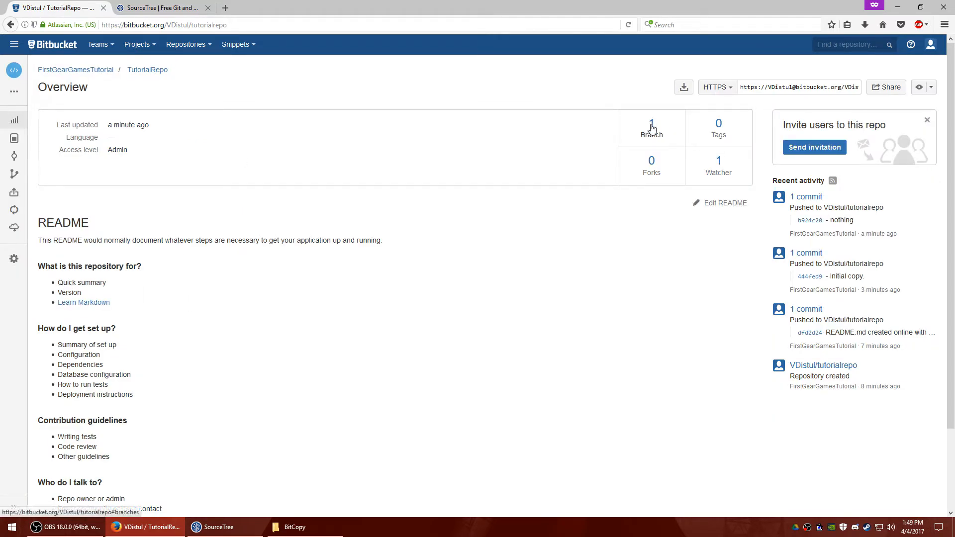
click(651, 128)
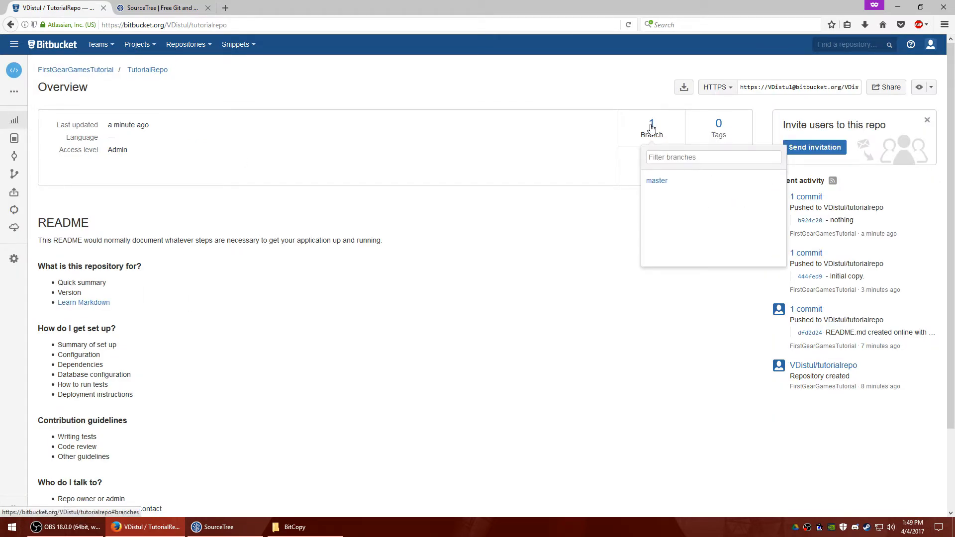
click(656, 180)
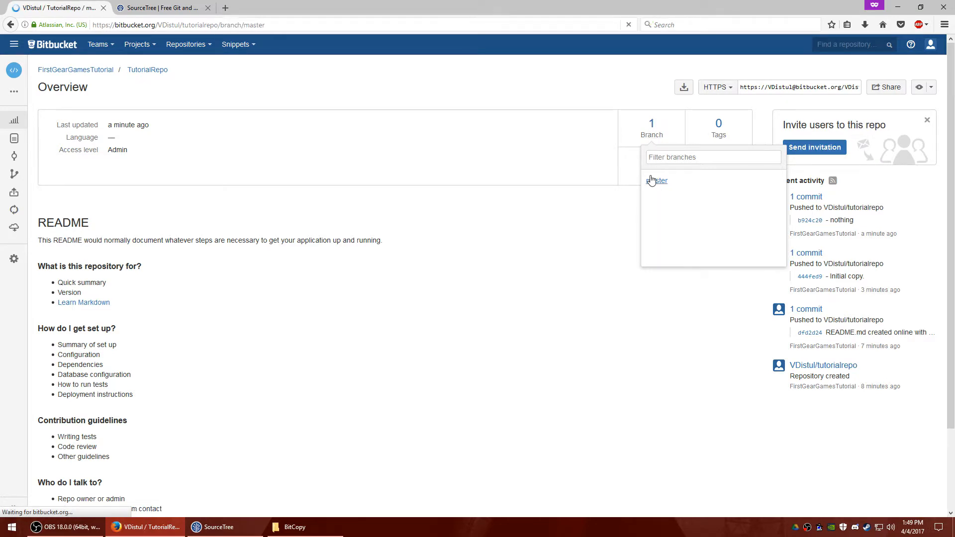
click(658, 180)
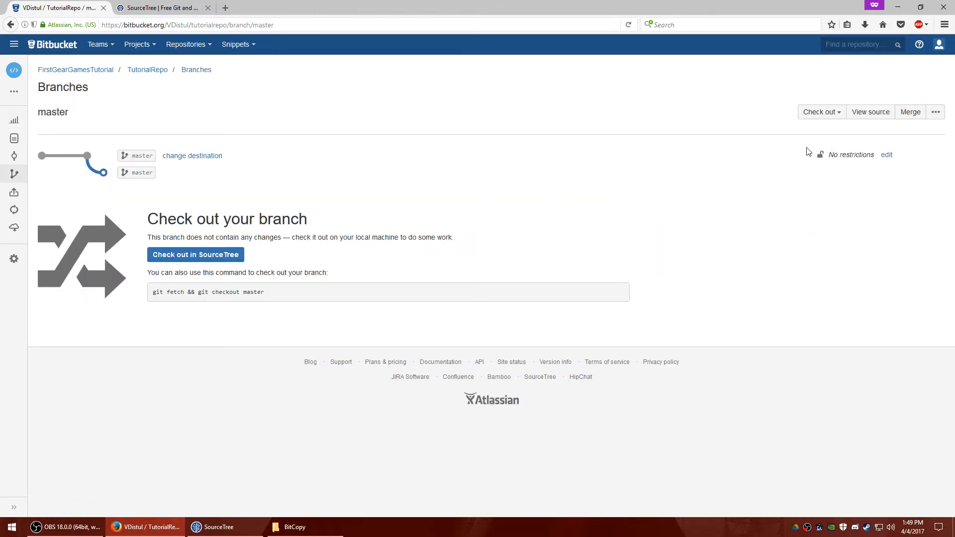
mouse_move(749, 231)
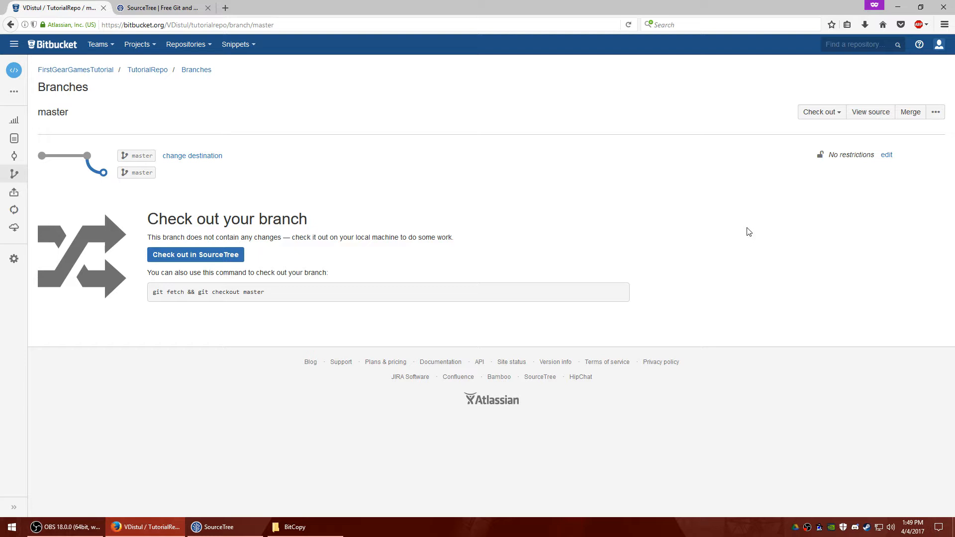
mouse_move(821, 112)
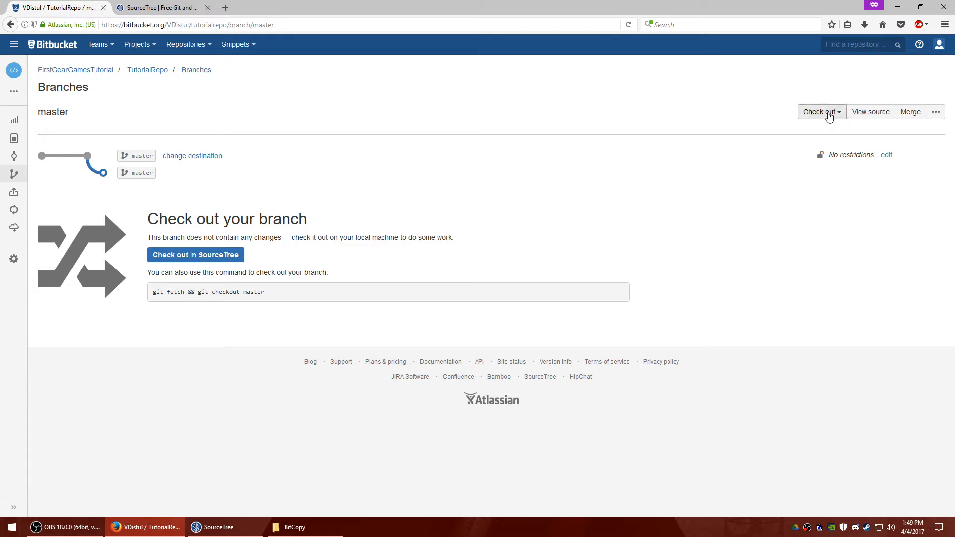
mouse_move(187, 286)
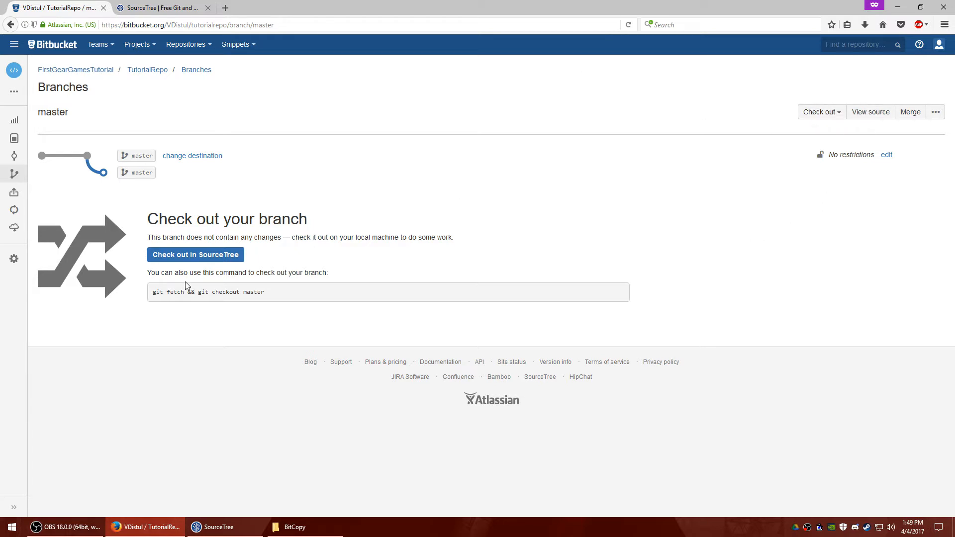
mouse_move(870, 112)
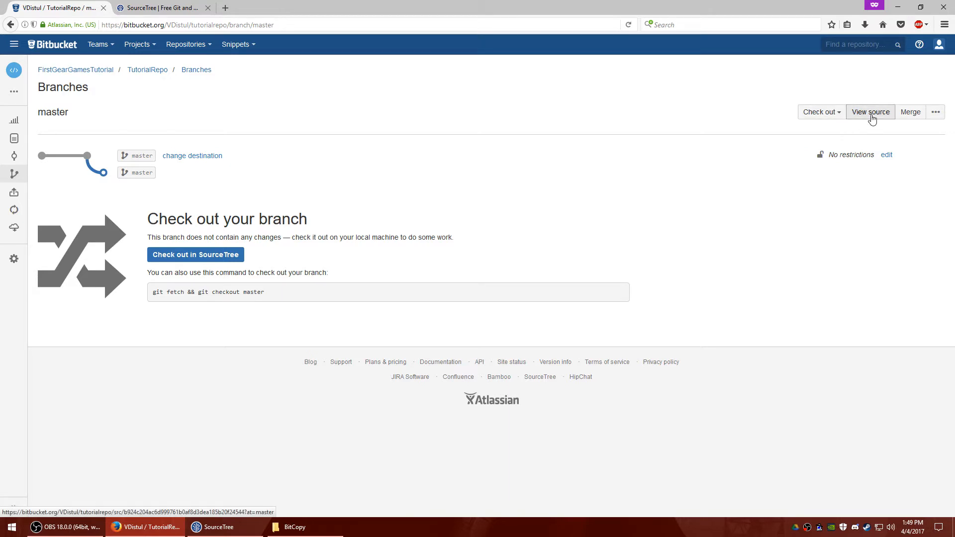
Step: Bring up the master source listing and check the link options for Blank.txt
click(870, 112)
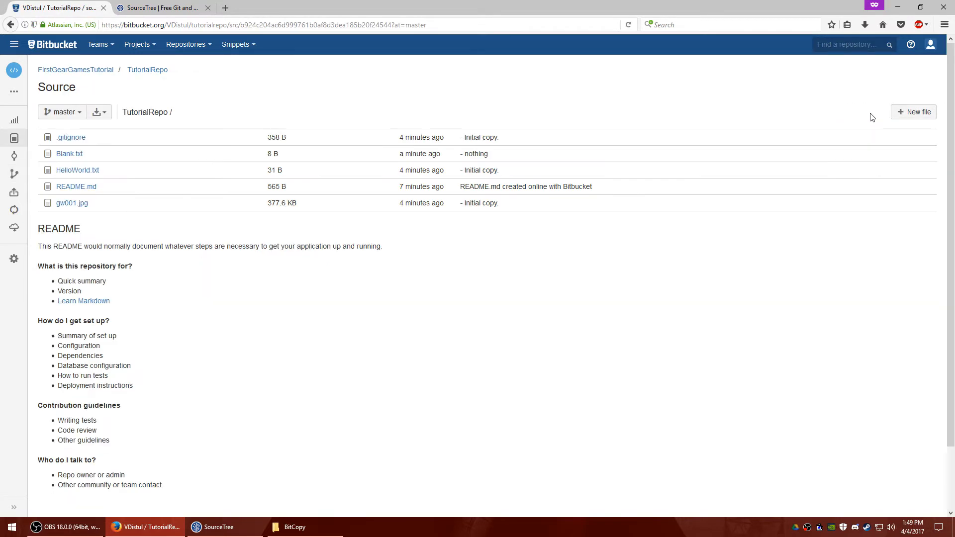
mouse_move(69, 154)
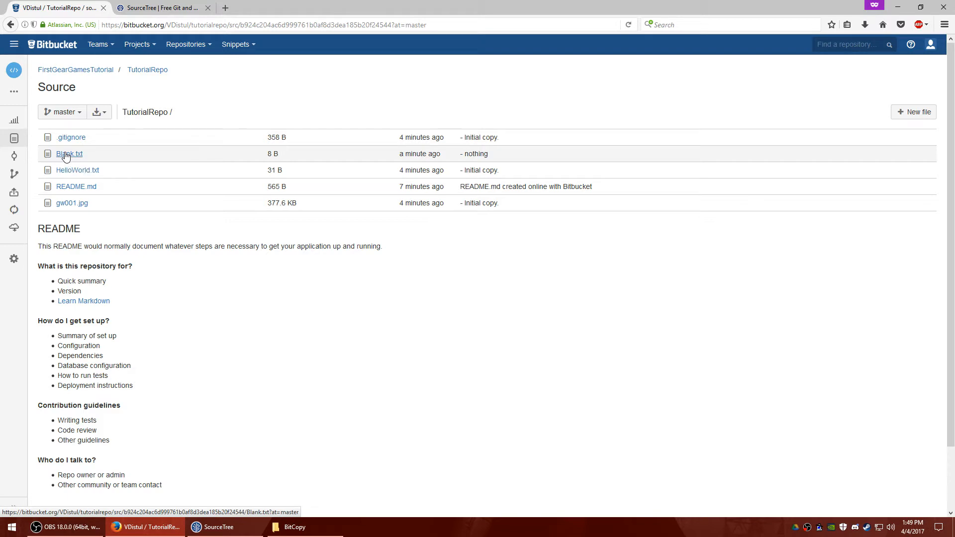
right_click(69, 154)
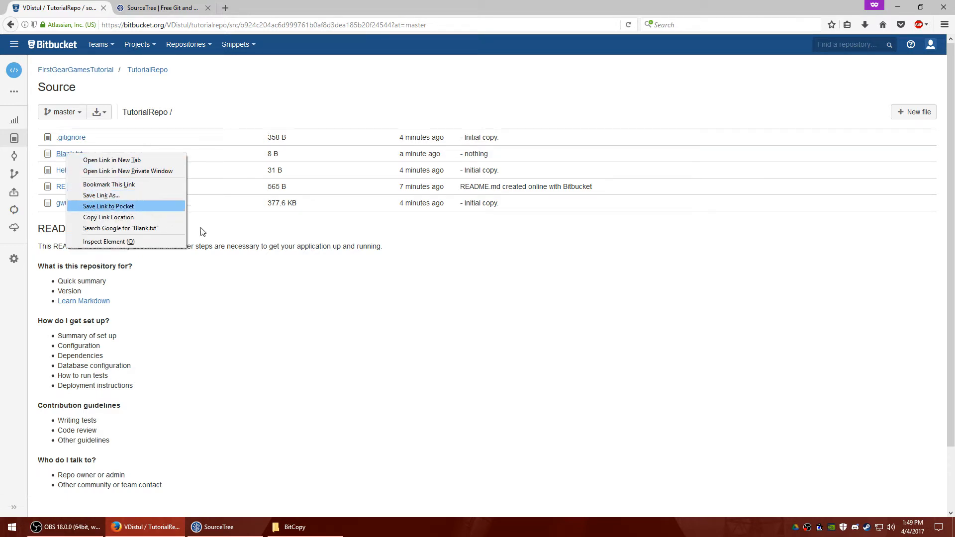
click(202, 231)
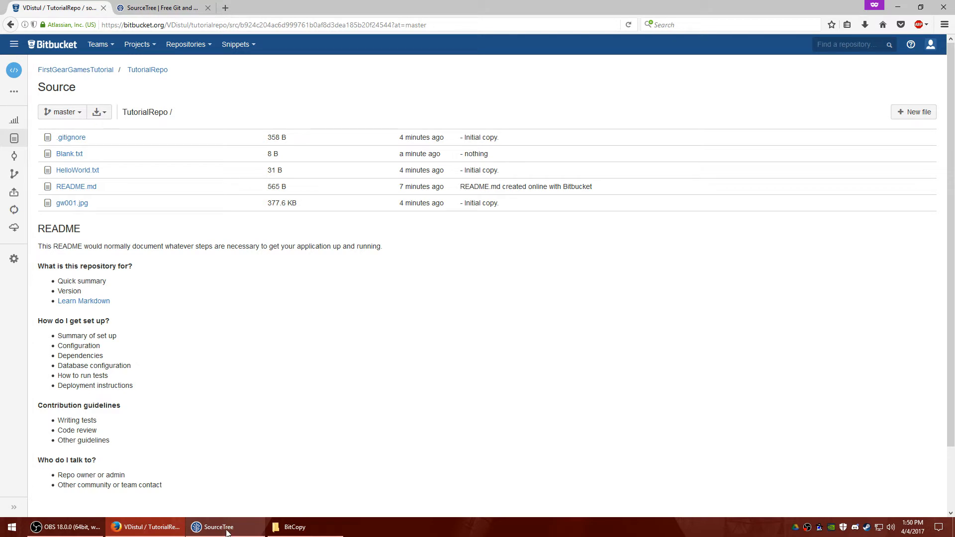
Step: Check Blank.txt in the BitCopy folder and delete gw001.jpg from it
click(218, 527)
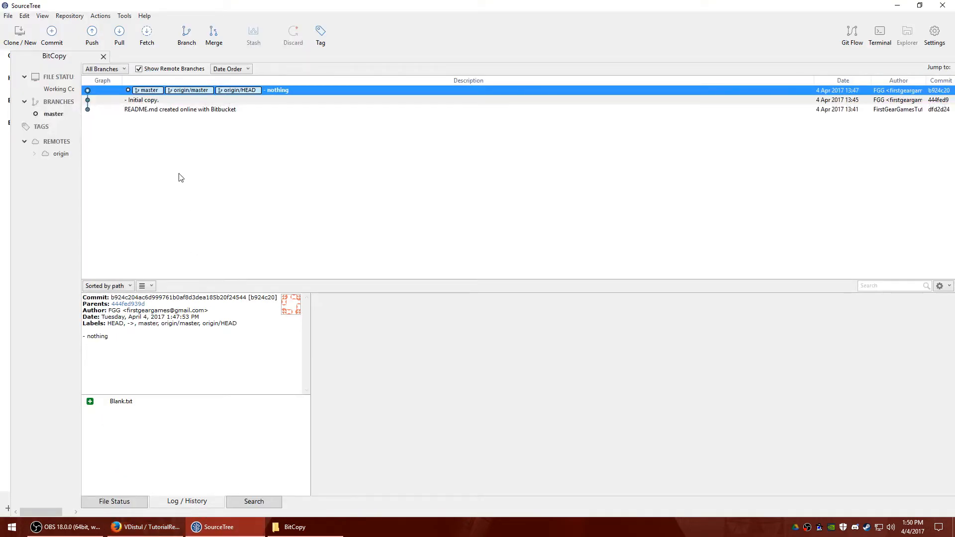
mouse_move(294, 93)
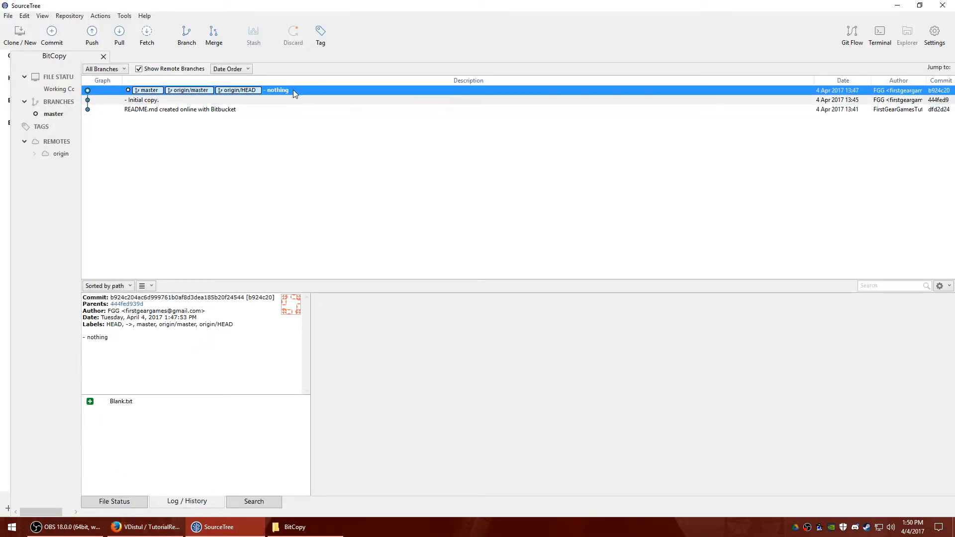
click(294, 527)
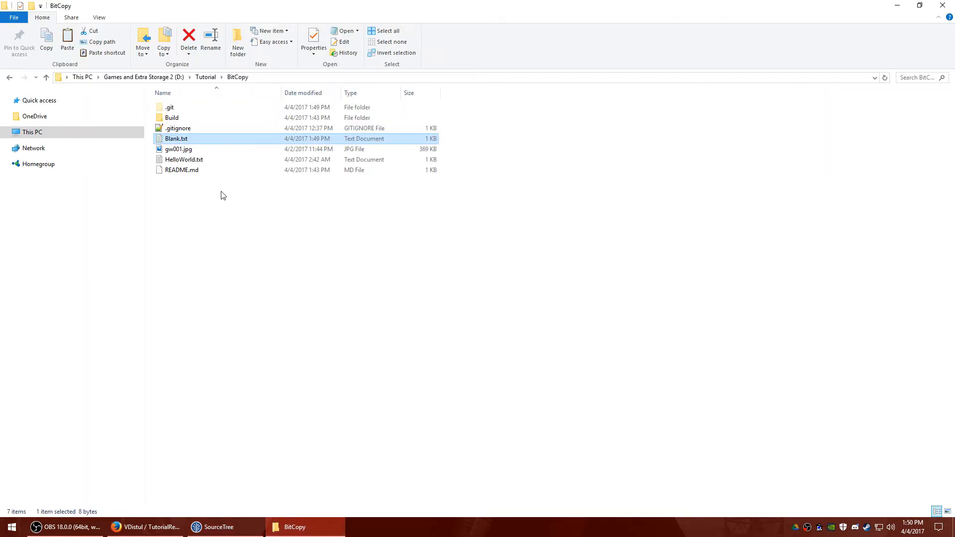
double_click(176, 138)
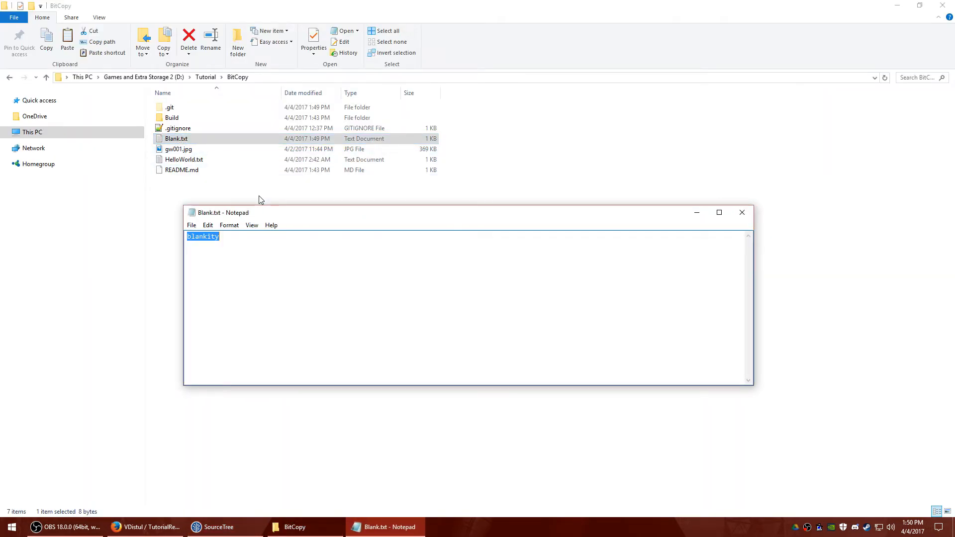
click(741, 212)
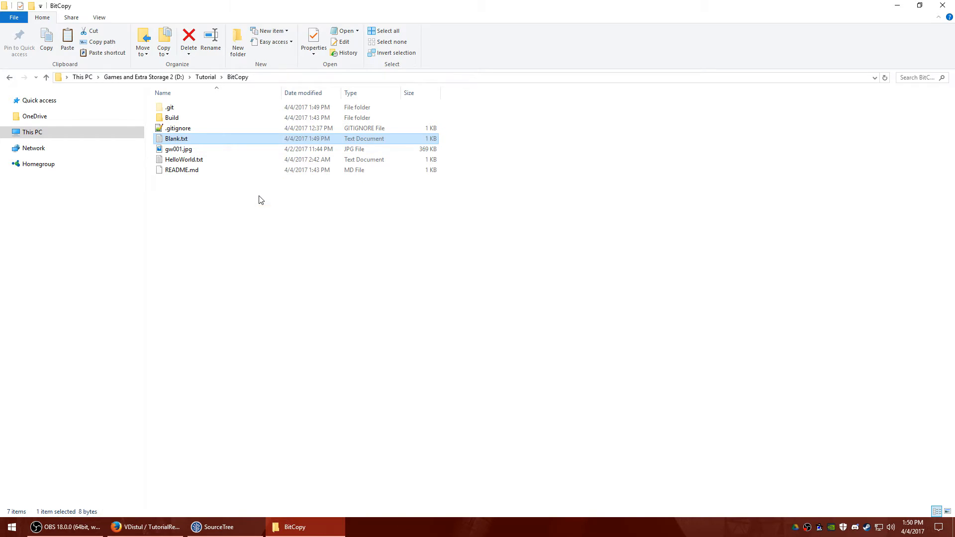
click(188, 37)
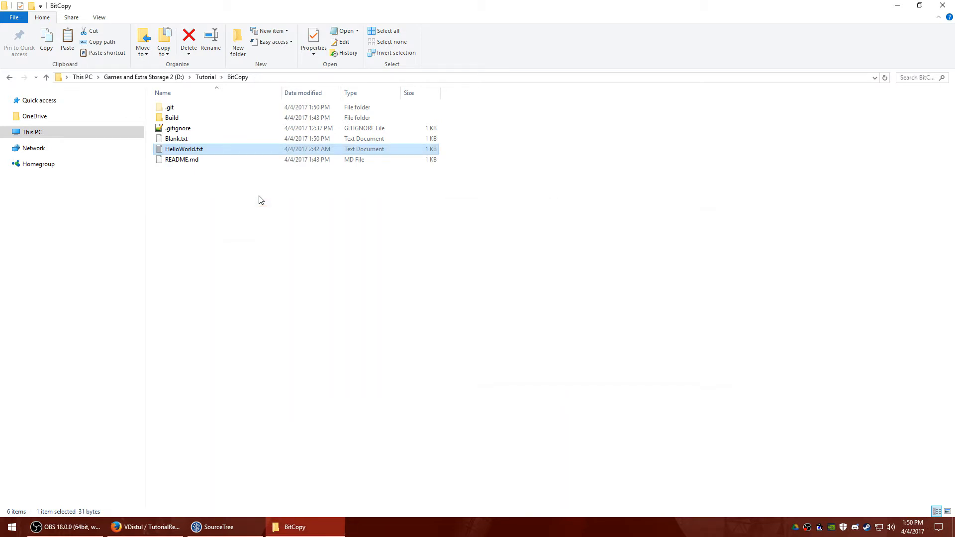
Step: Back in SourceTree, show the uncommitted changes: Blank.txt, HelloWorld.txt and deleted gw001.jpg staged
click(219, 526)
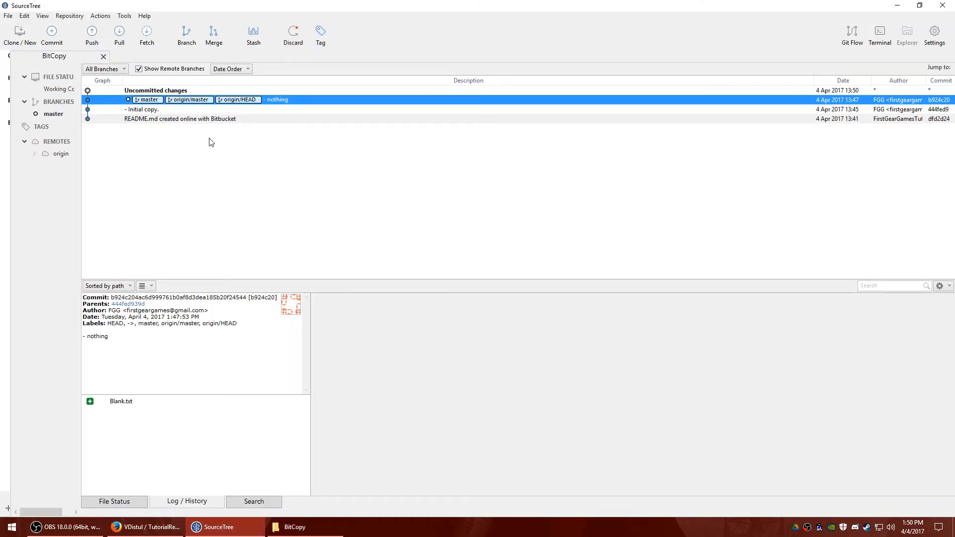
click(452, 402)
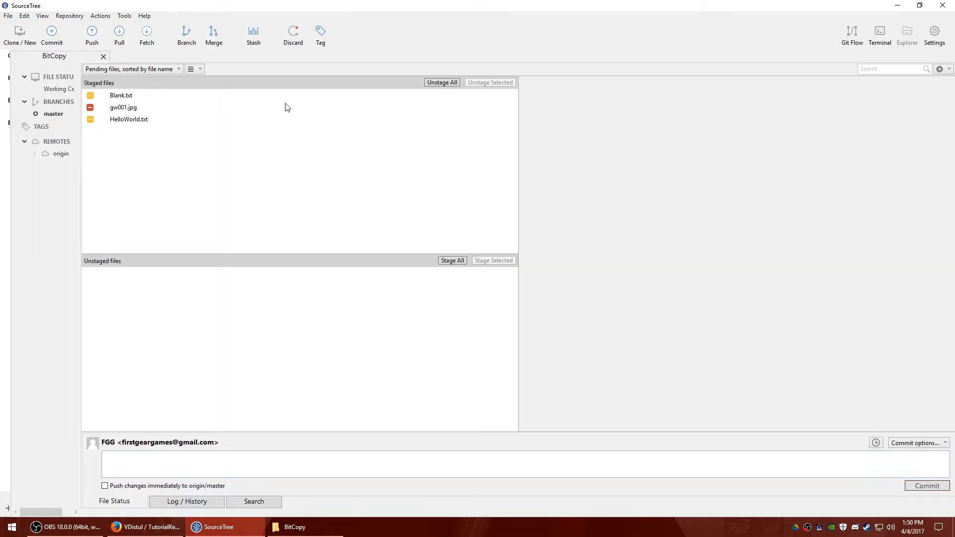
mouse_move(92, 34)
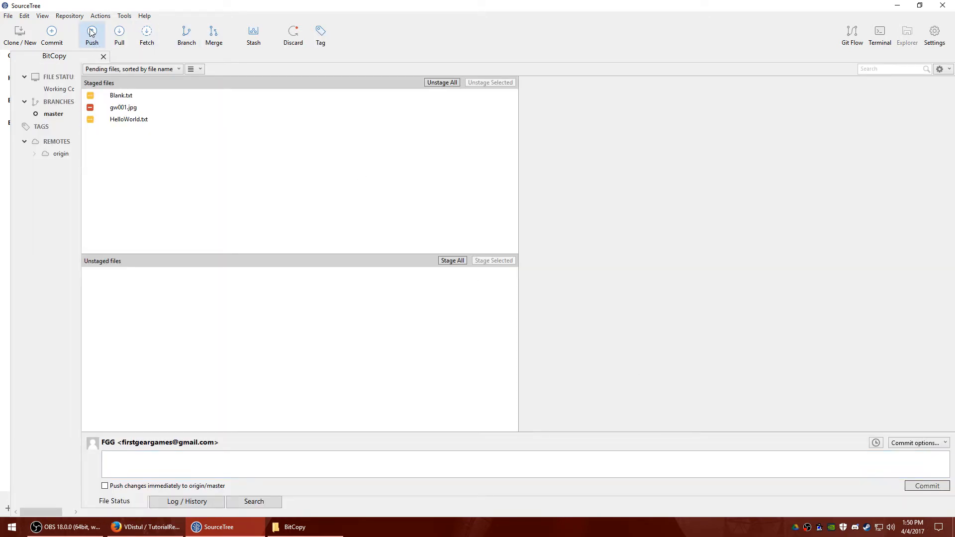
Step: Push the BIG MISTAKE commit to origin master and show it in the commit history
click(925, 486)
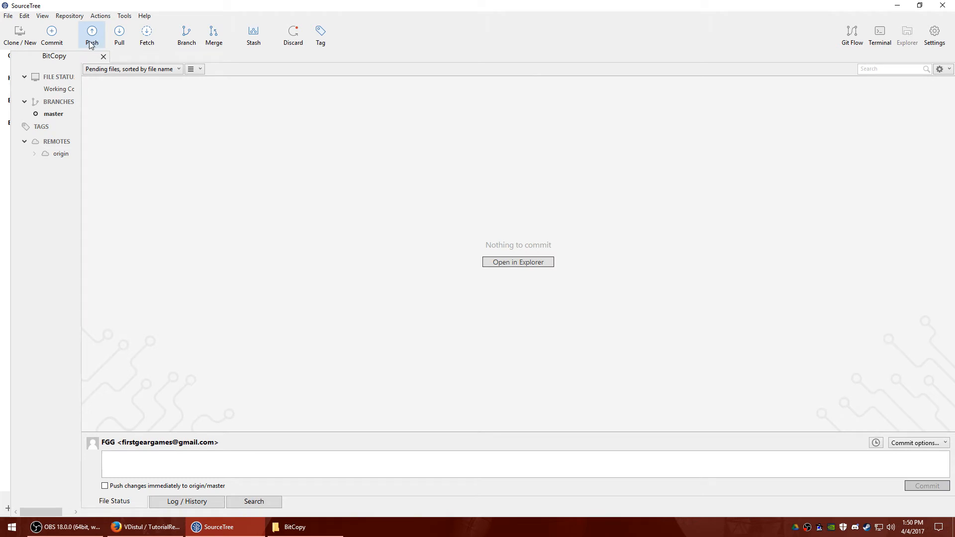
click(91, 35)
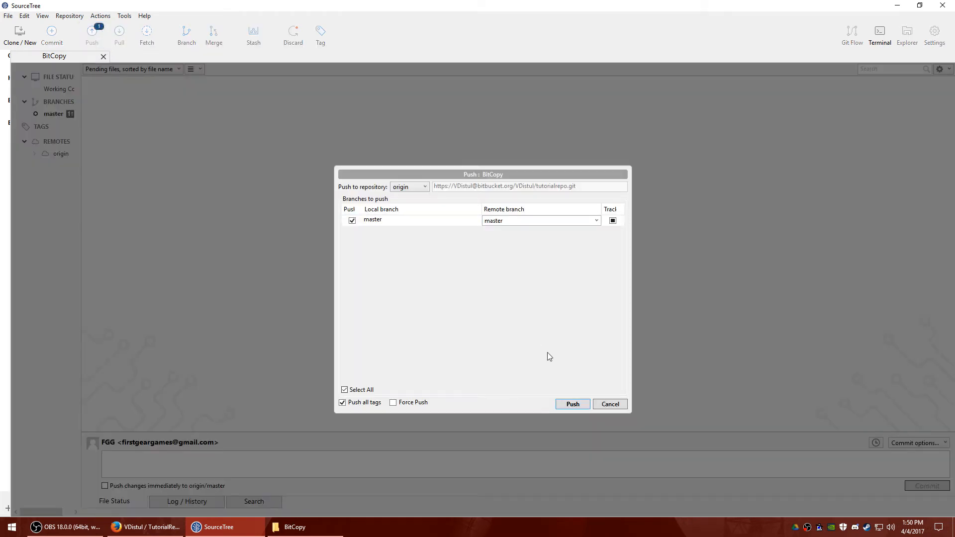
mouse_move(490, 402)
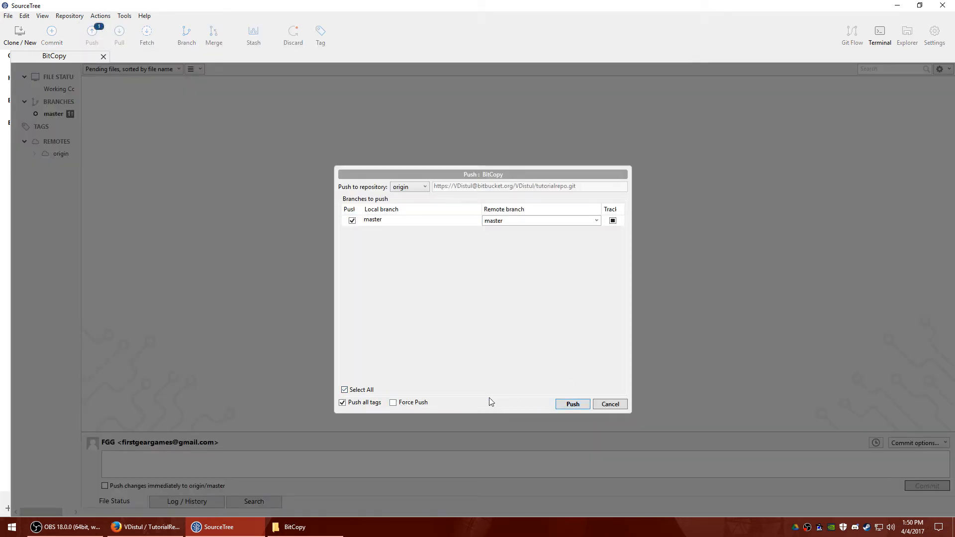
click(572, 404)
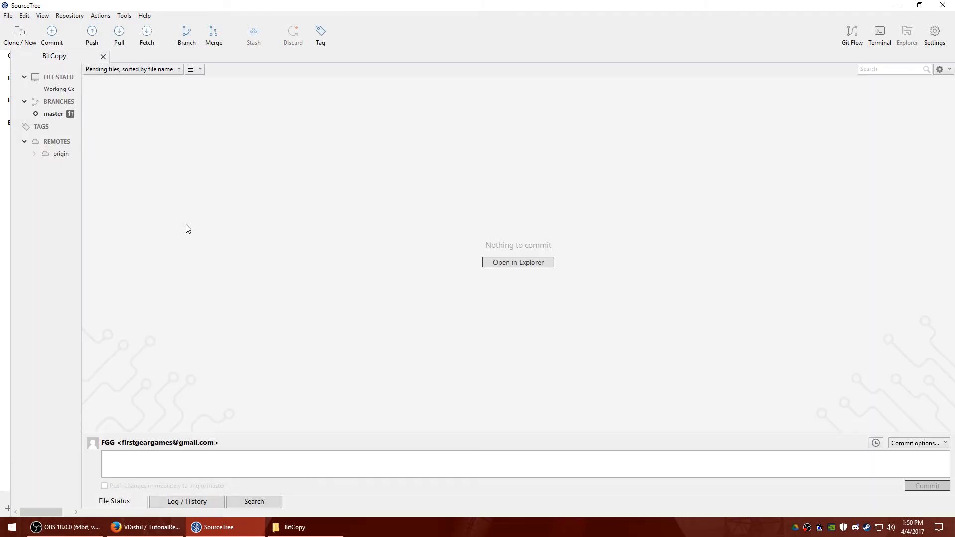
click(187, 501)
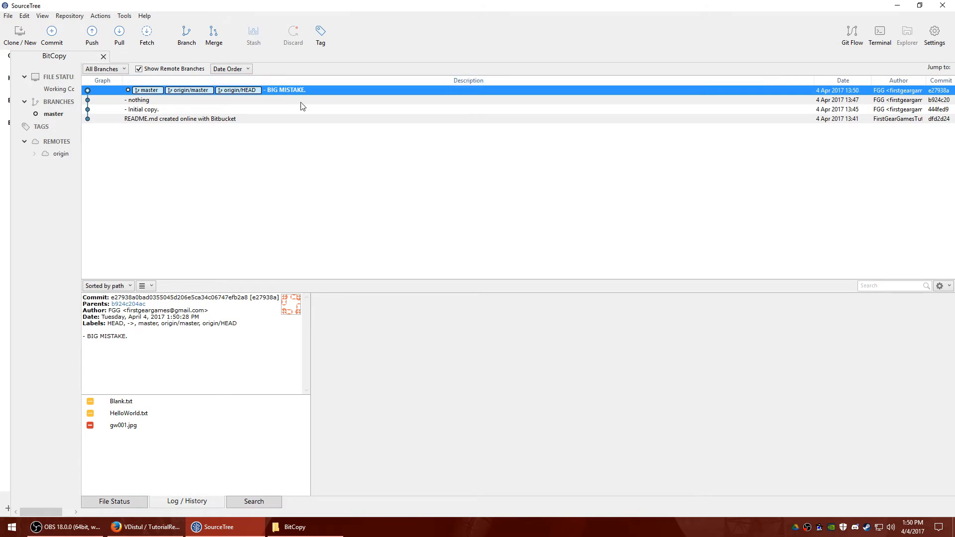
Step: Open HelloWorld.txt from the BitCopy folder, see it reads MESSED UP FILE, and close it
click(295, 526)
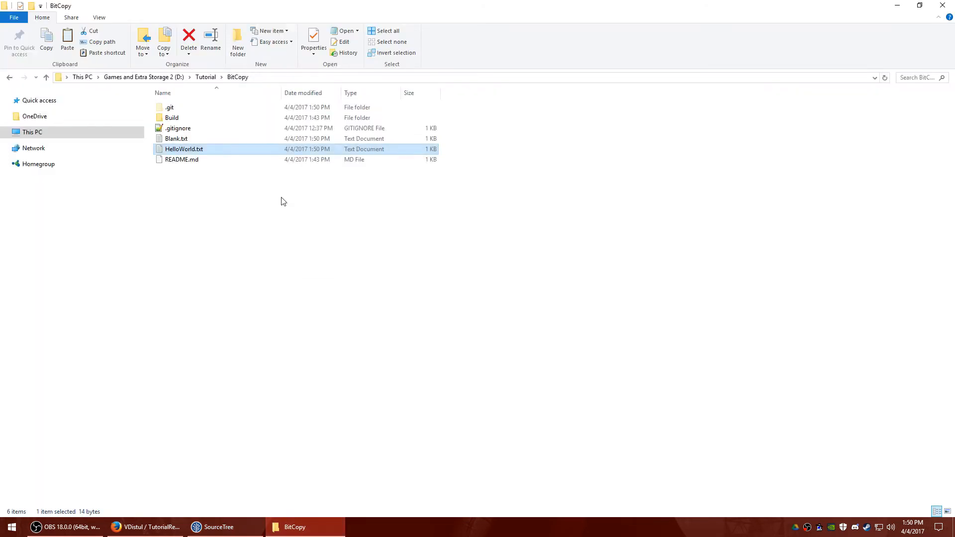
double_click(176, 139)
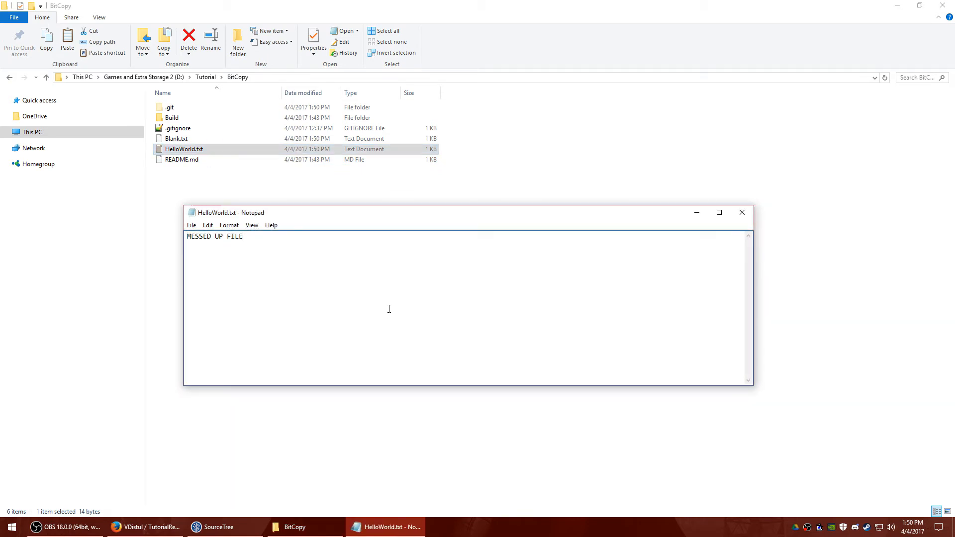
click(741, 212)
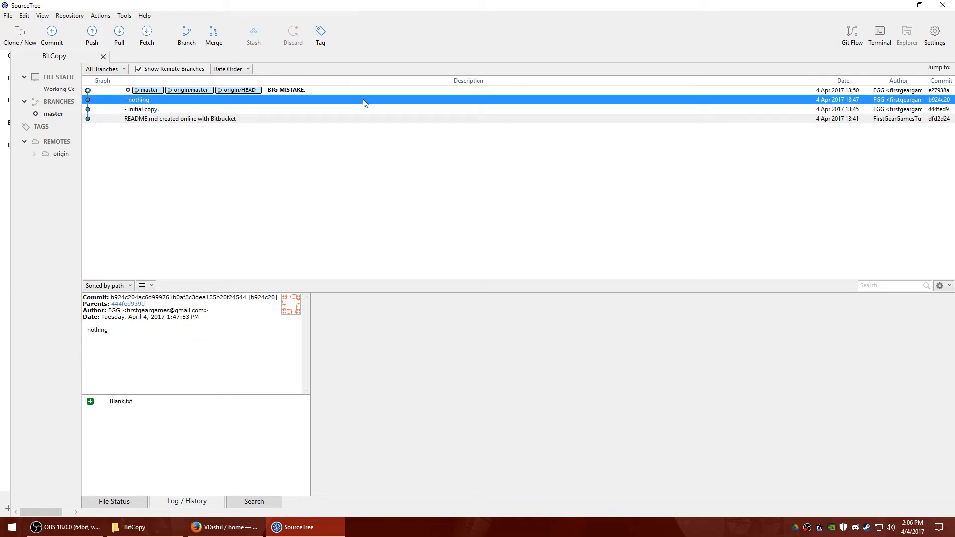
mouse_move(265, 104)
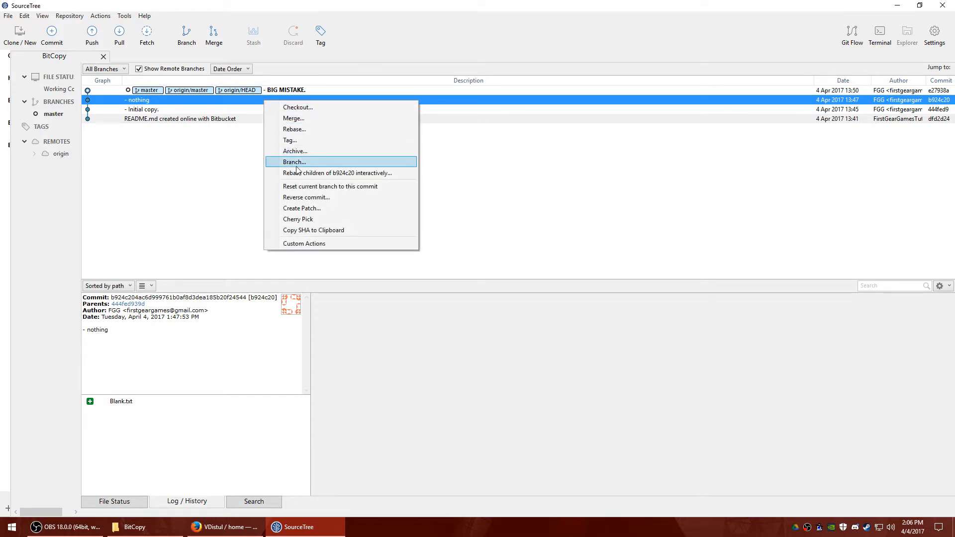
mouse_move(362, 187)
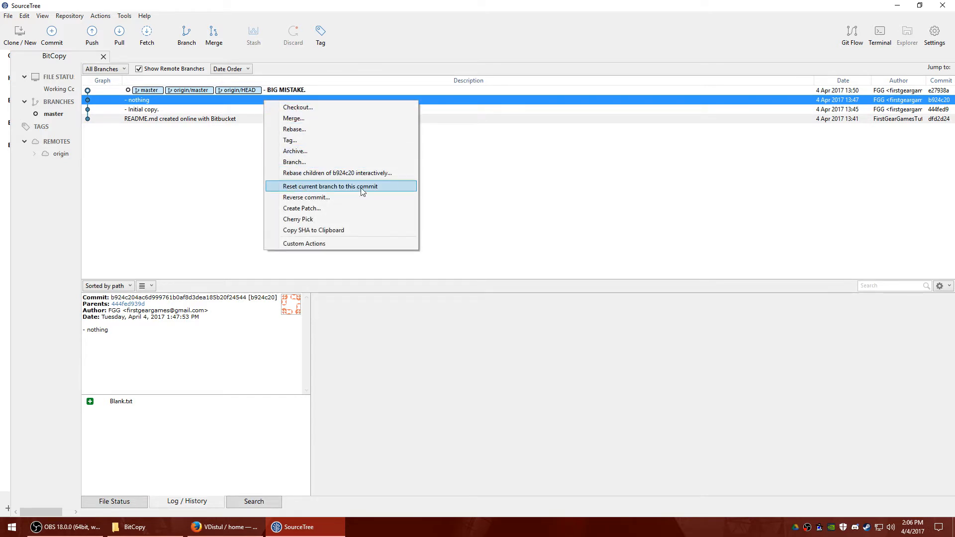
Step: Hard-reset master to the nothing commit, discarding working copy changes, then view the BitCopy folder
click(330, 186)
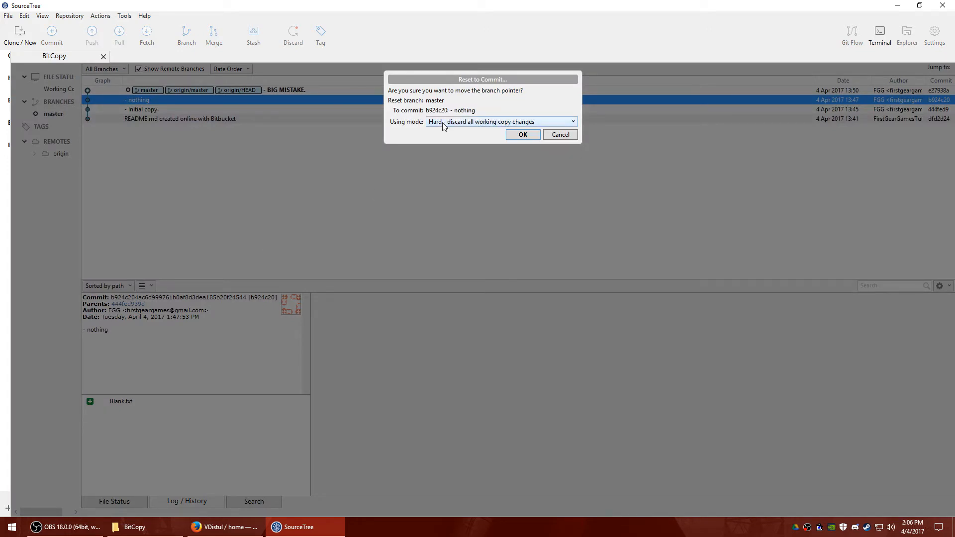
mouse_move(392, 124)
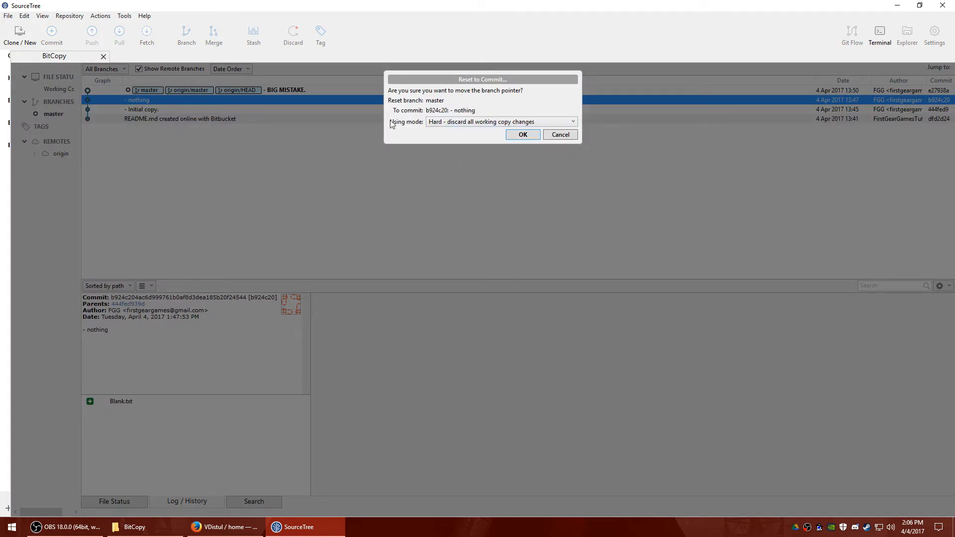
mouse_move(521, 116)
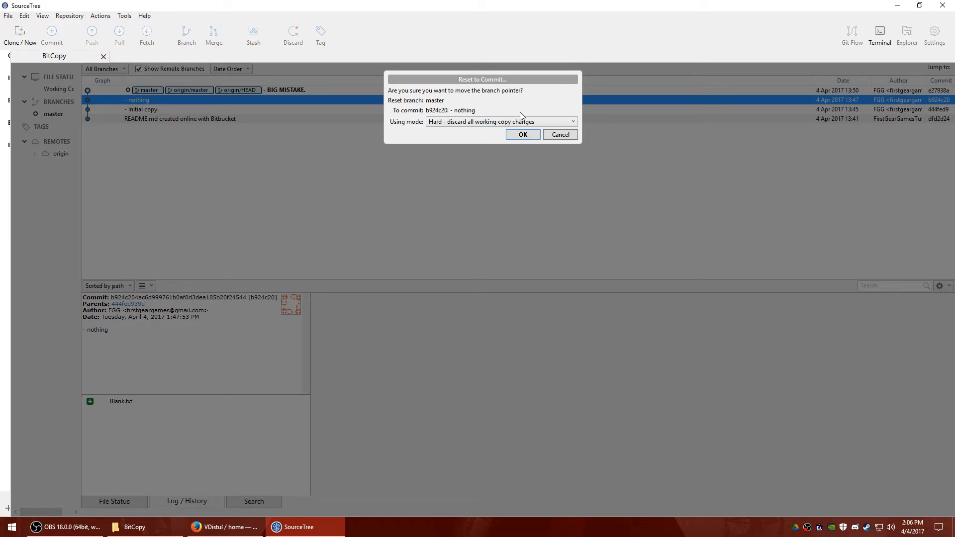
mouse_move(521, 135)
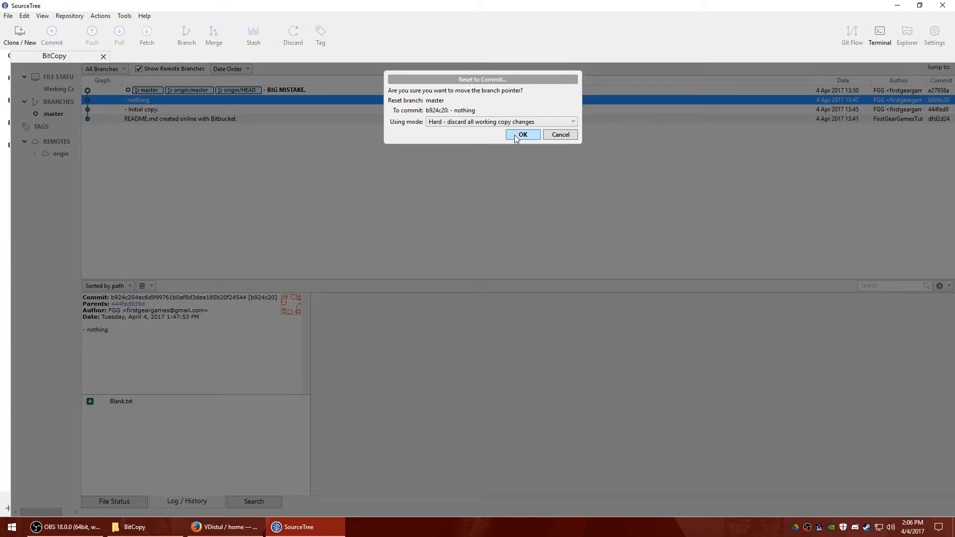
click(522, 134)
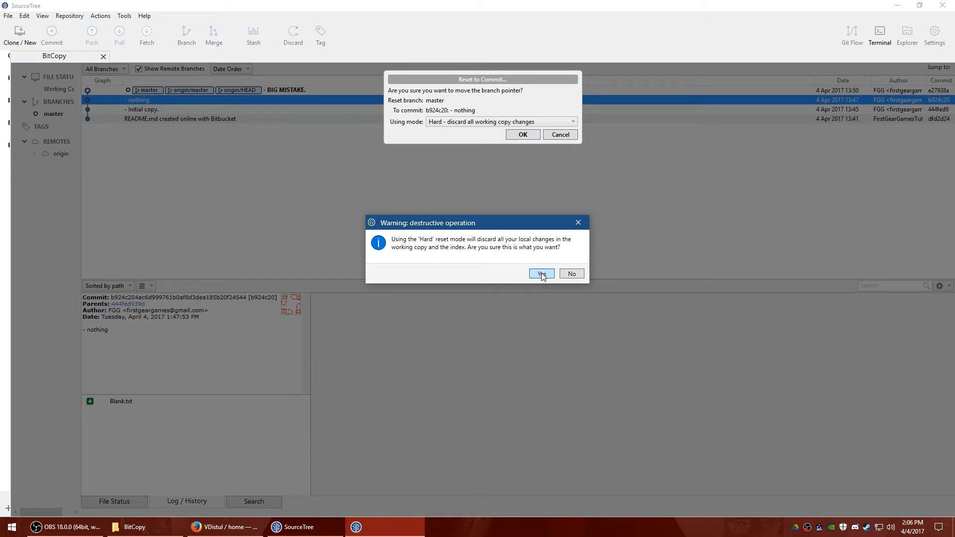
click(540, 273)
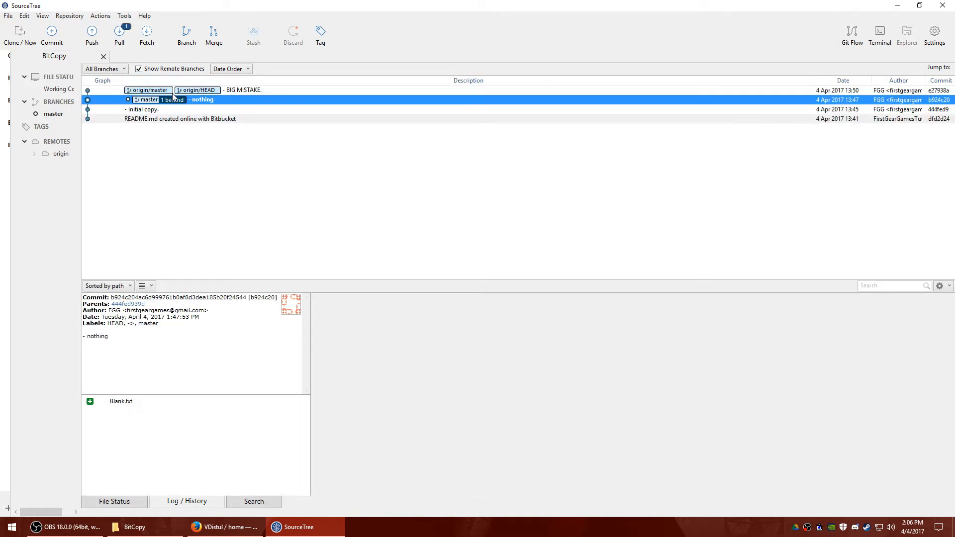
click(133, 526)
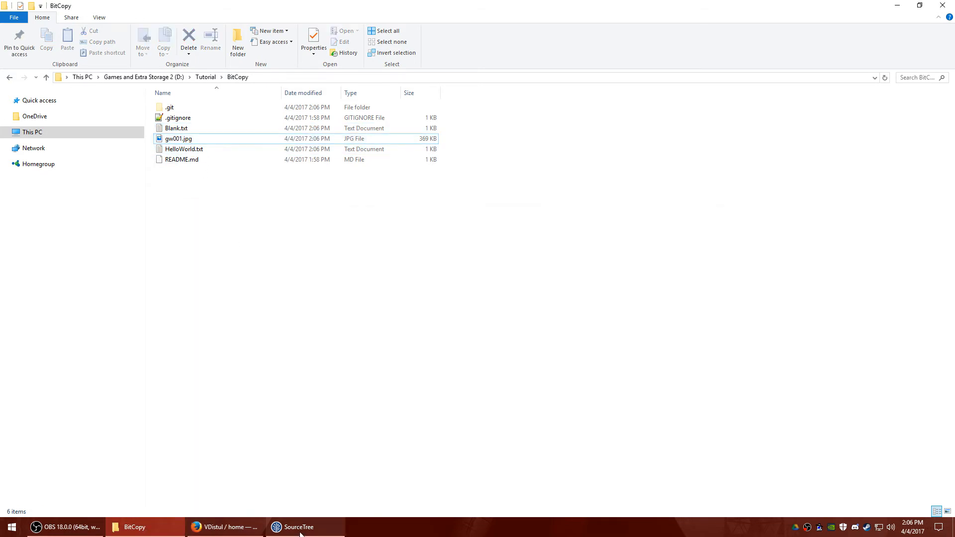
Step: After seeing gw001.jpg back in the BitCopy folder, return to SourceTree's history
click(304, 527)
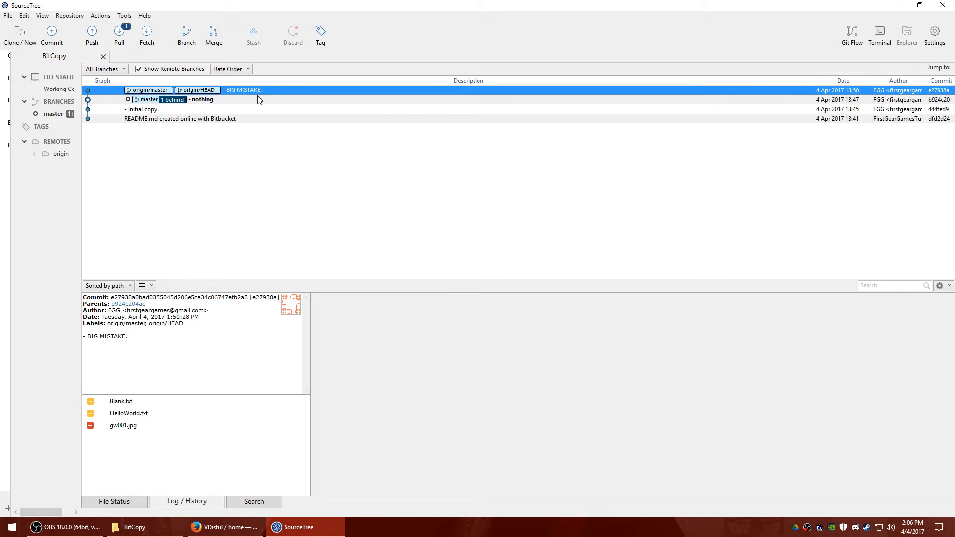
mouse_move(243, 103)
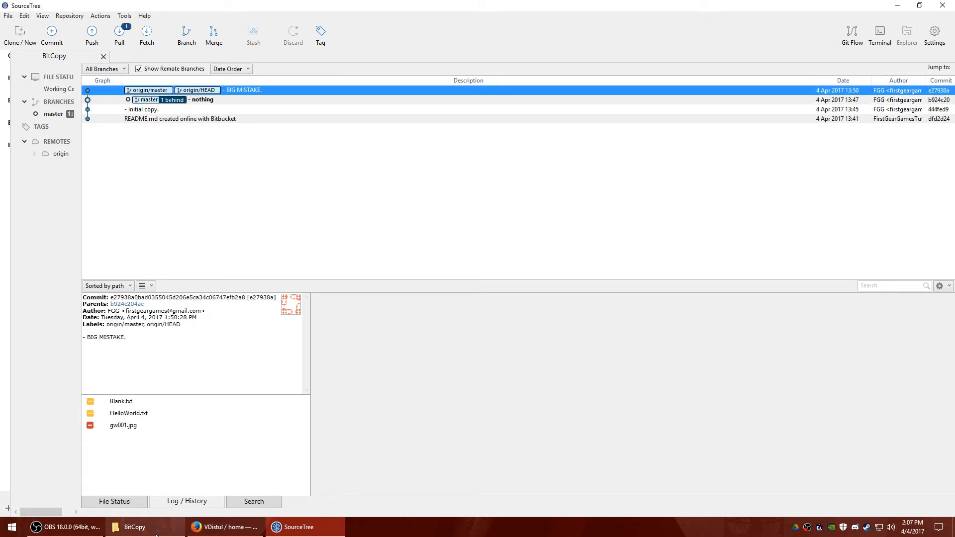
Step: Add the line 'Additional data.' to HelloWorld.txt, save it, and return to SourceTree
click(135, 527)
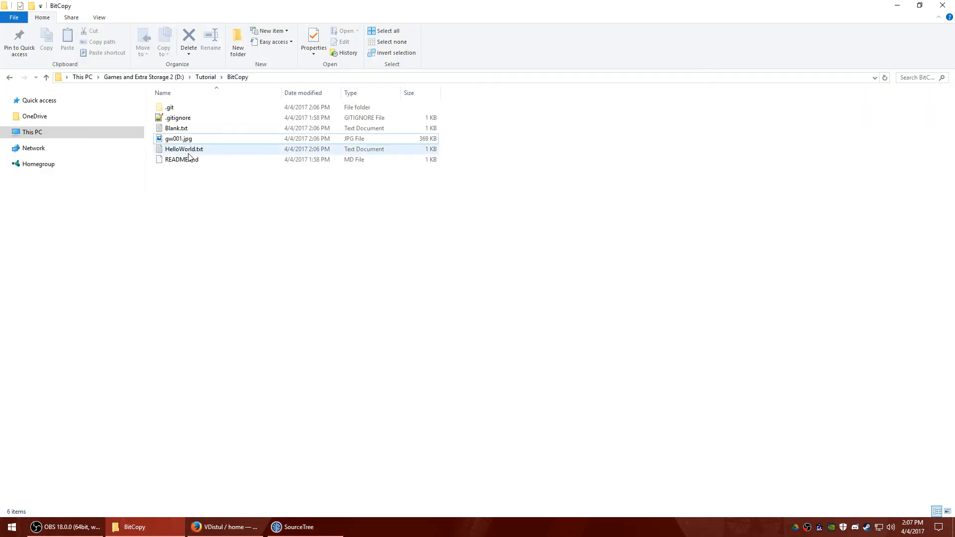
double_click(184, 149)
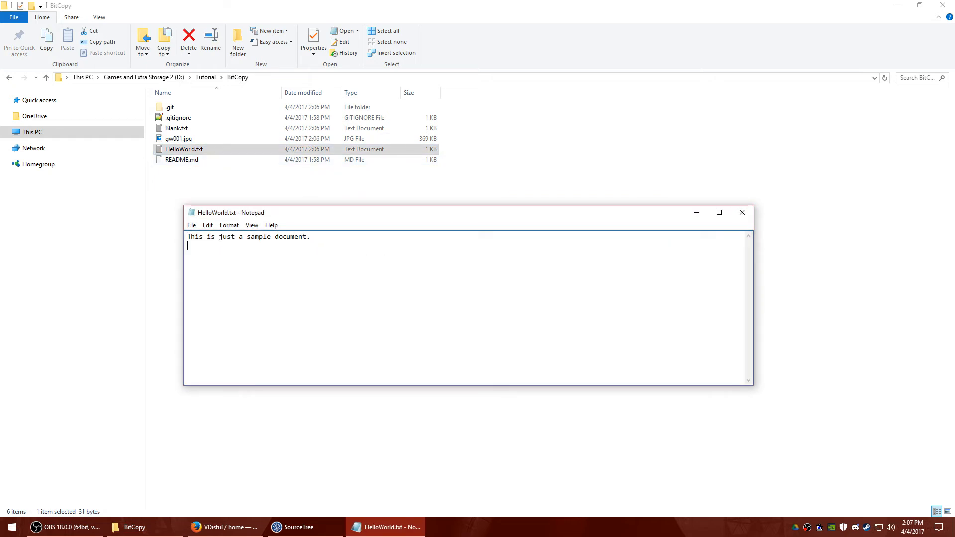
text(Additional data.)
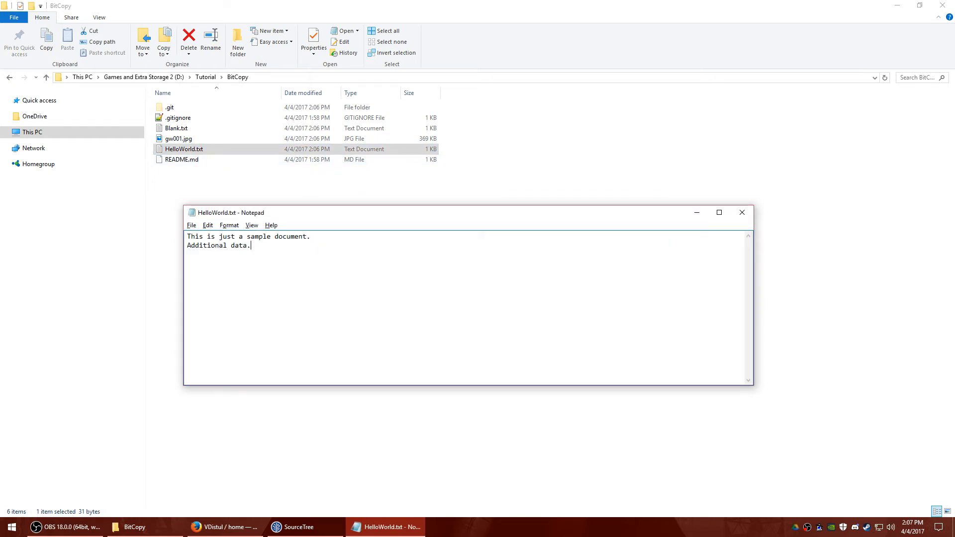
click(741, 212)
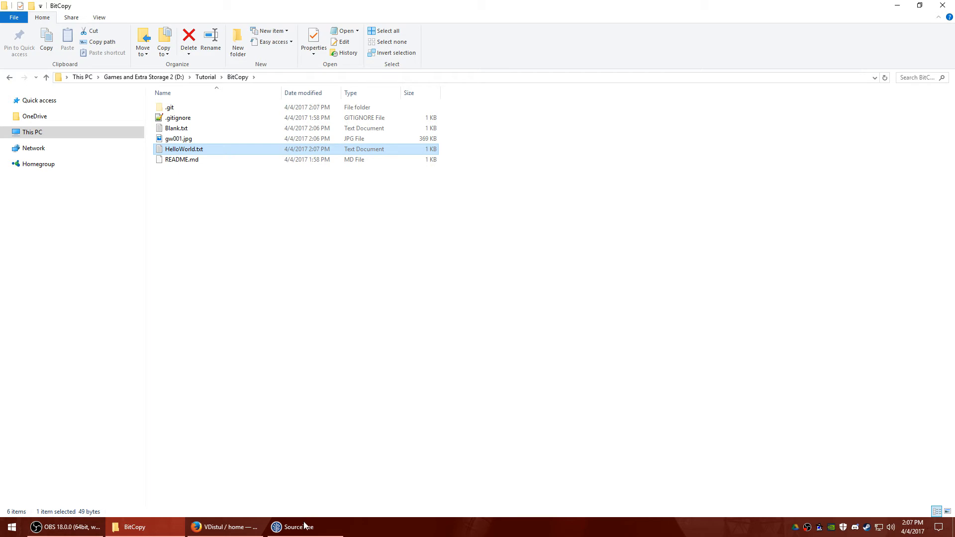
click(299, 526)
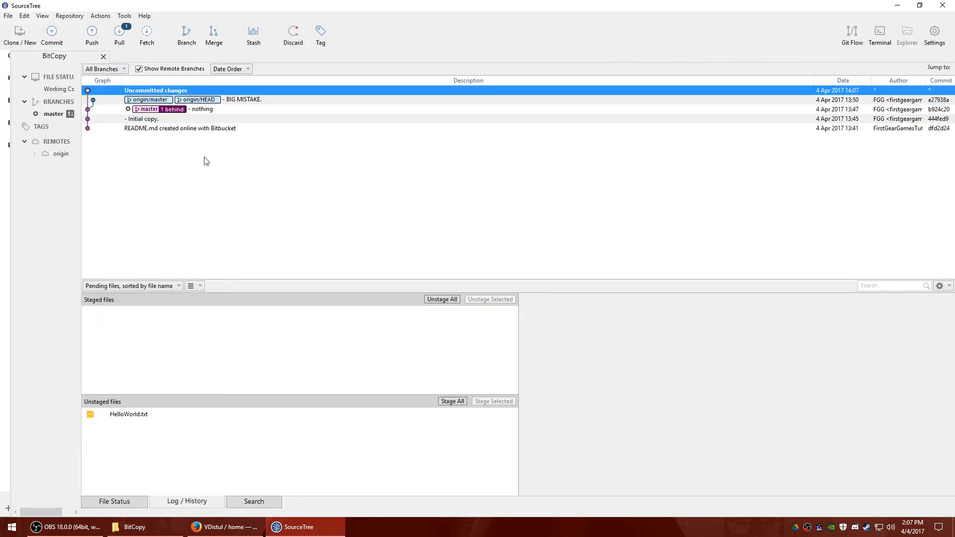
mouse_move(480, 390)
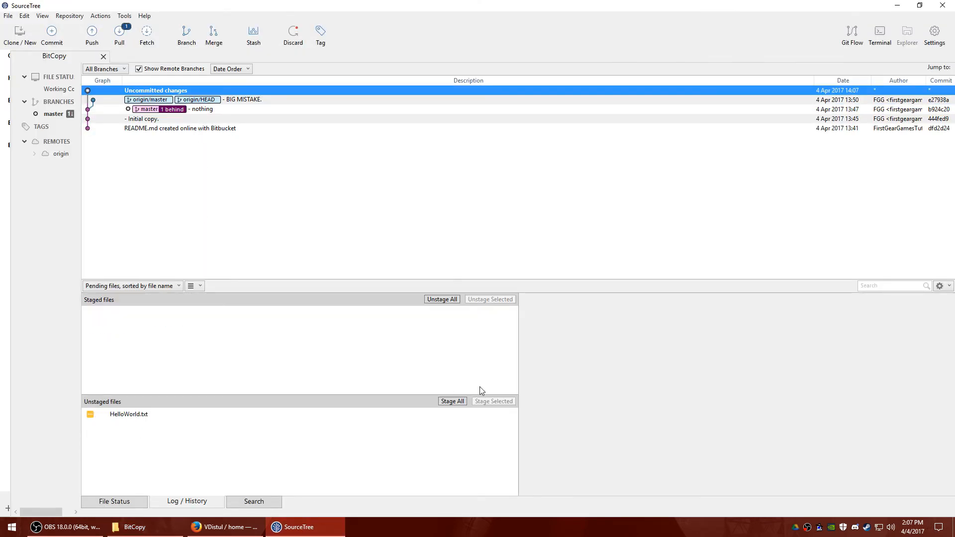
Step: Stage HelloWorld.txt and commit it locally as '- Fixed big mistake.'
click(452, 400)
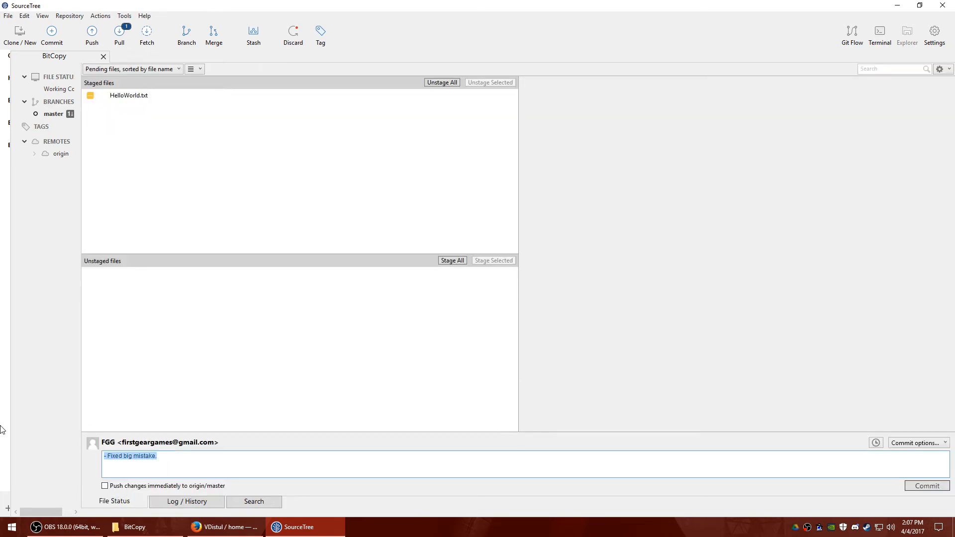
click(134, 456)
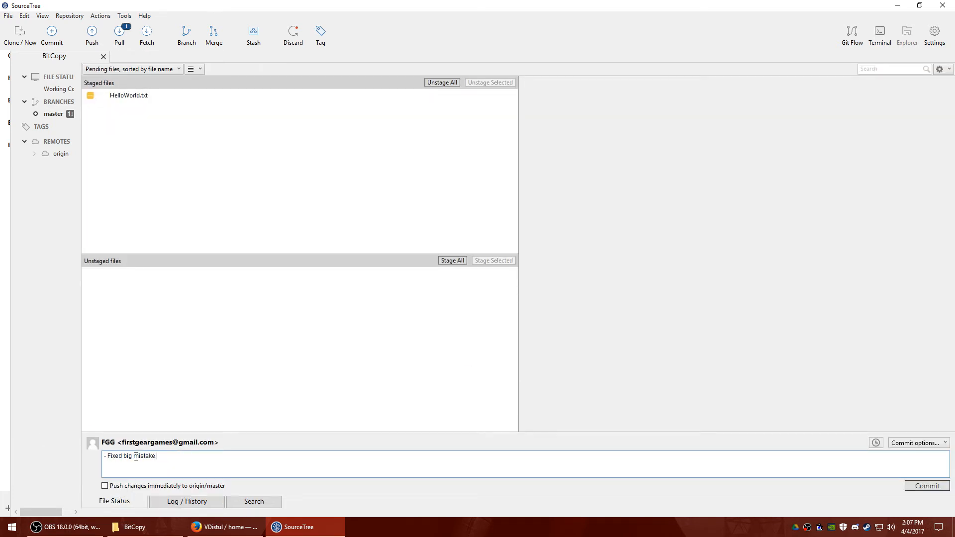
click(926, 486)
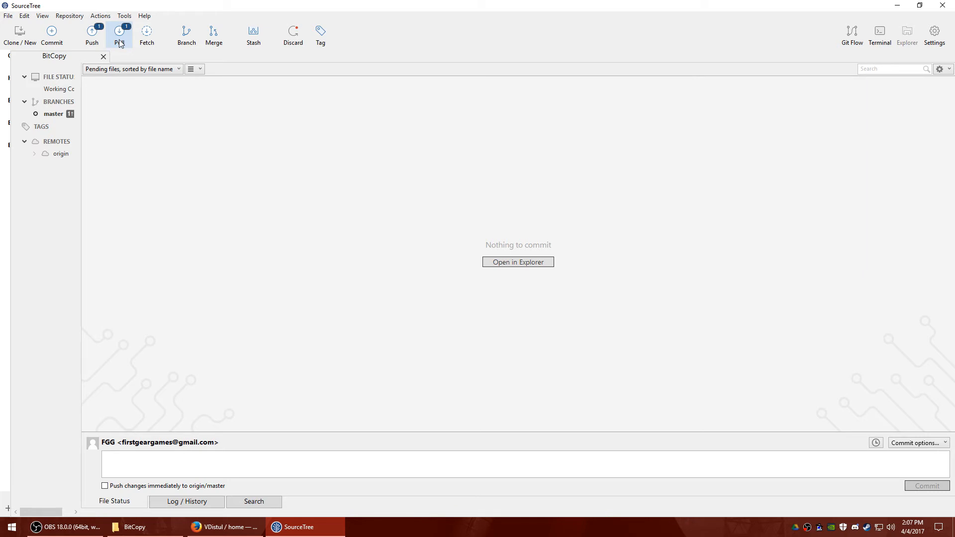
mouse_move(92, 35)
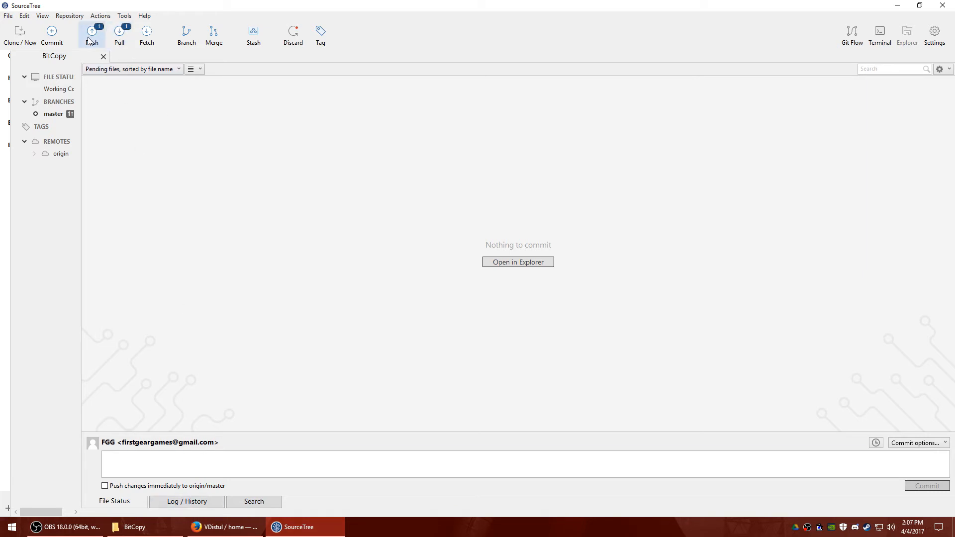
Step: Attempt a normal push of master to origin and dismiss the non-fast-forward rejection report
click(91, 35)
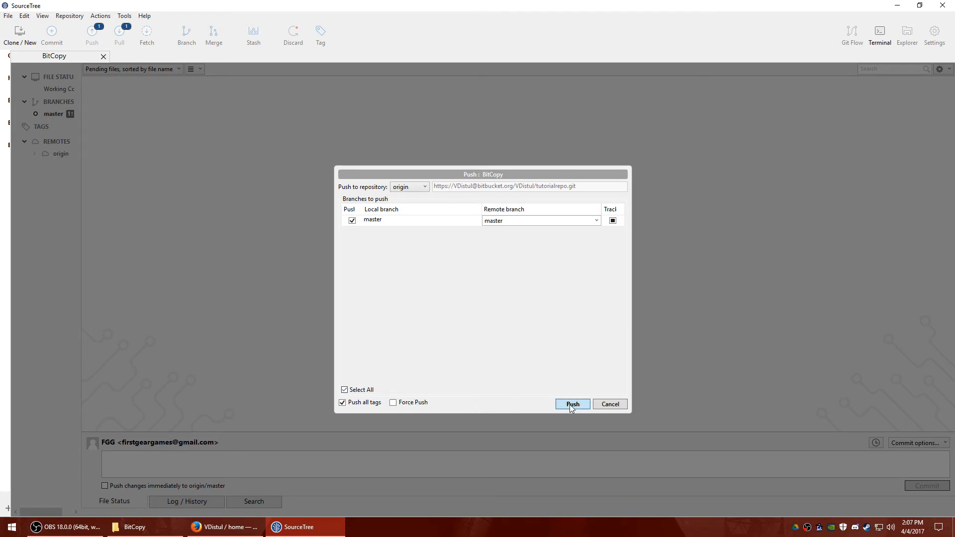
click(572, 404)
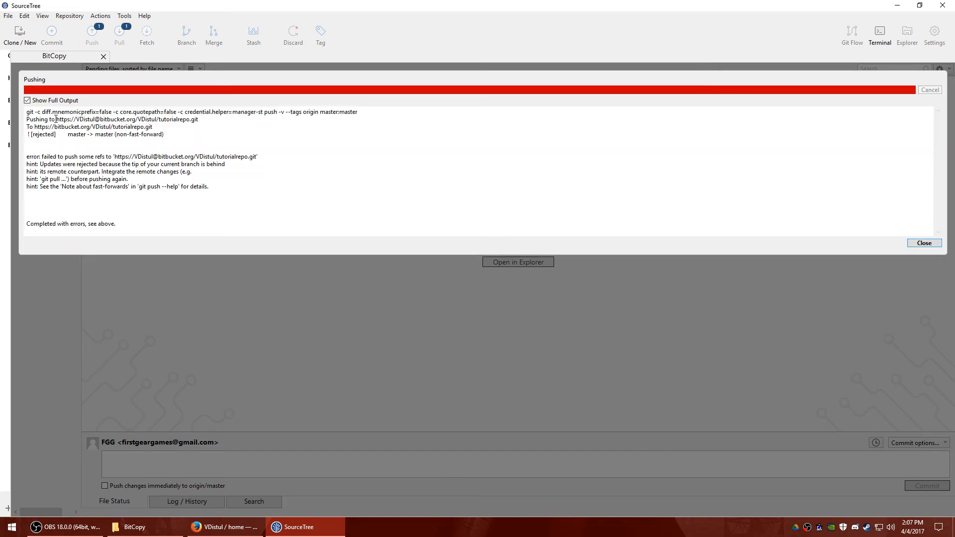
mouse_move(925, 229)
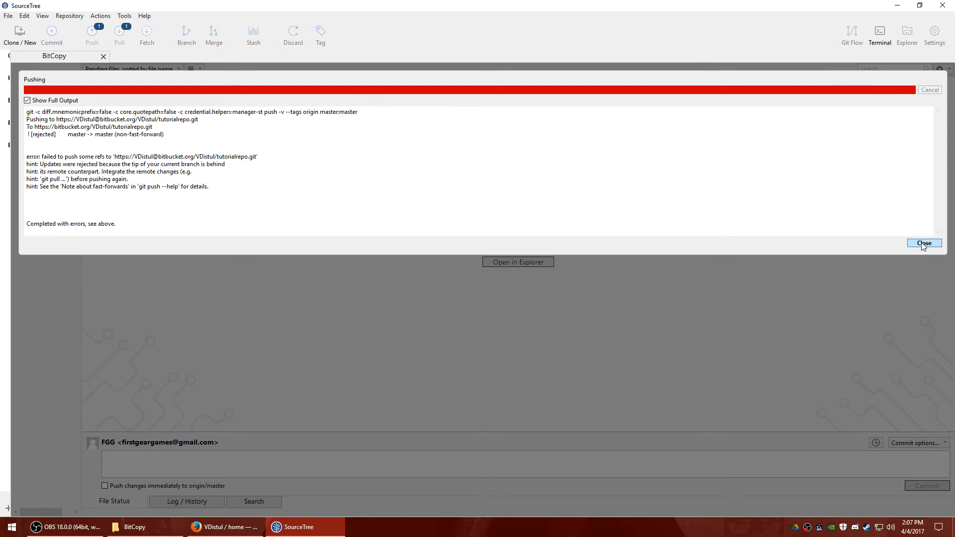
click(924, 243)
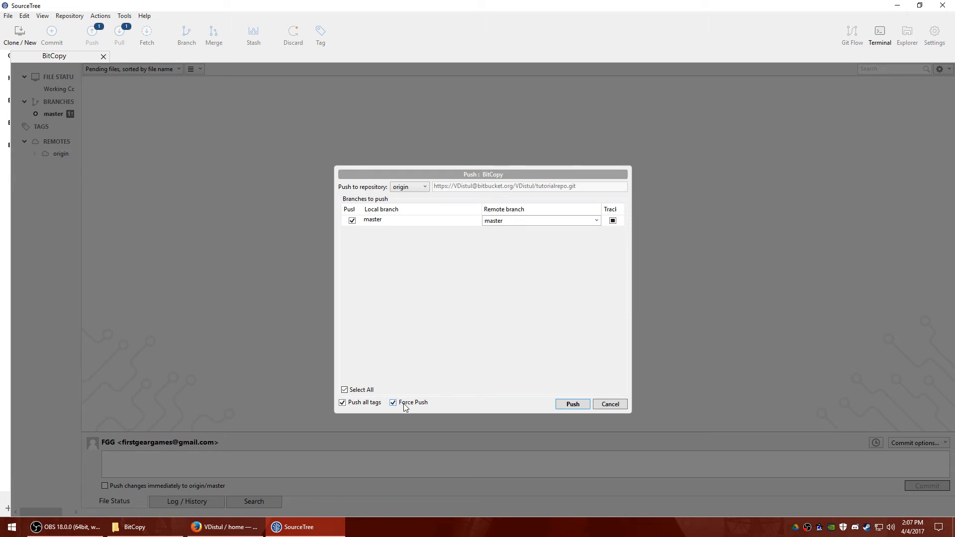
mouse_move(572, 404)
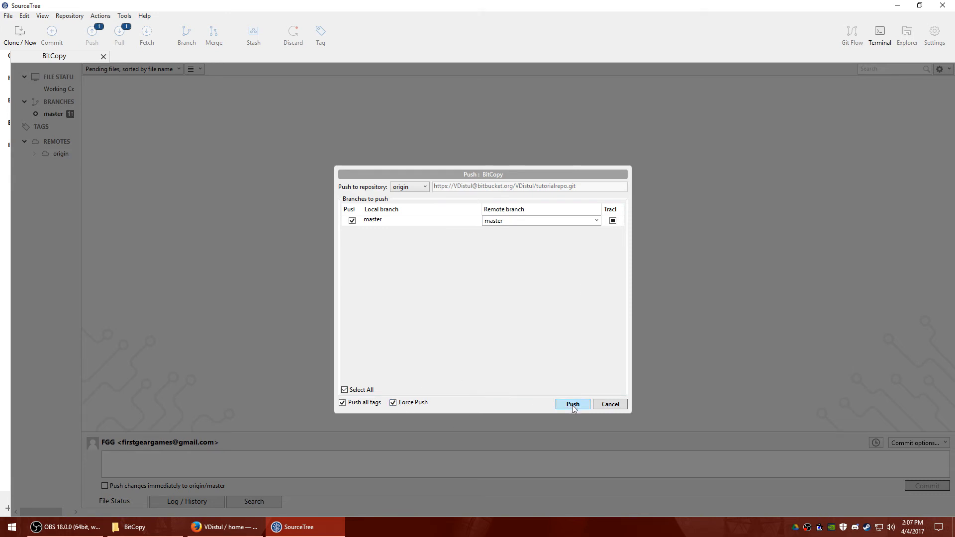
Step: Force-push master so origin/master ends at '- Fixed big mistake.', then review the log
click(571, 404)
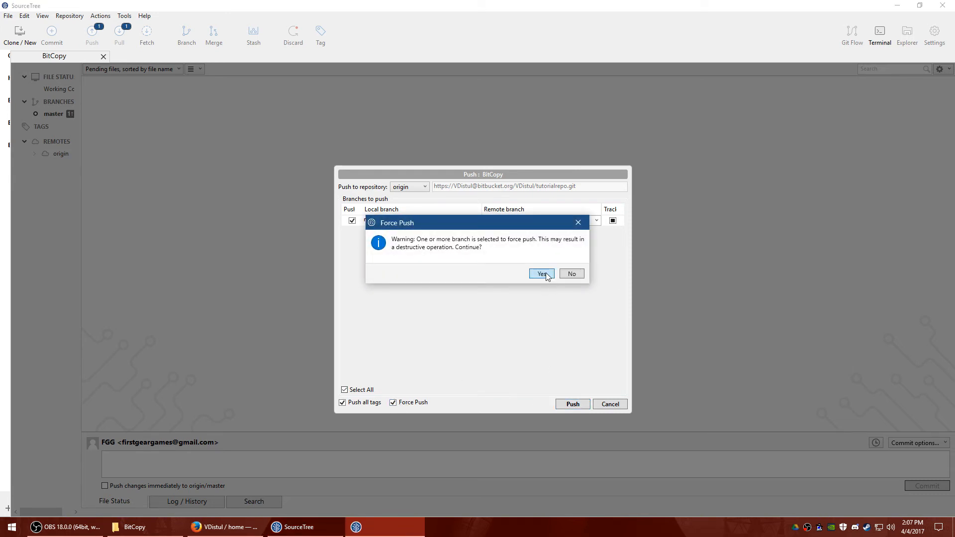
click(540, 274)
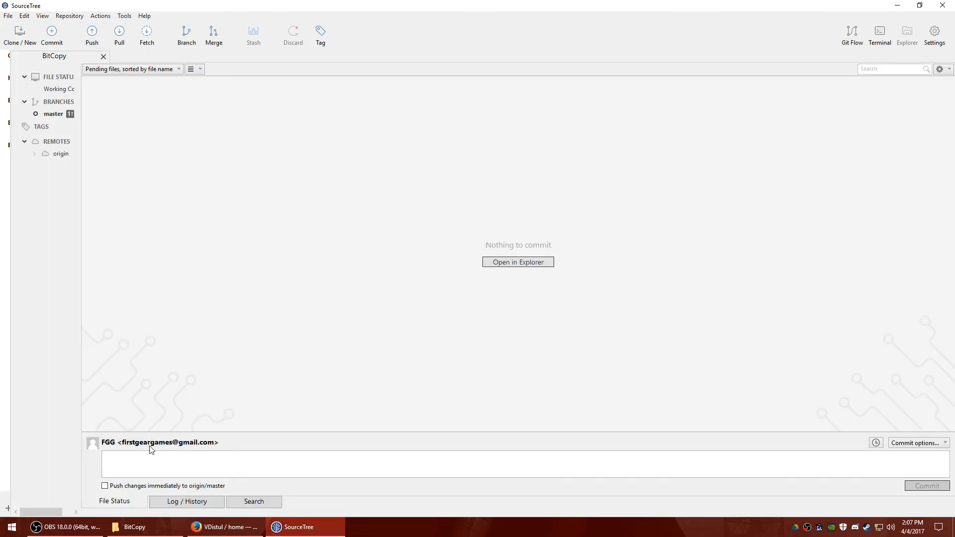
click(186, 502)
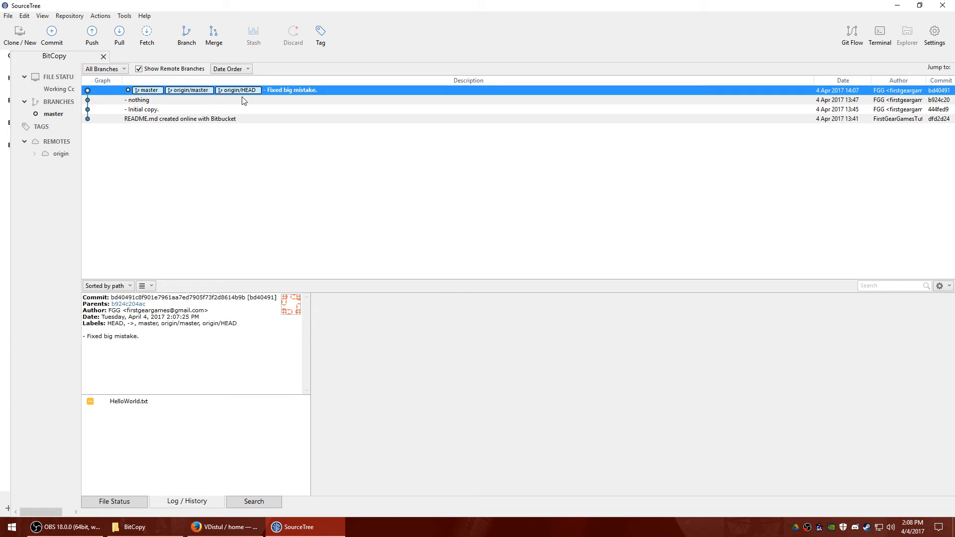
mouse_move(310, 117)
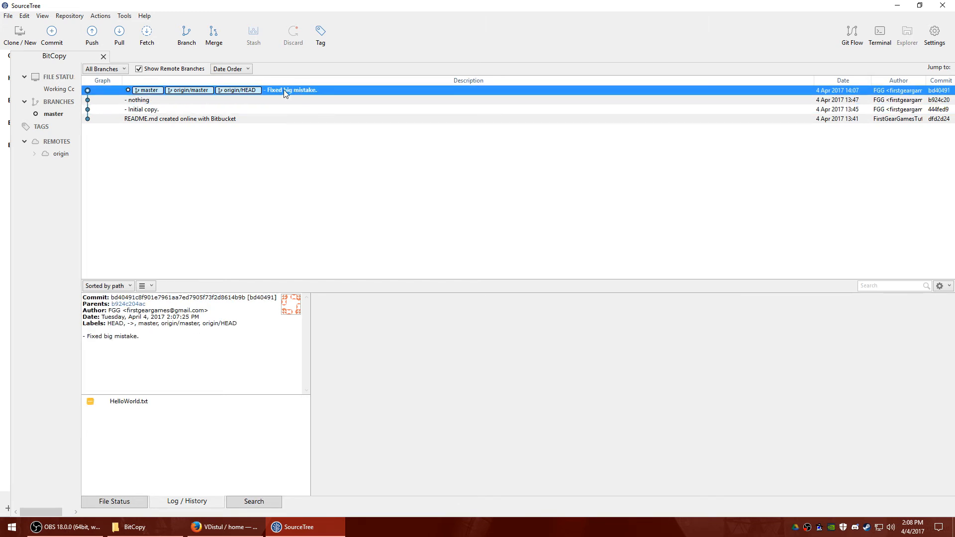
mouse_move(241, 380)
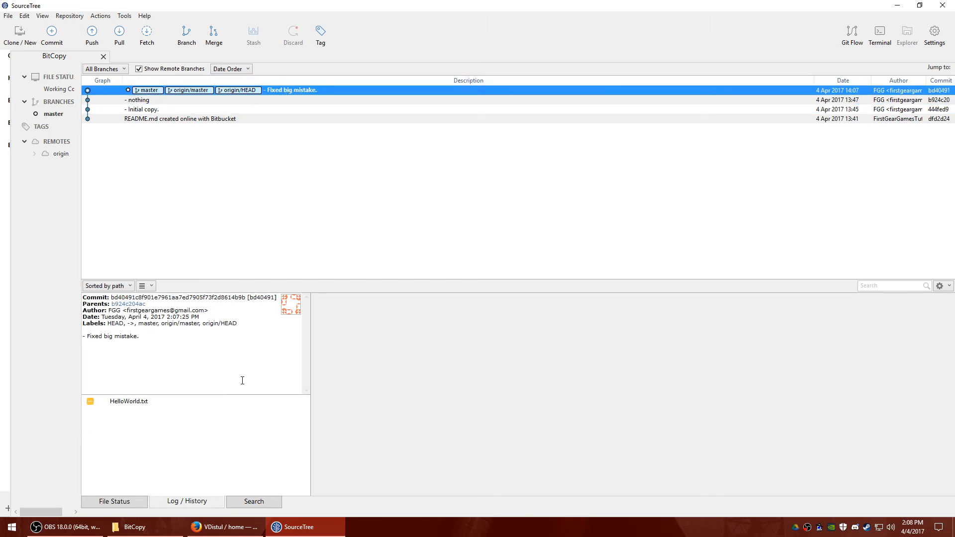
right_click(291, 90)
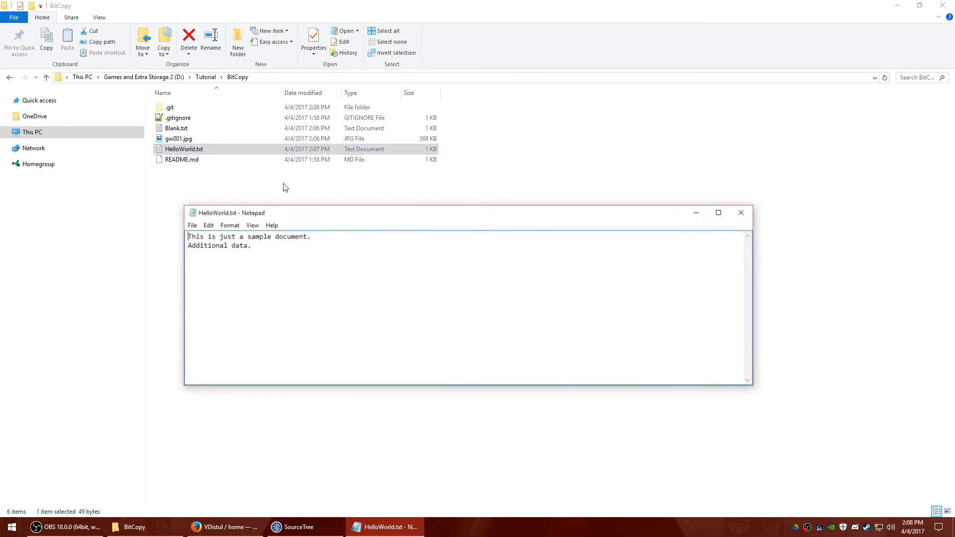
Step: Edit and save HelloWorld.txt so it reads 'Additional data.', then return to SourceTree
click(741, 212)
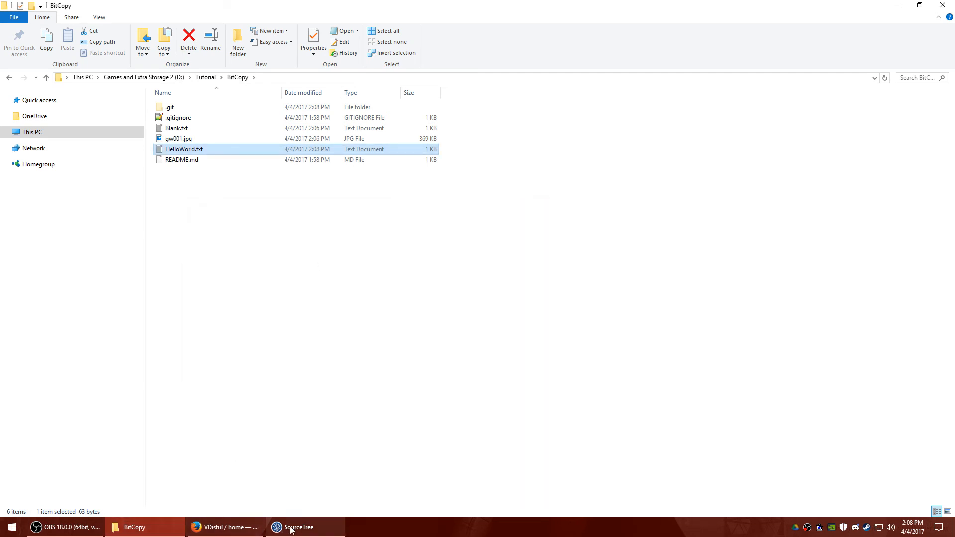
click(299, 526)
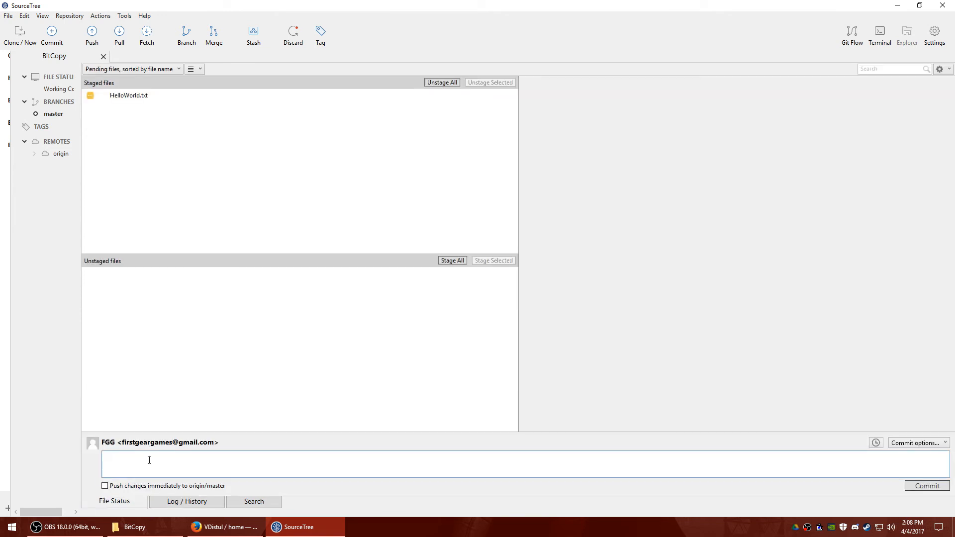
Step: Commit the HelloWorld.txt change as '- sdfgsdfgsd' and push it to origin/master
text(- sdfgsdfgsd)
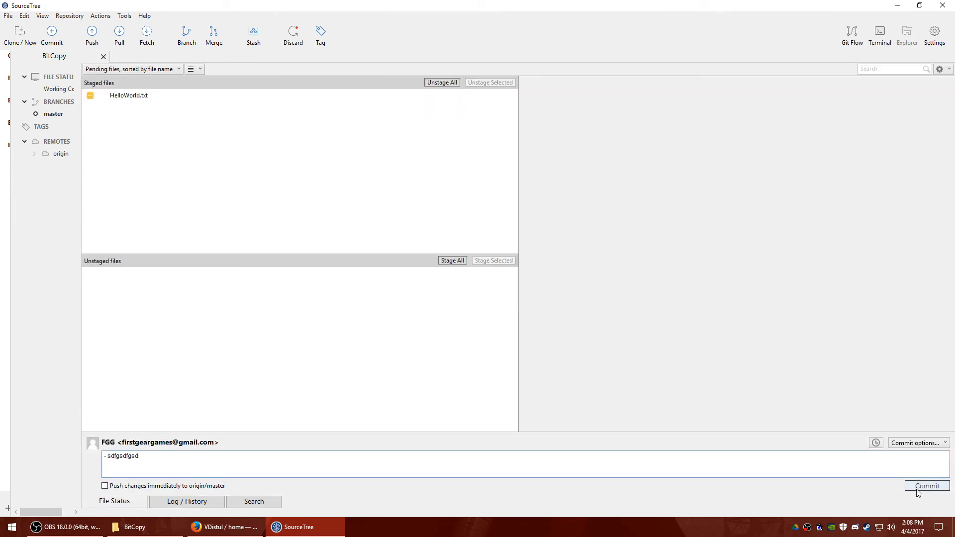
click(926, 486)
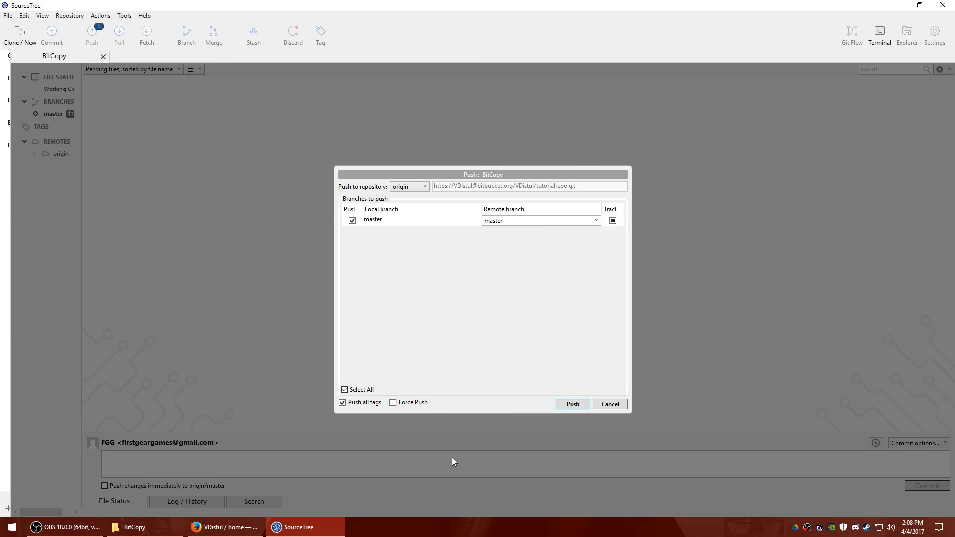
click(572, 404)
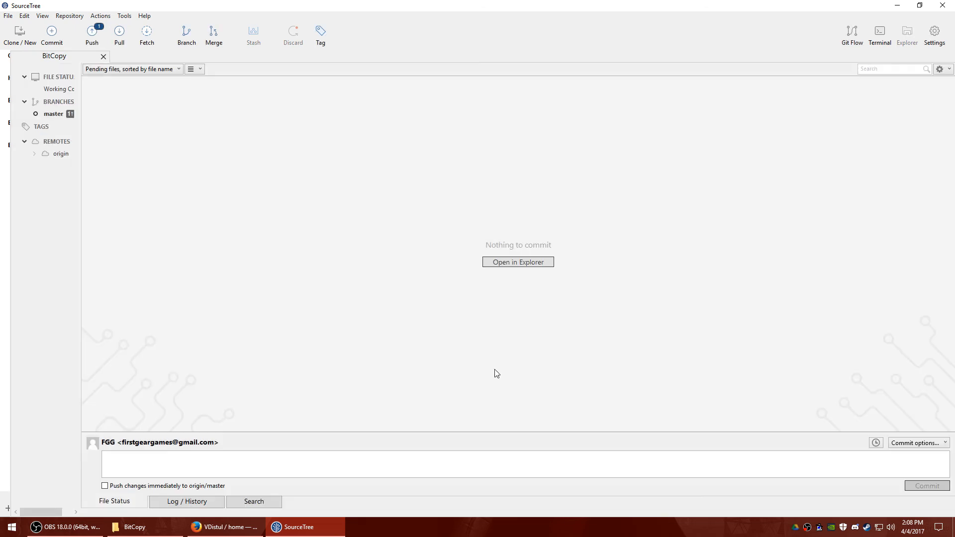
click(187, 501)
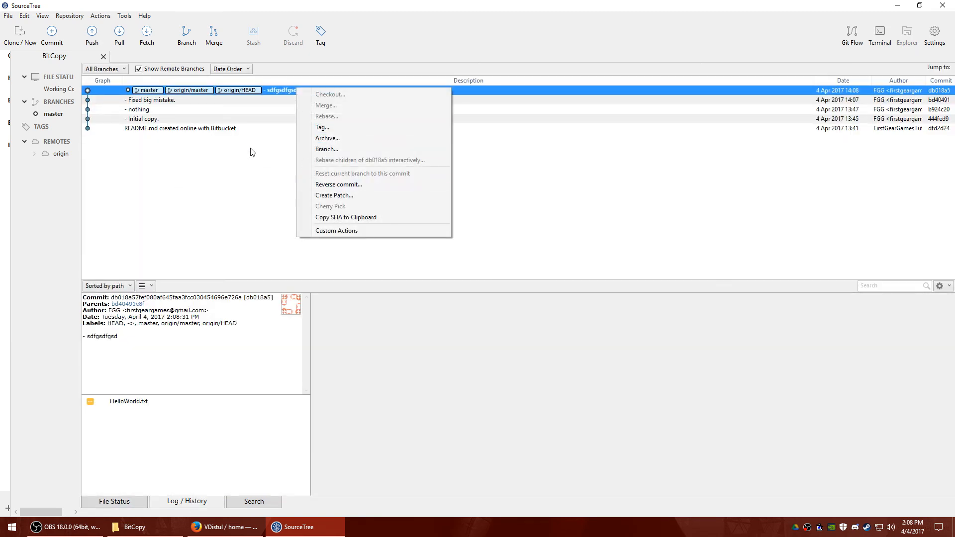
click(363, 174)
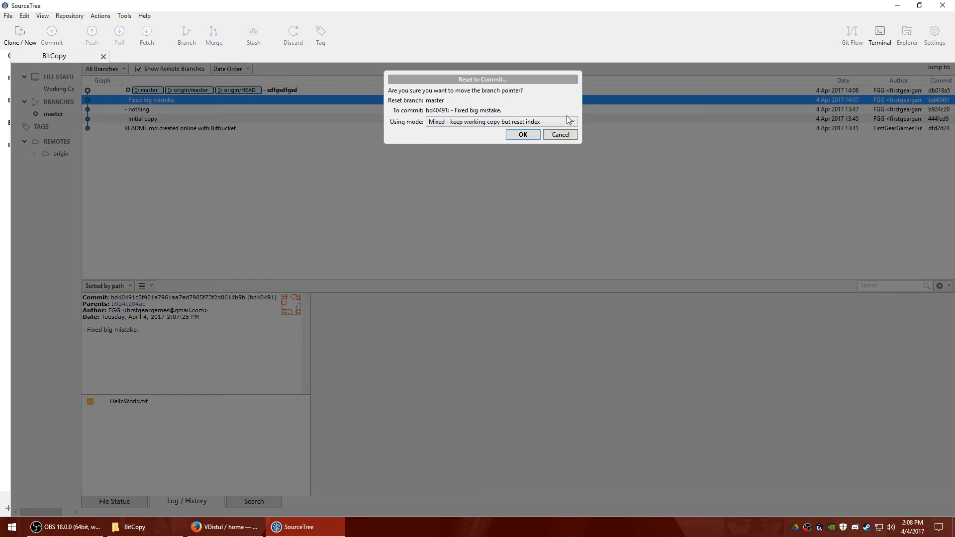
right_click(282, 90)
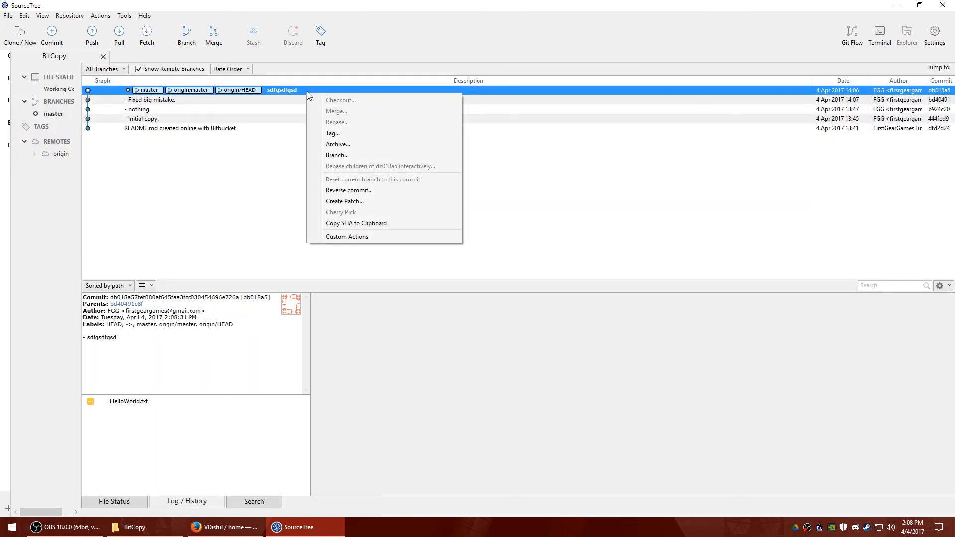
mouse_move(274, 93)
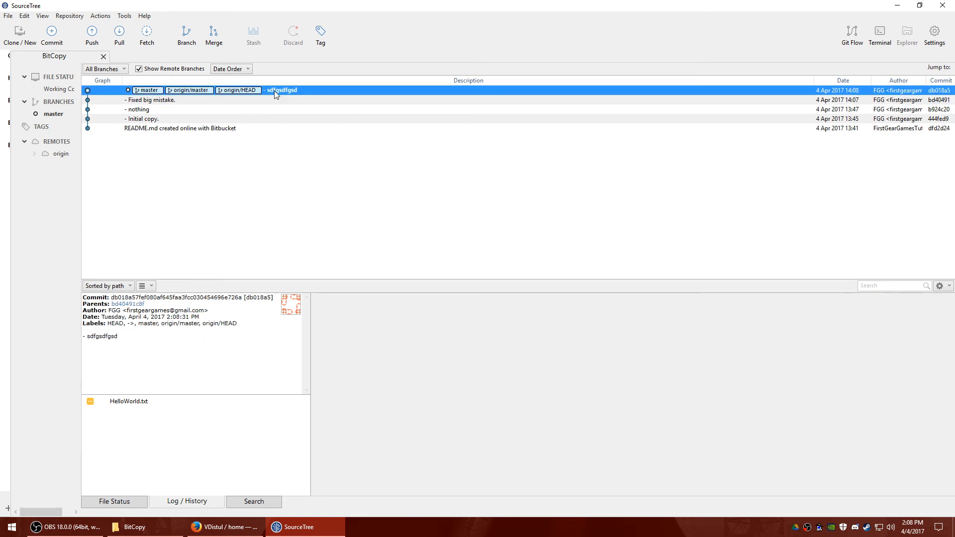
mouse_move(239, 120)
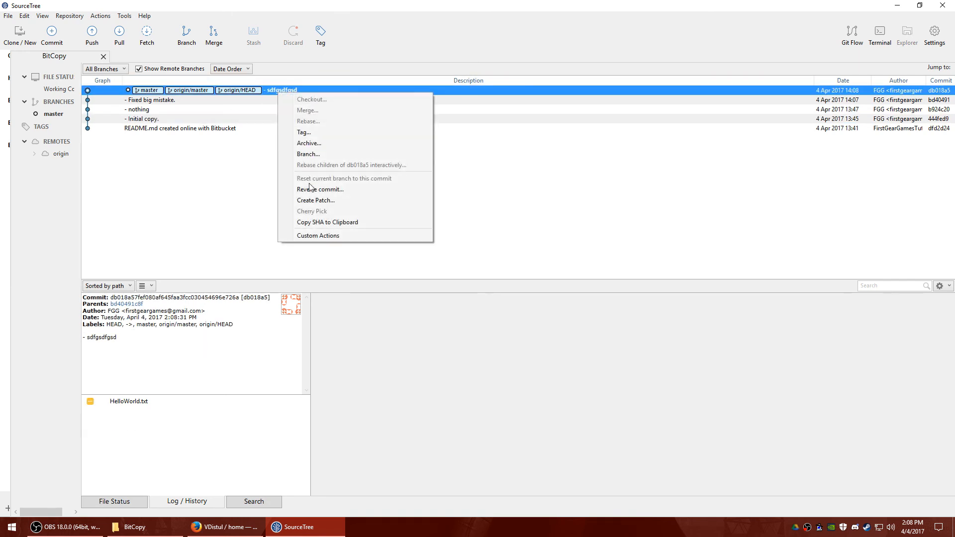
Step: Create a 'Revert "- sdfgsdfgsd"' commit via Reverse commit and push it to origin/master
click(321, 189)
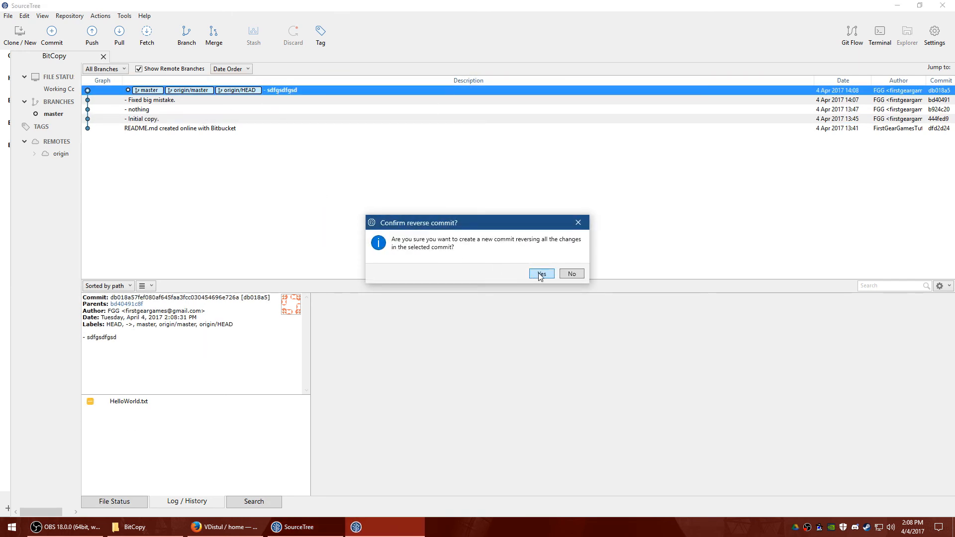
click(540, 273)
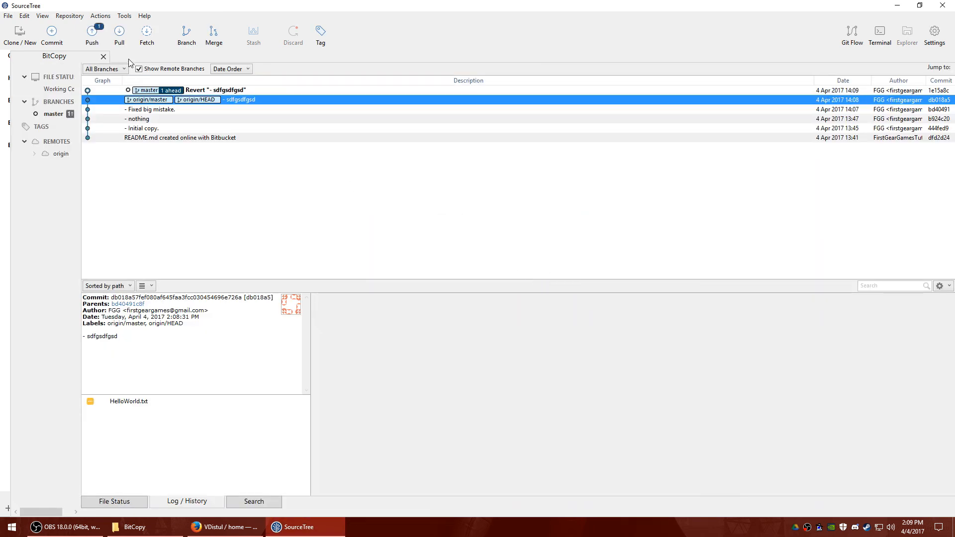
click(92, 35)
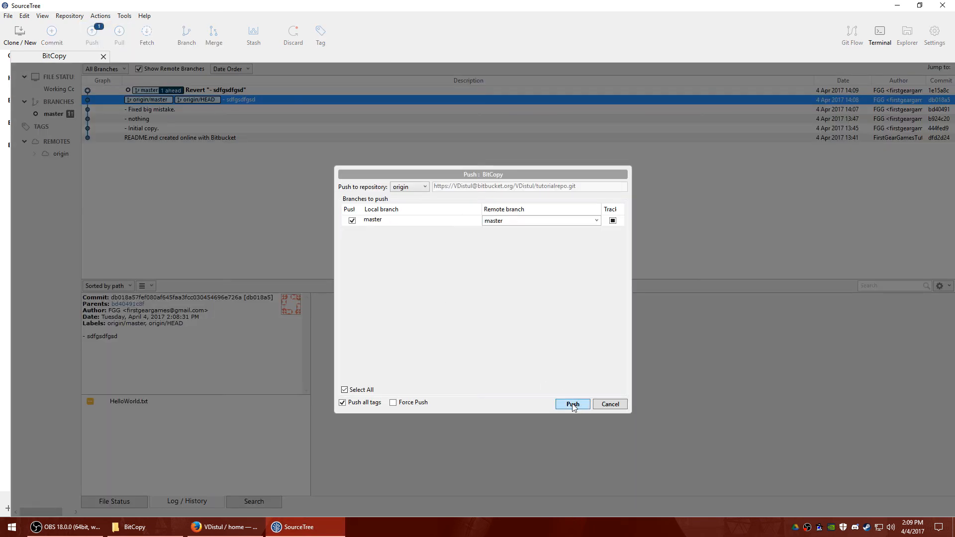
click(571, 403)
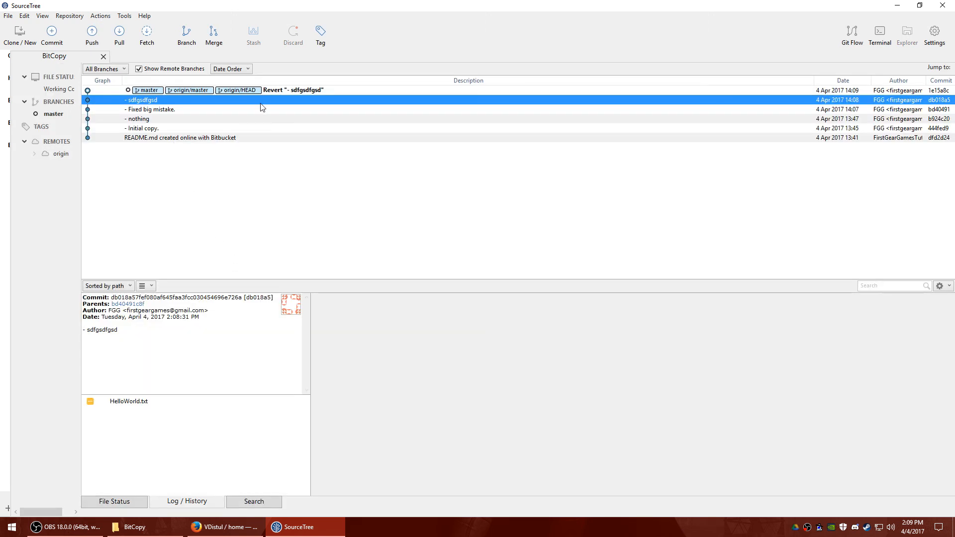
mouse_move(198, 167)
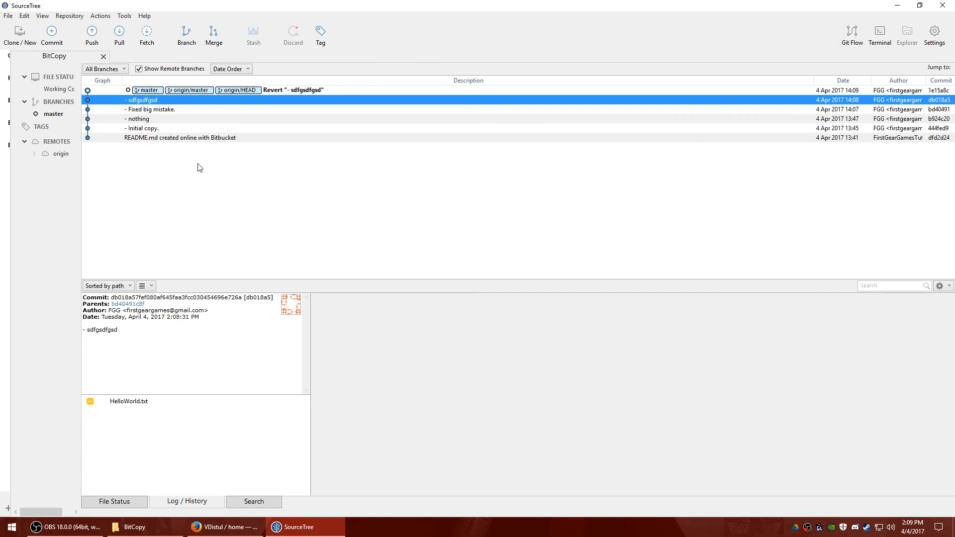
mouse_move(192, 236)
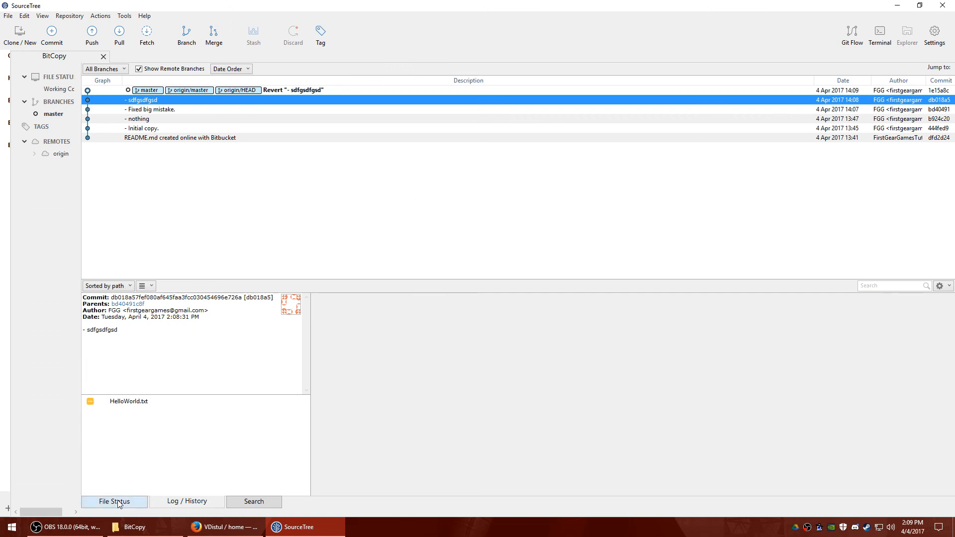
click(114, 501)
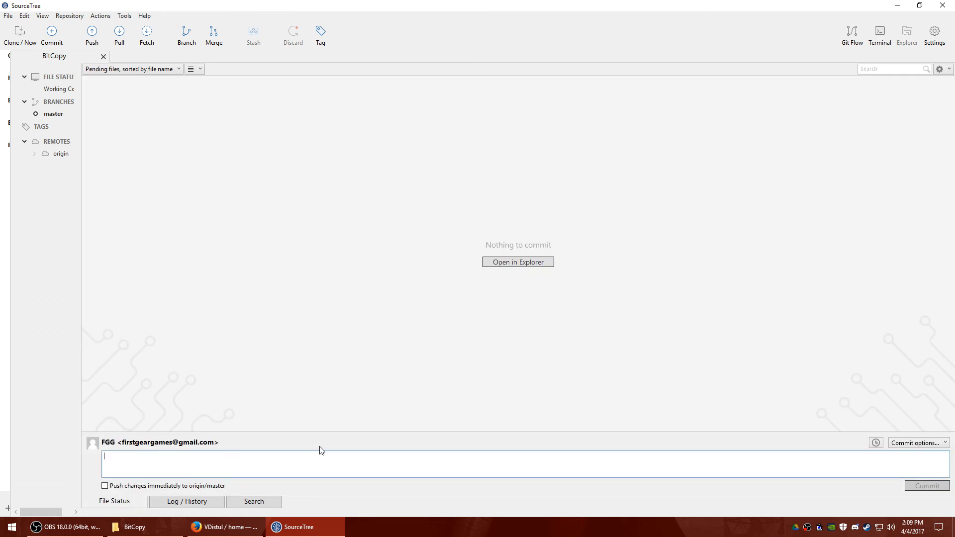
mouse_move(104, 56)
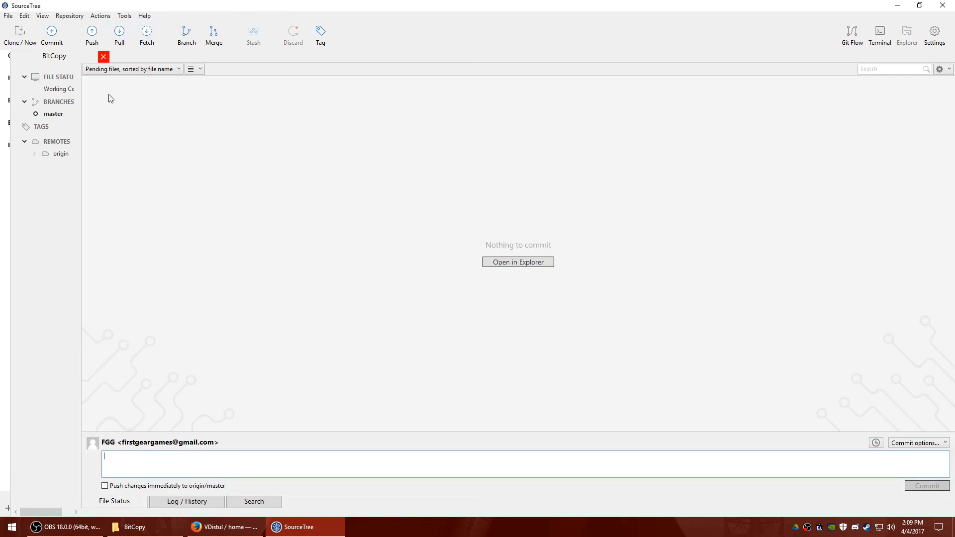
click(187, 501)
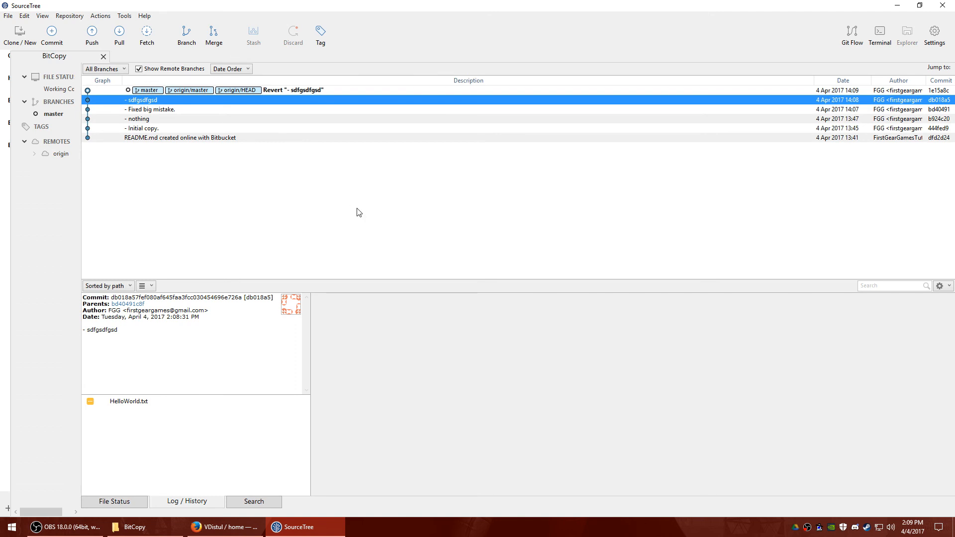
mouse_move(287, 199)
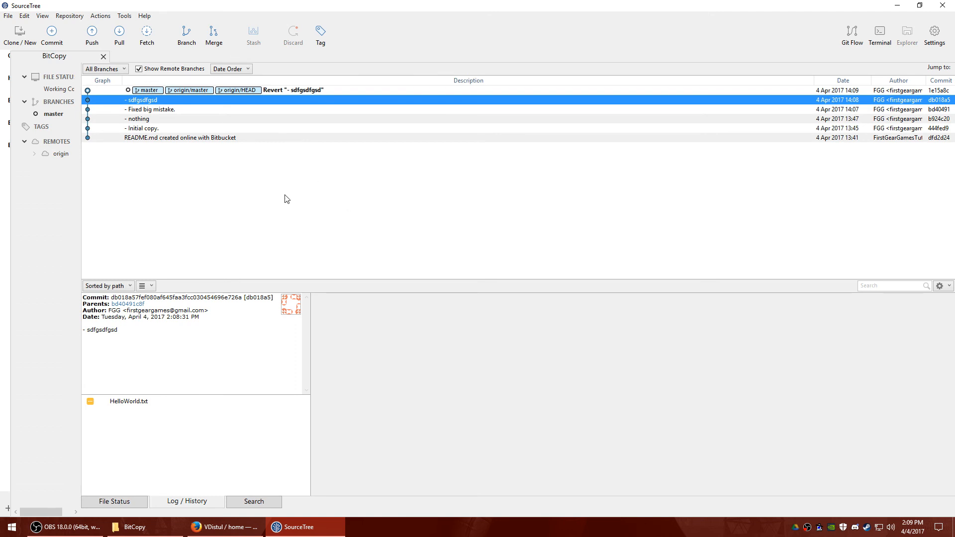
mouse_move(154, 195)
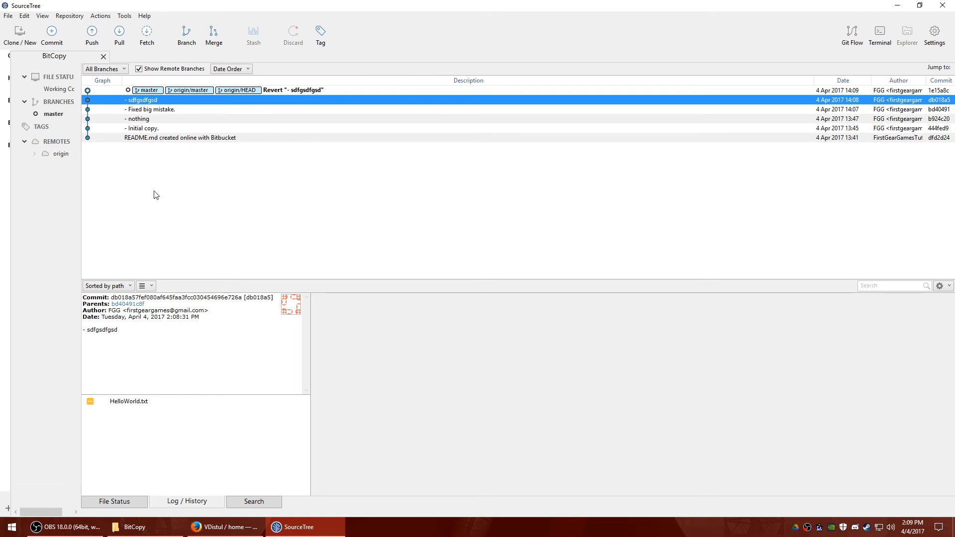
mouse_move(661, 142)
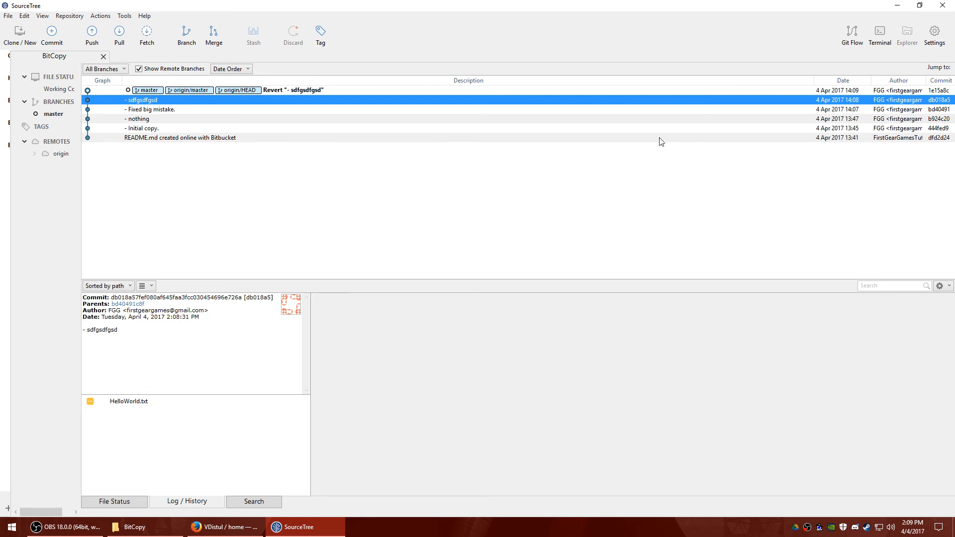
mouse_move(487, 197)
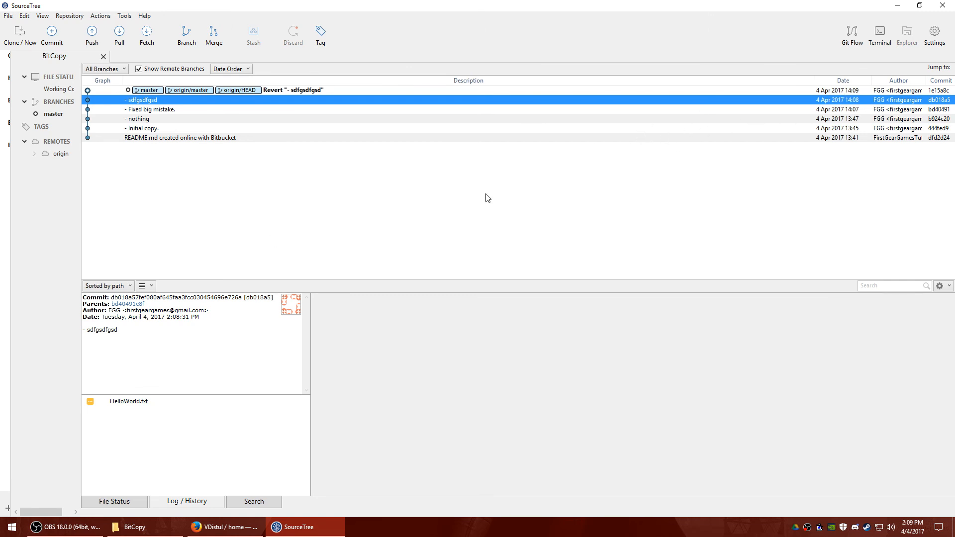
mouse_move(183, 217)
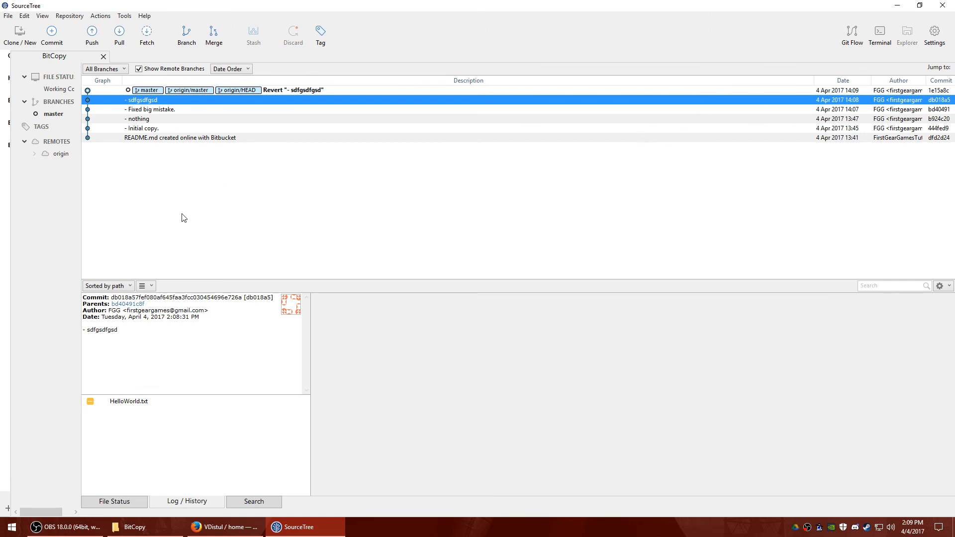
mouse_move(203, 207)
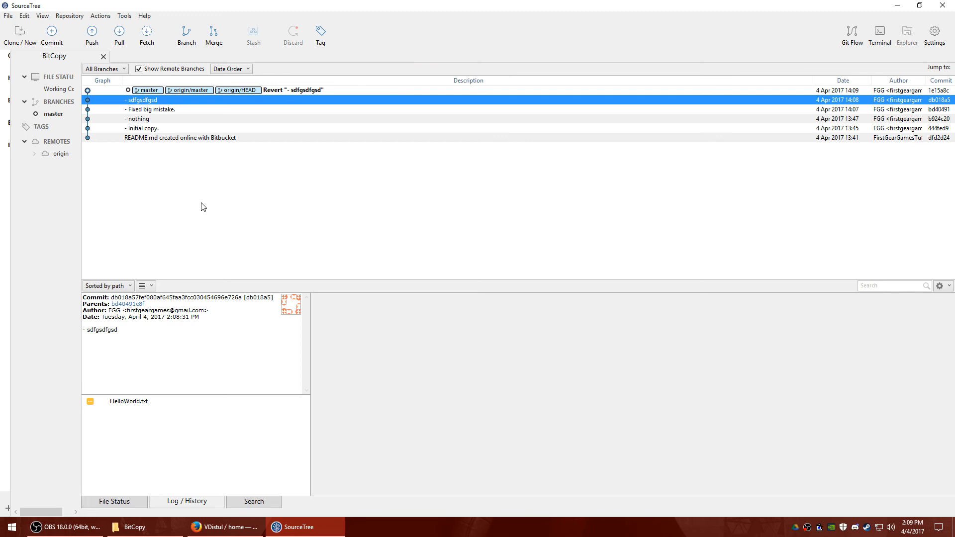